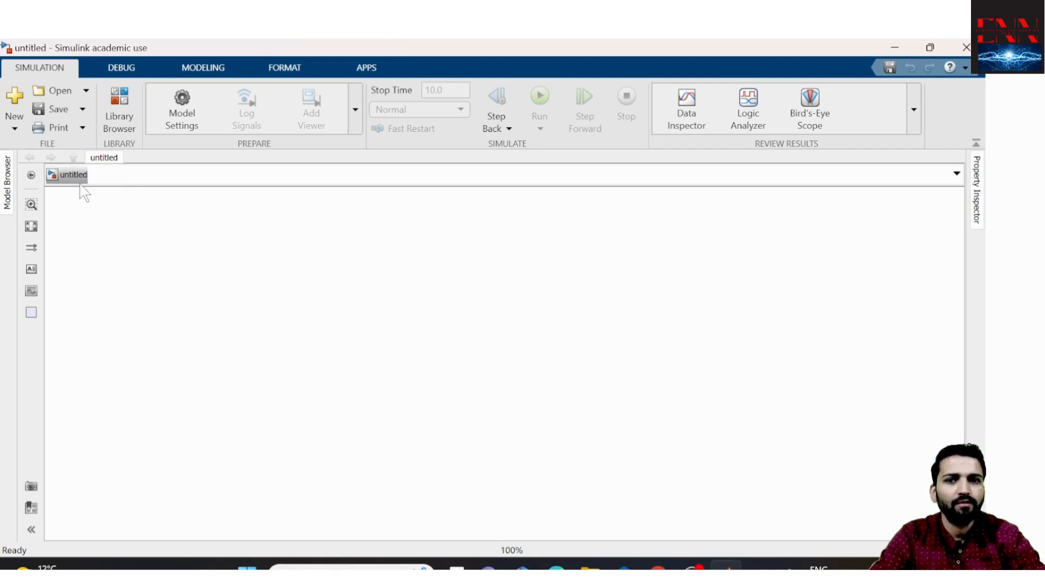
{"action": "mouse_move", "coordinate": [120, 107]}
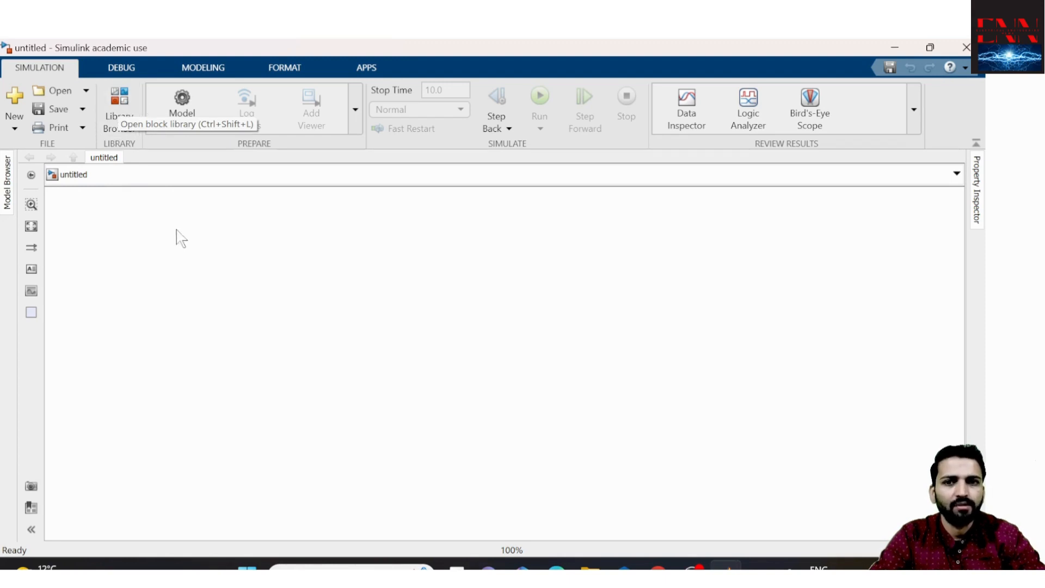
- Open the Simulink Library Browser from the Simulation tab
{"action": "left_click", "coordinate": [118, 109]}
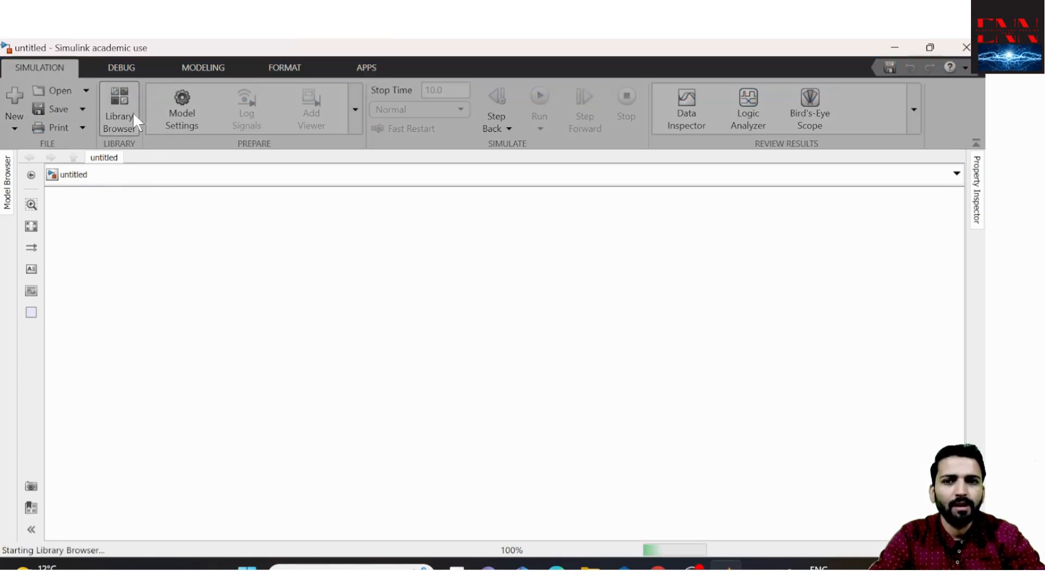
{"action": "left_click", "coordinate": [118, 109]}
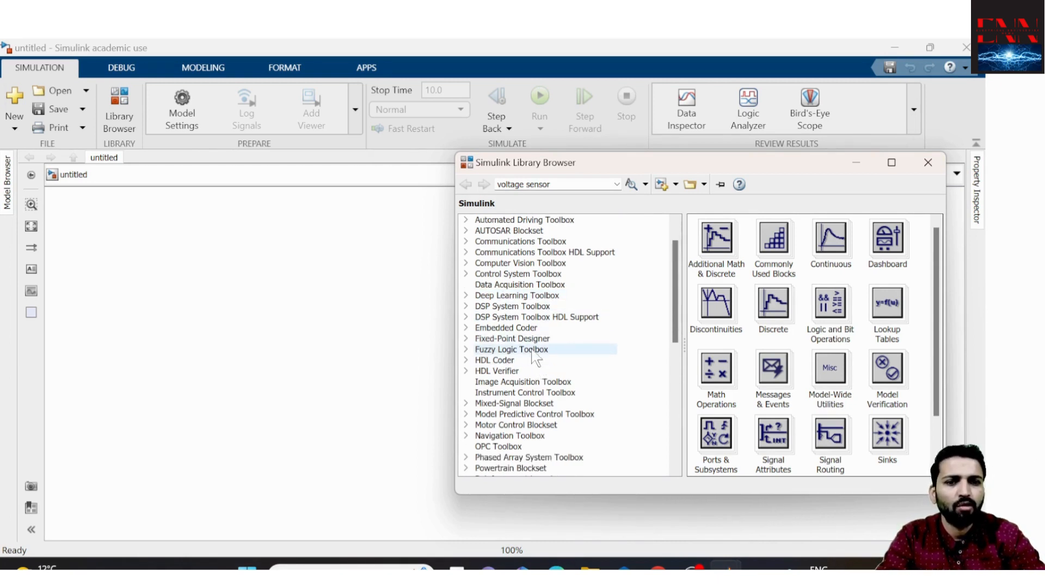
{"action": "scroll", "scroll_direction": "down", "scroll_amount": 3}
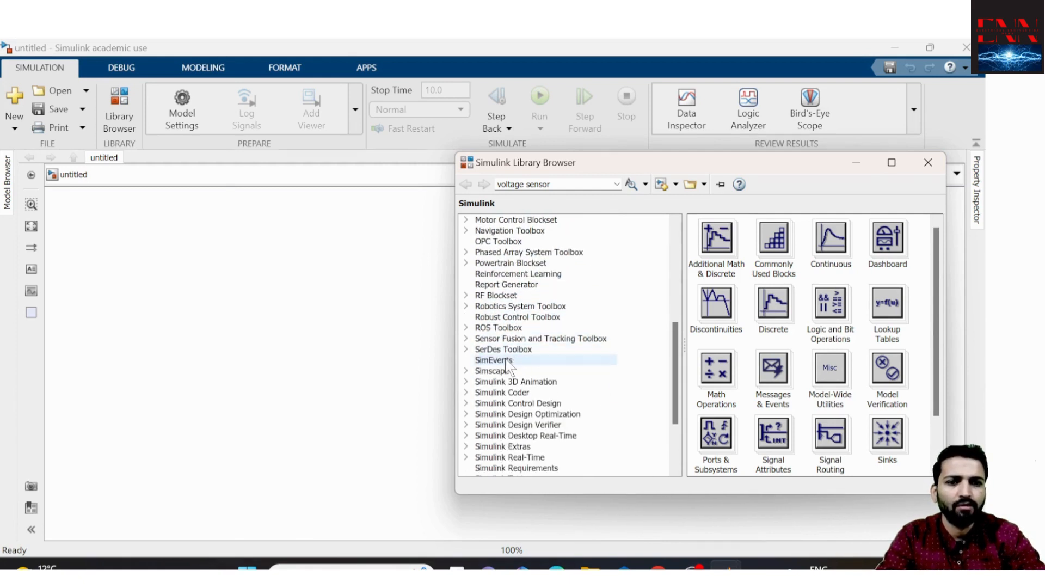
{"action": "scroll", "scroll_direction": "down", "scroll_amount": 3}
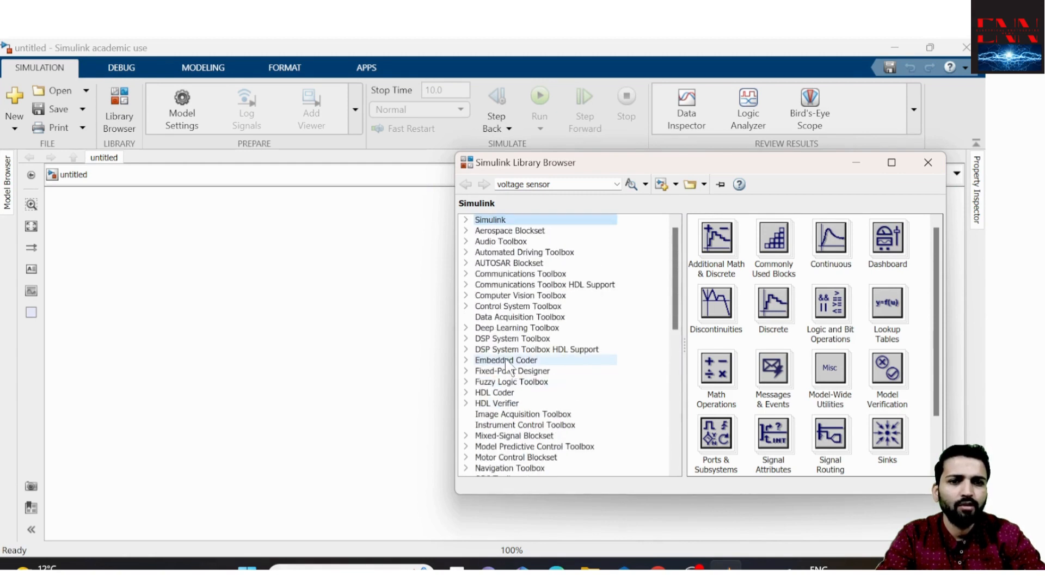
{"action": "left_click", "coordinate": [490, 220]}
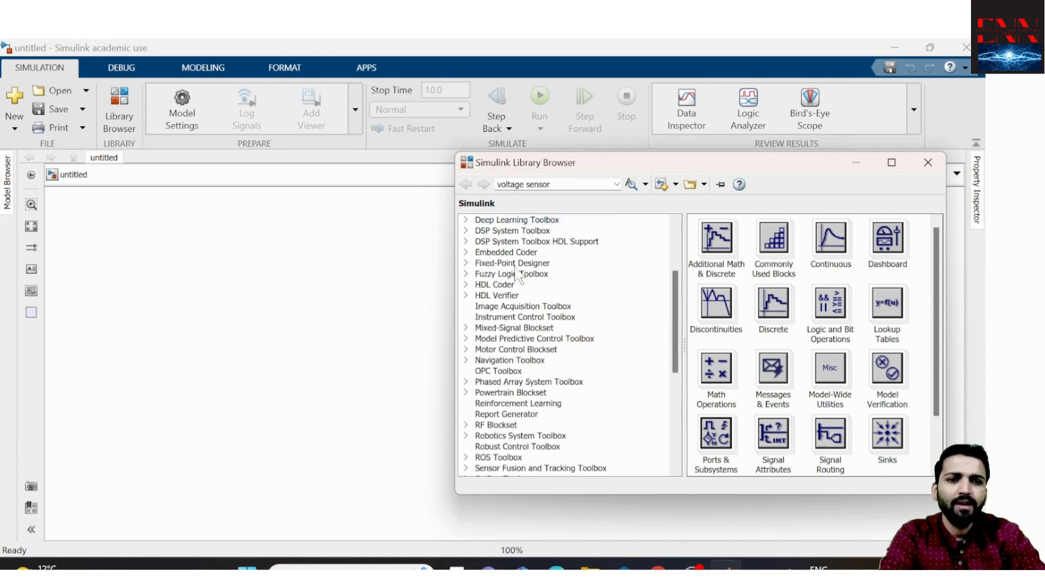
{"action": "scroll", "scroll_direction": "down", "scroll_amount": 3}
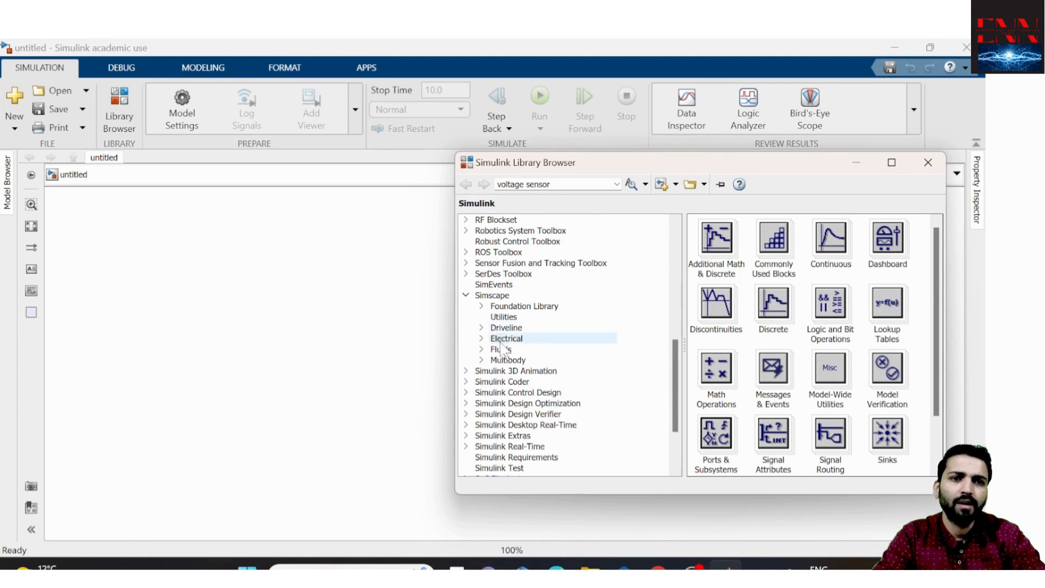
{"action": "left_click", "coordinate": [481, 338]}
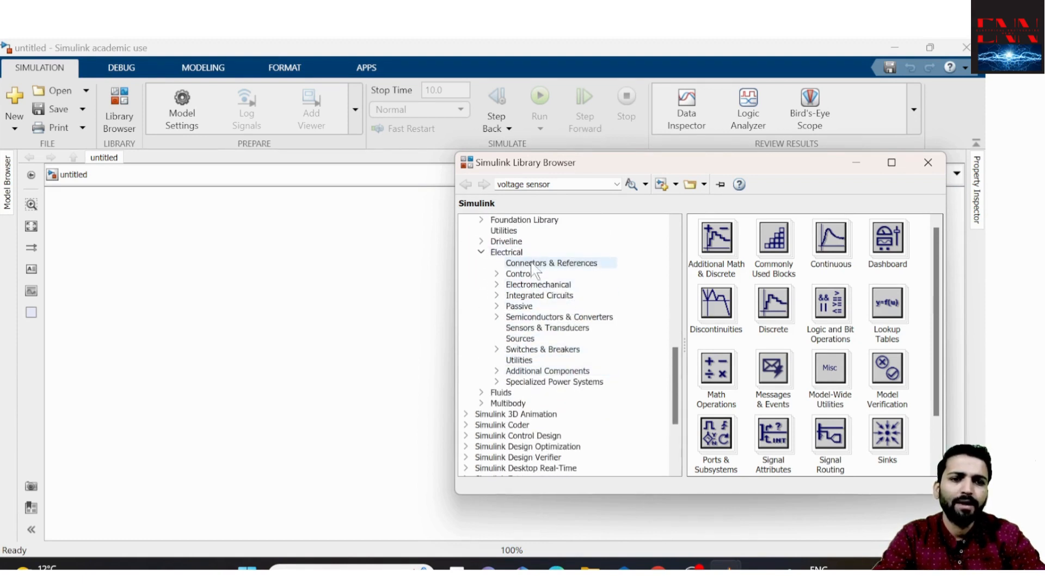
{"action": "left_click", "coordinate": [559, 317]}
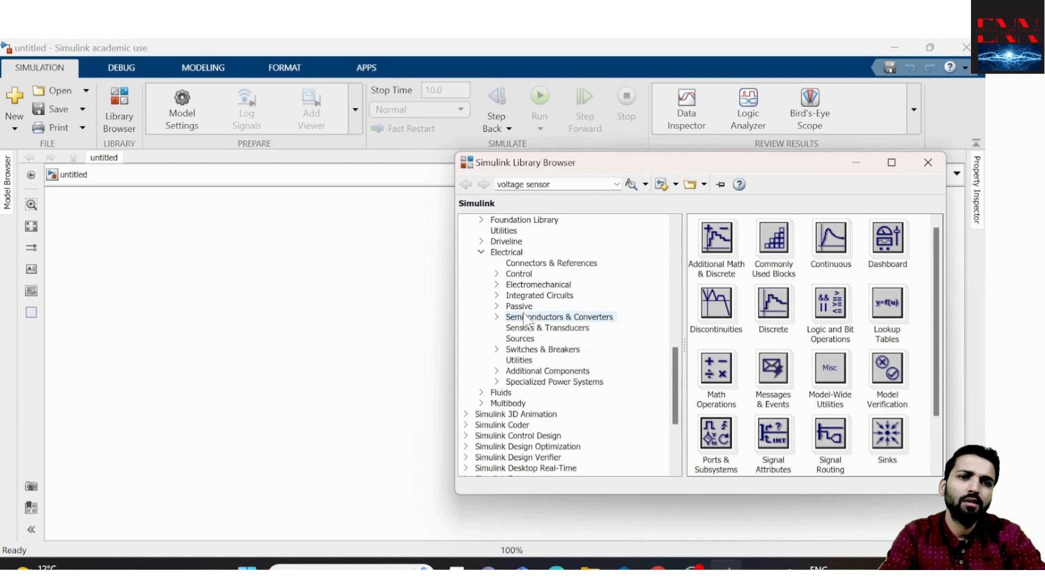
{"action": "mouse_move", "coordinate": [542, 278]}
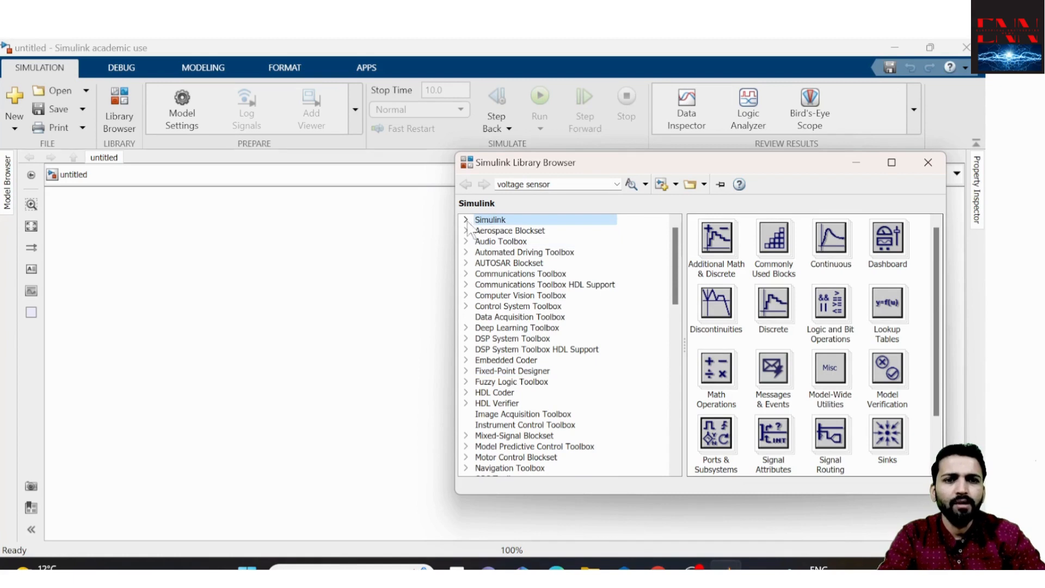
- Expand the Simulink library and browse its categories, ending on Sources
{"action": "left_click", "coordinate": [466, 220]}
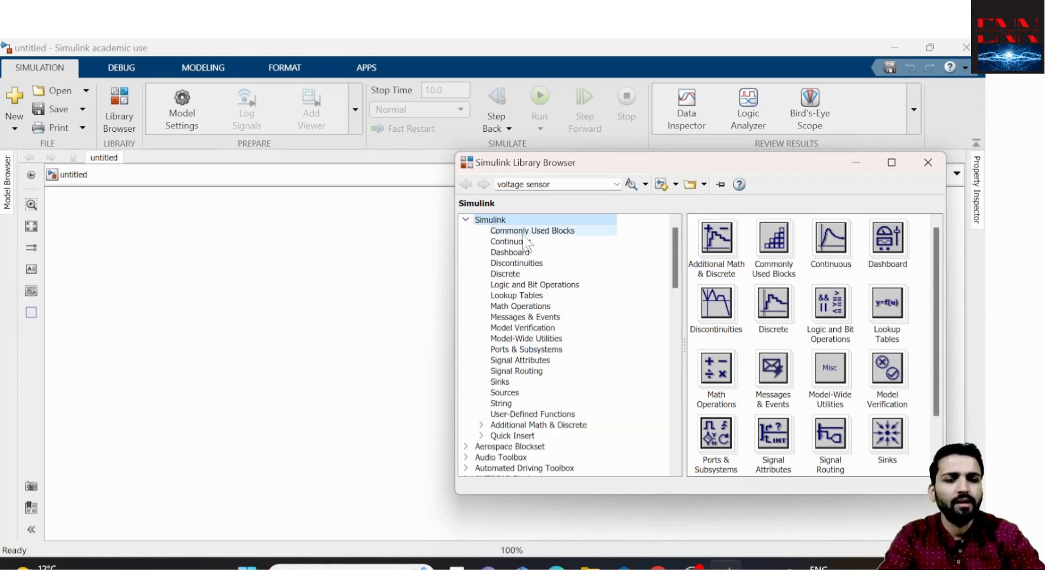
{"action": "left_click", "coordinate": [532, 229]}
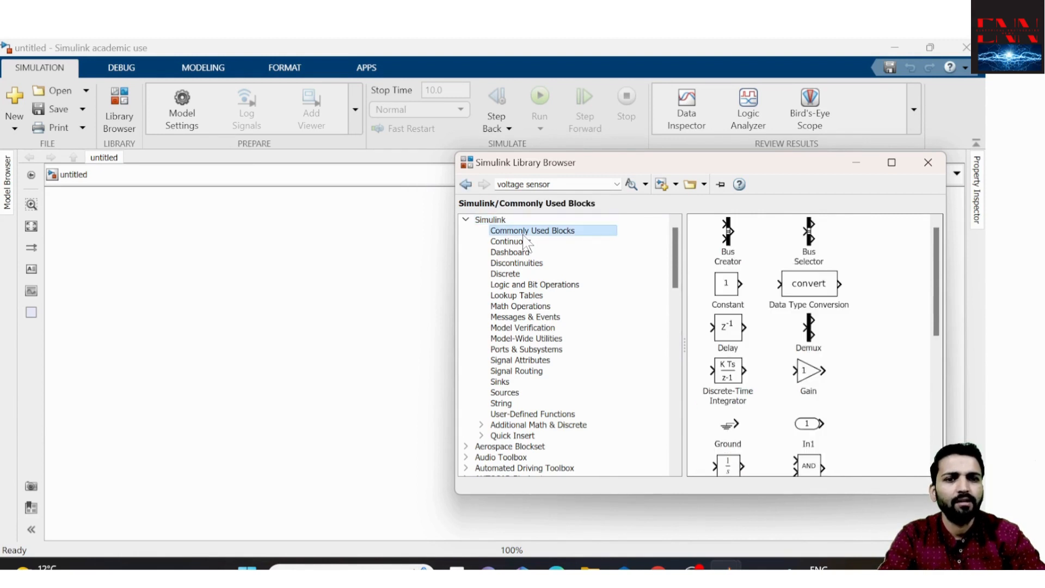
{"action": "left_click", "coordinate": [511, 240]}
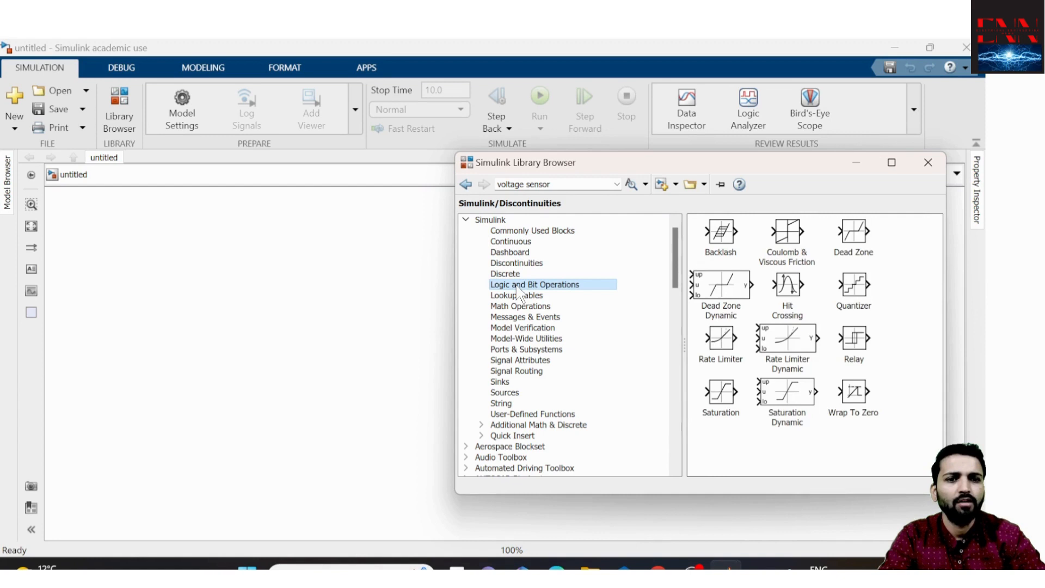
{"action": "left_click", "coordinate": [534, 285]}
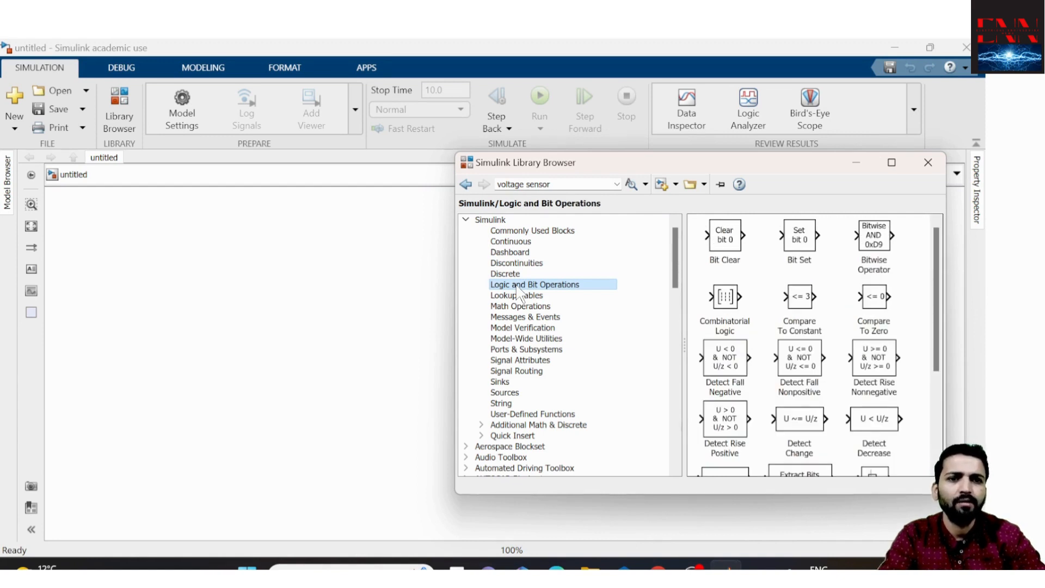
{"action": "left_click", "coordinate": [516, 295]}
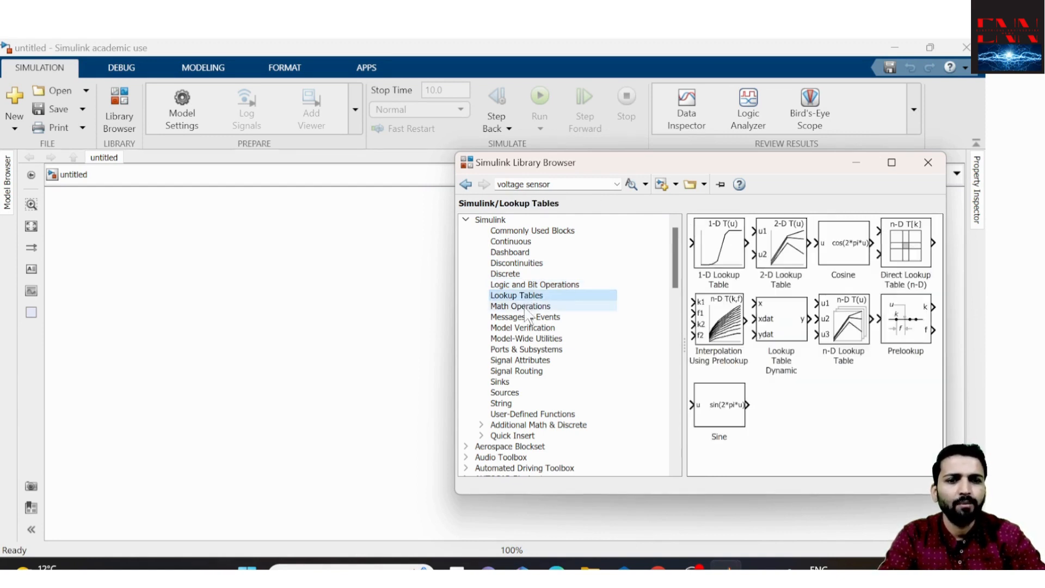
{"action": "left_click", "coordinate": [519, 306]}
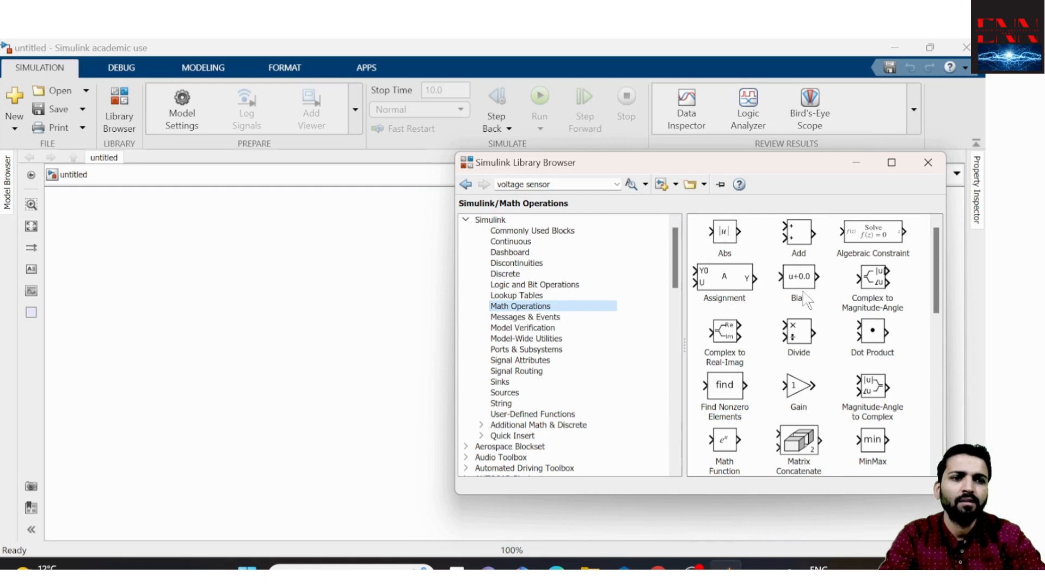
{"action": "mouse_move", "coordinate": [793, 256]}
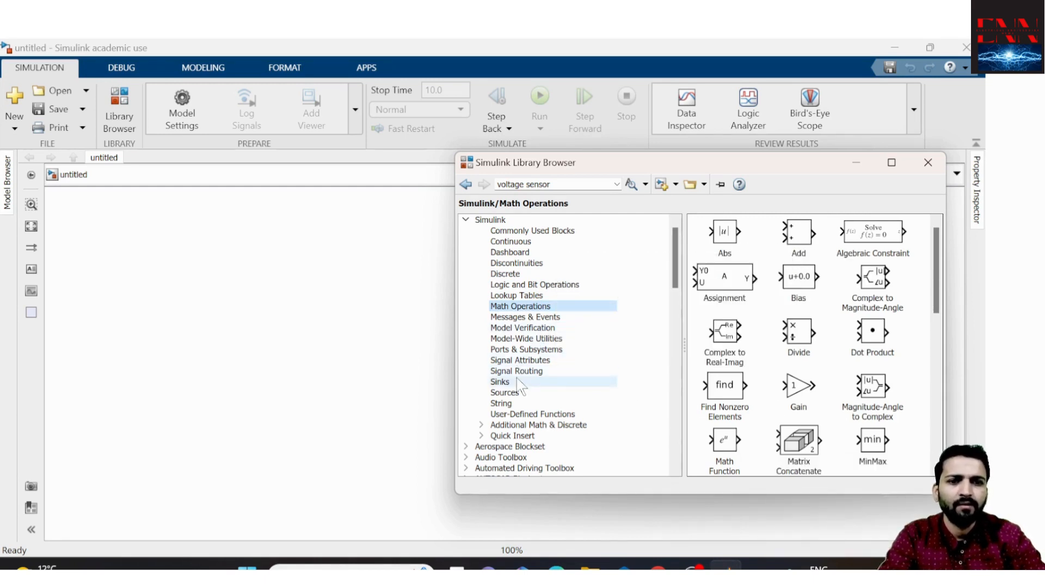
{"action": "left_click", "coordinate": [499, 381]}
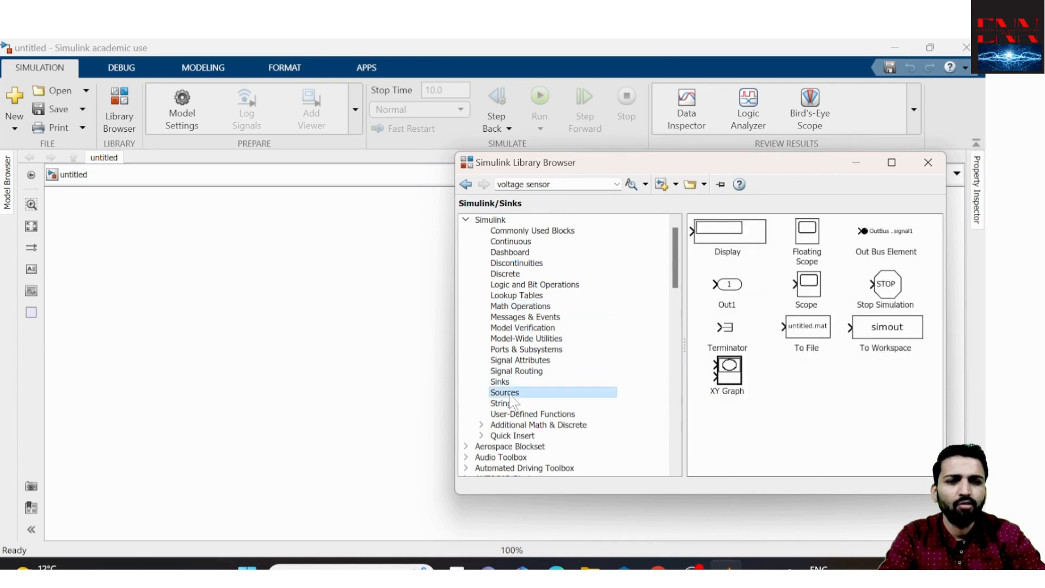
{"action": "left_click", "coordinate": [505, 392]}
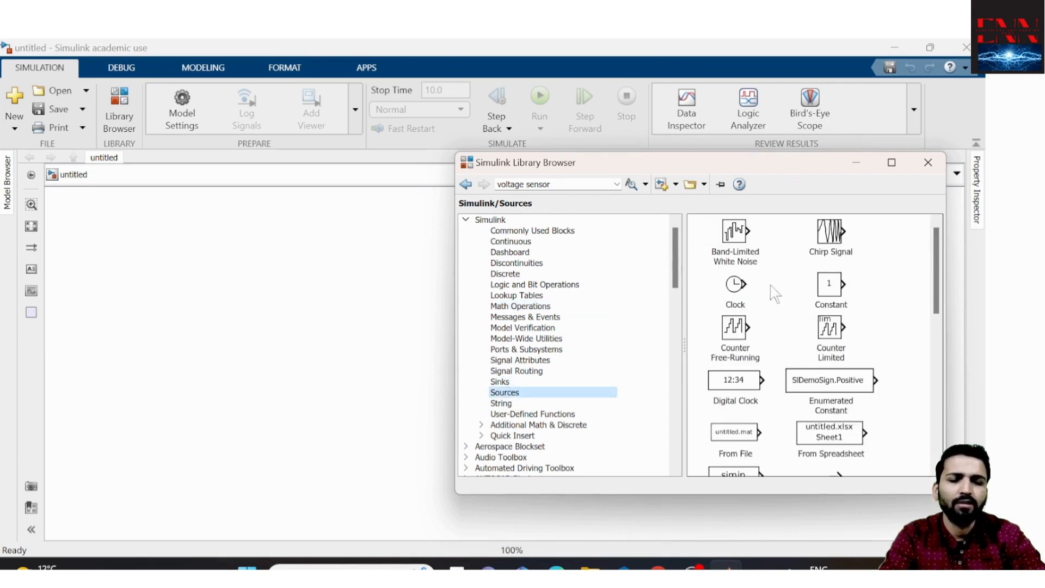
{"action": "mouse_move", "coordinate": [742, 333]}
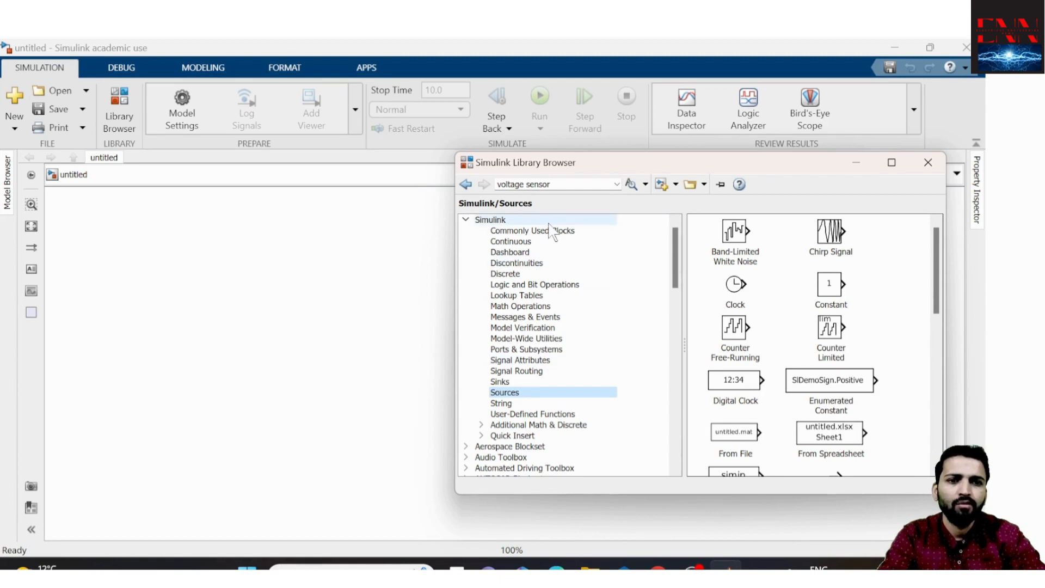
- Add the Gain block from Commonly Used Blocks to model 'untitled' twice
{"action": "left_click", "coordinate": [531, 231]}
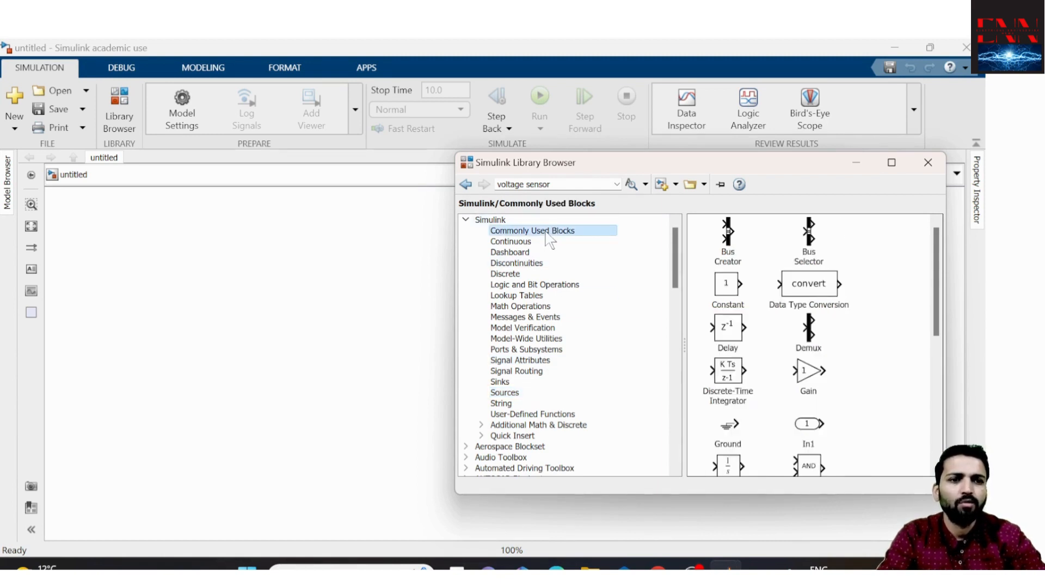
{"action": "mouse_move", "coordinate": [805, 371]}
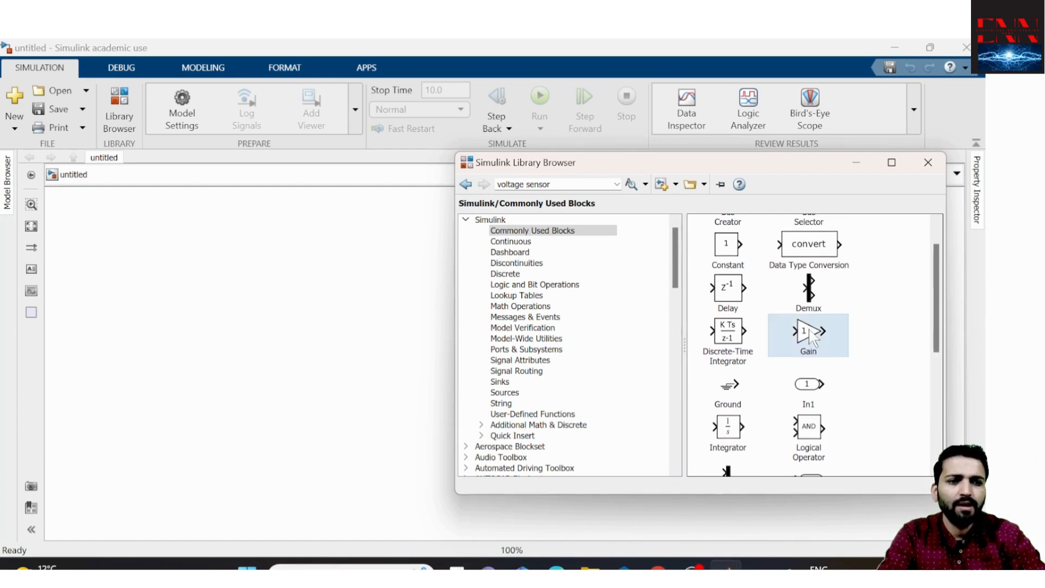
{"action": "right_click", "coordinate": [807, 333]}
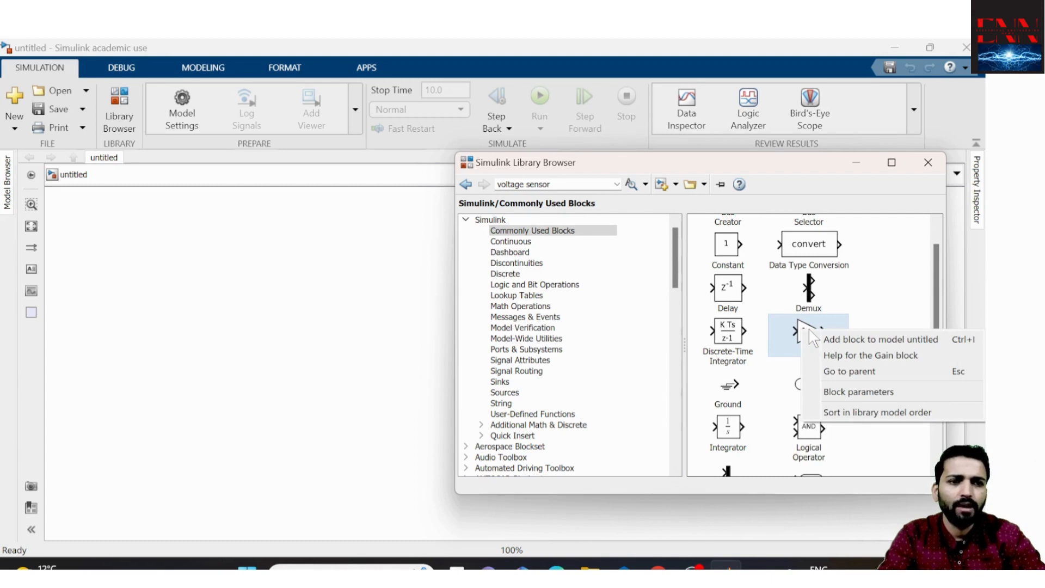
{"action": "mouse_move", "coordinate": [866, 354]}
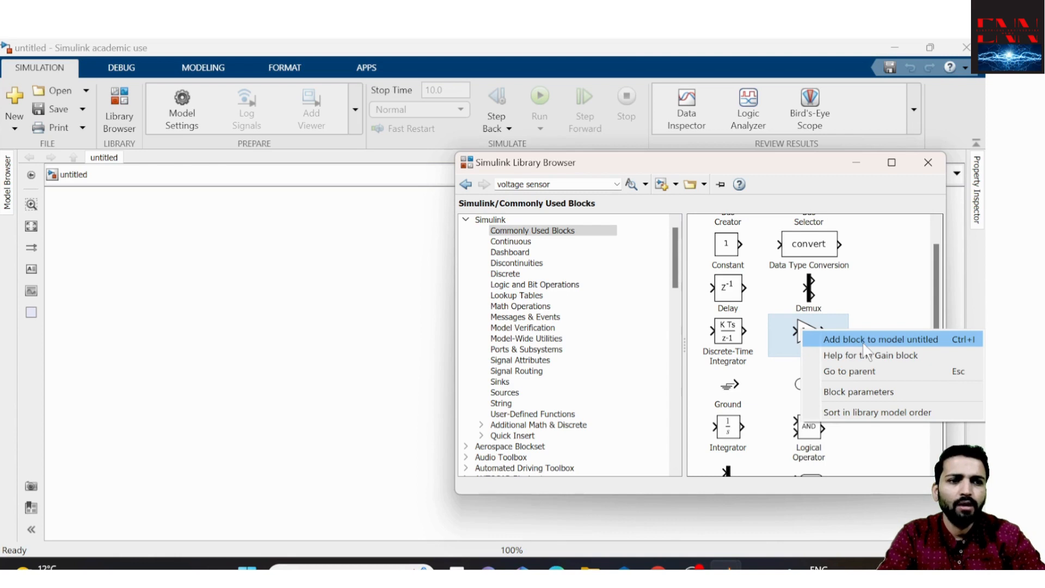
{"action": "mouse_move", "coordinate": [879, 347]}
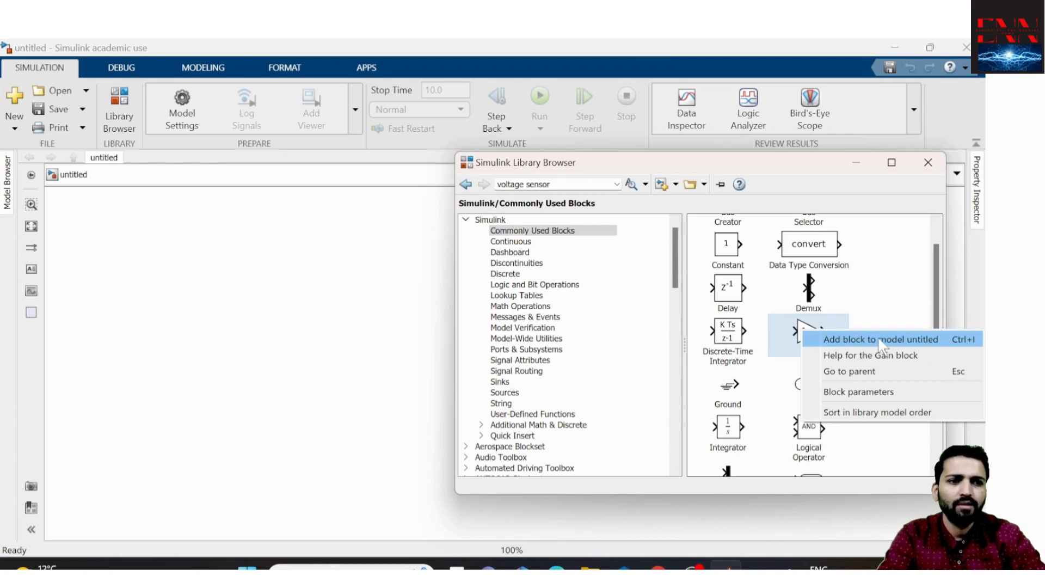
{"action": "mouse_move", "coordinate": [853, 348]}
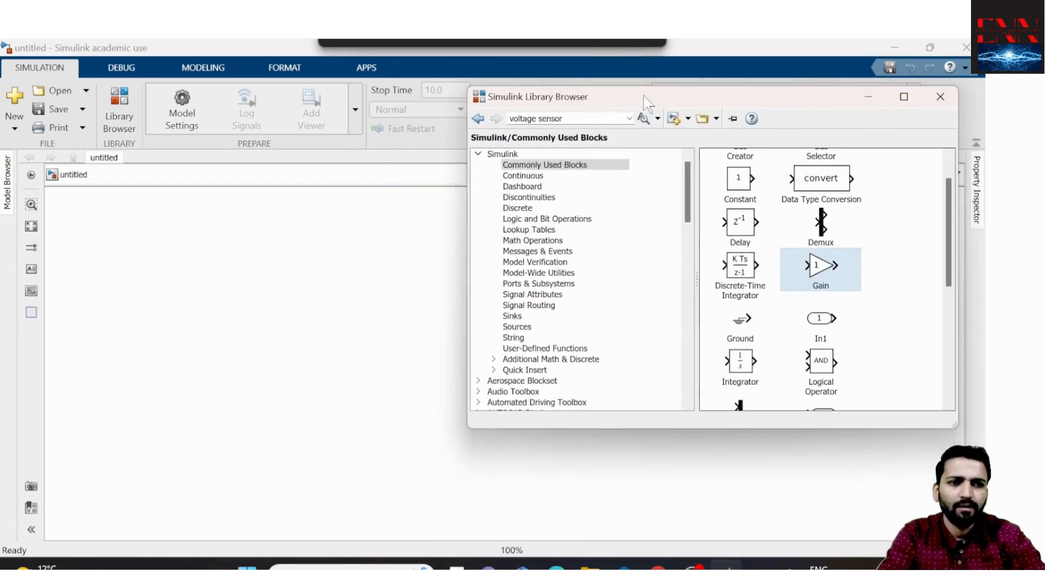
{"action": "right_click", "coordinate": [820, 267]}
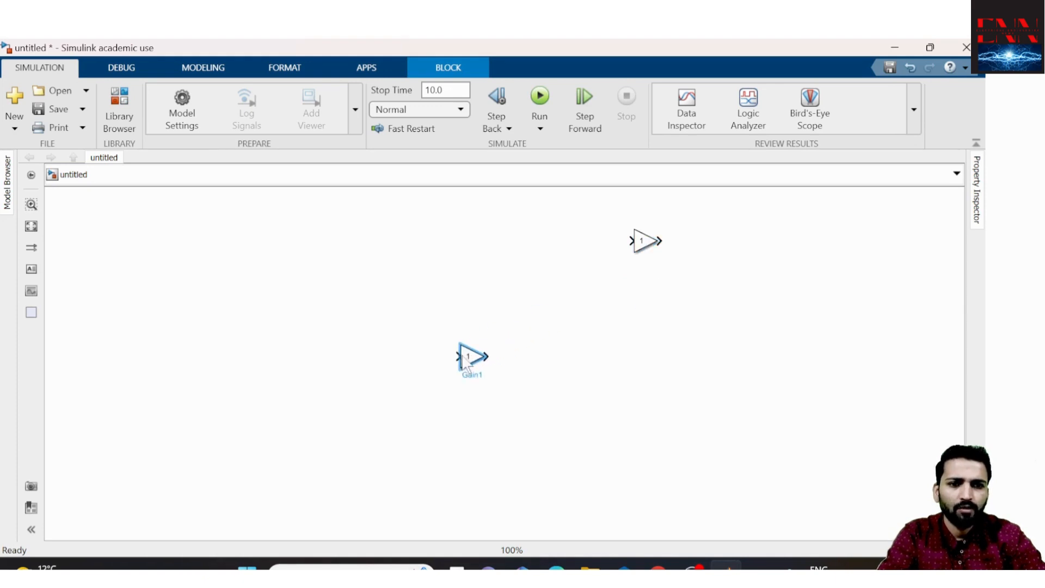
- Stack one Gain above the other and add a Product block between them
{"action": "left_click_drag", "start_coordinate": [469, 357], "coordinate": [484, 277]}
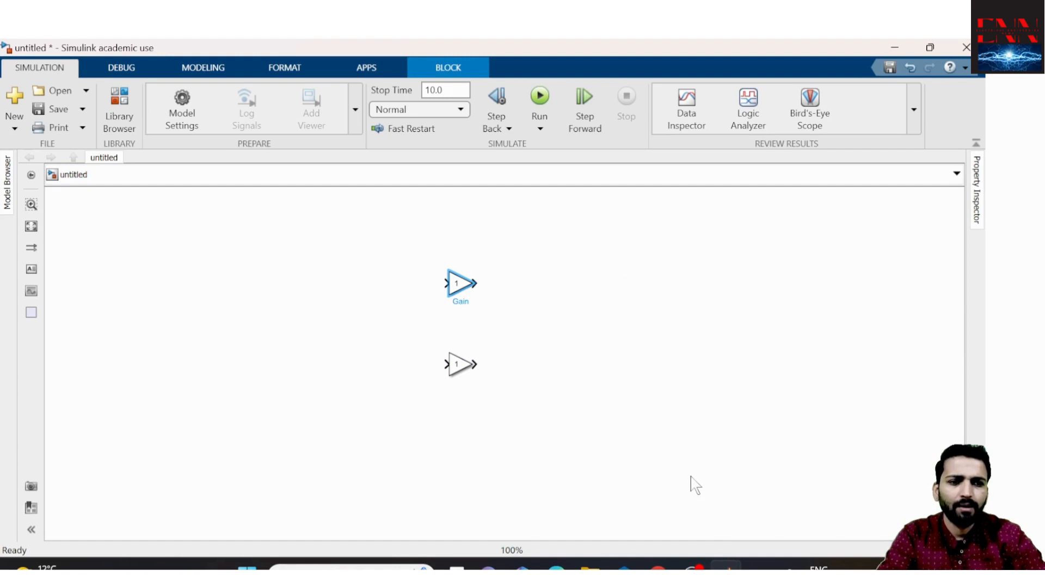
{"action": "left_click", "coordinate": [119, 109]}
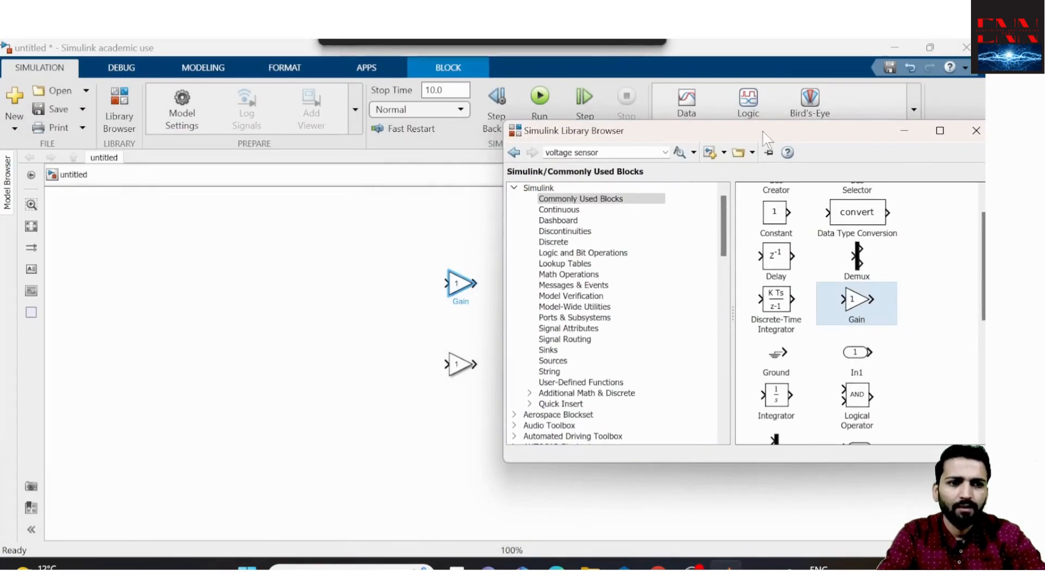
{"action": "scroll", "scroll_direction": "down", "scroll_amount": 3}
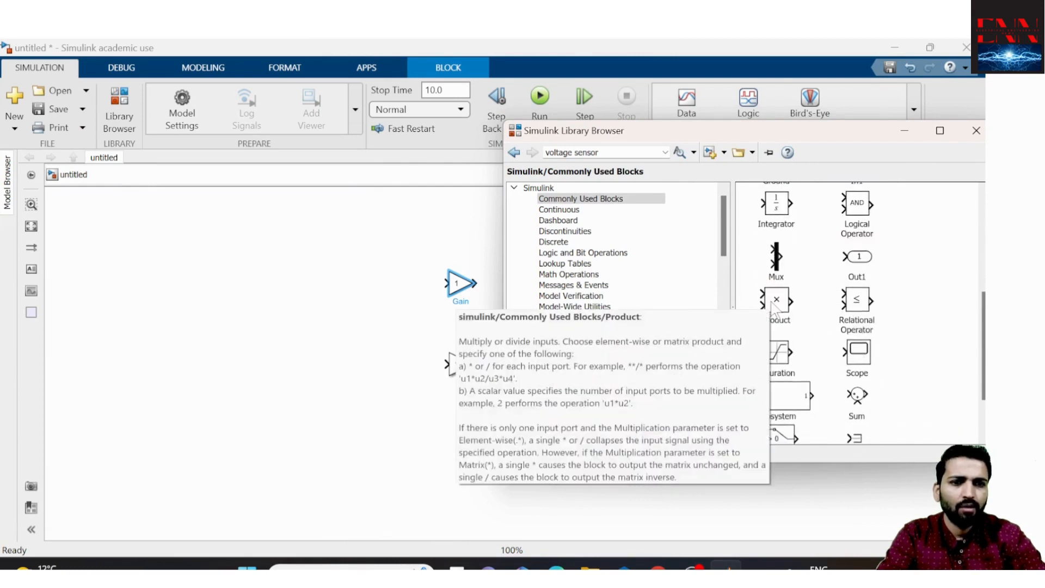
{"action": "right_click", "coordinate": [774, 300]}
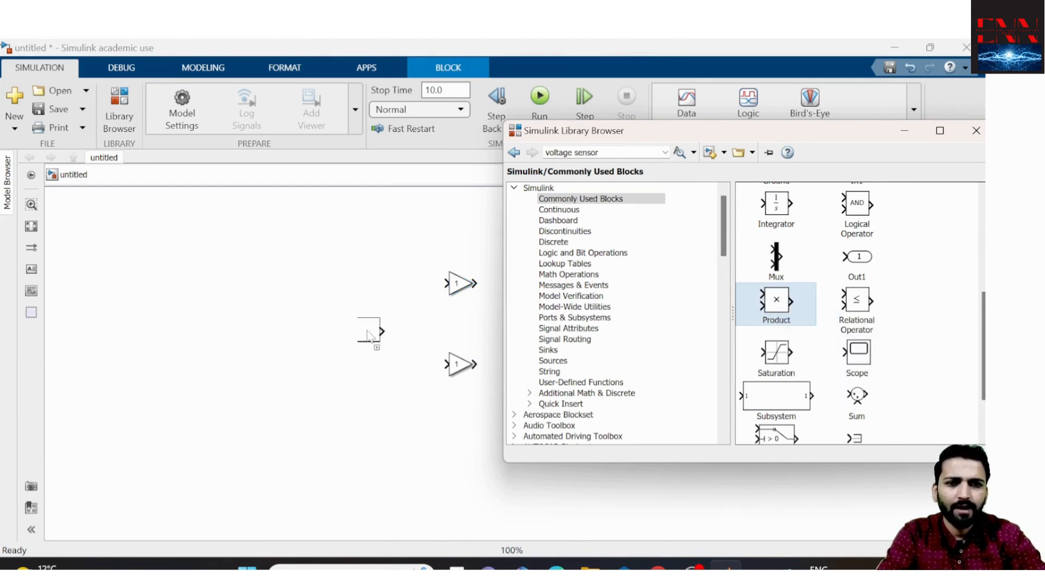
{"action": "left_click", "coordinate": [976, 130]}
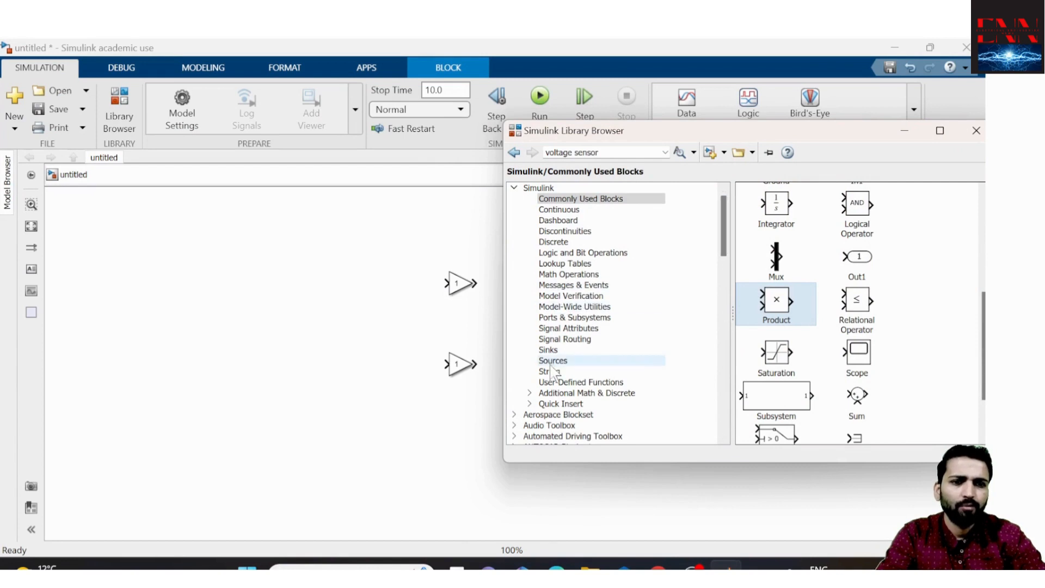
- Browse Sources, select the Constant block, then close the Library Browser
{"action": "left_click", "coordinate": [552, 360]}
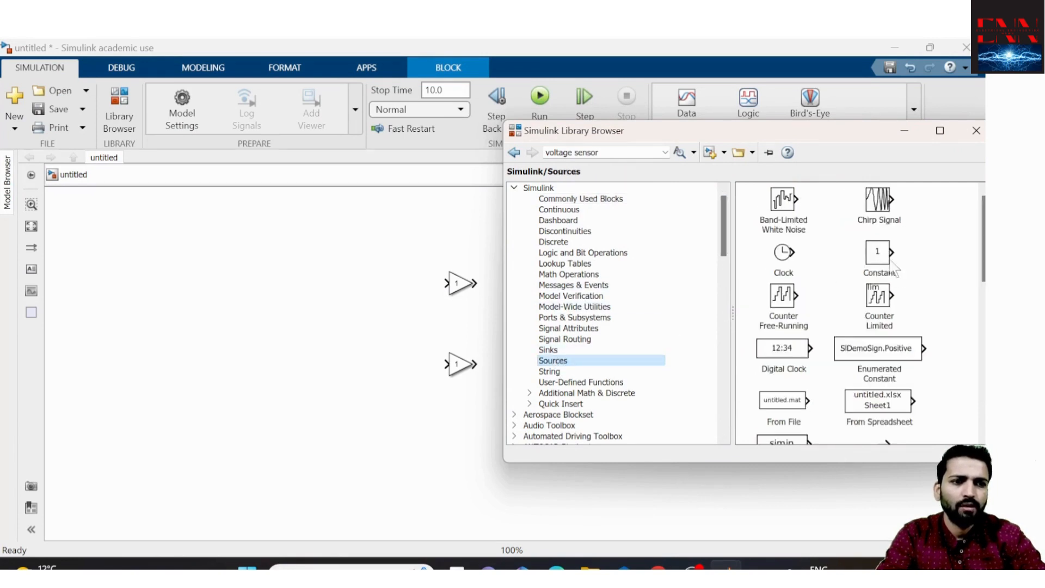
{"action": "left_click", "coordinate": [877, 256]}
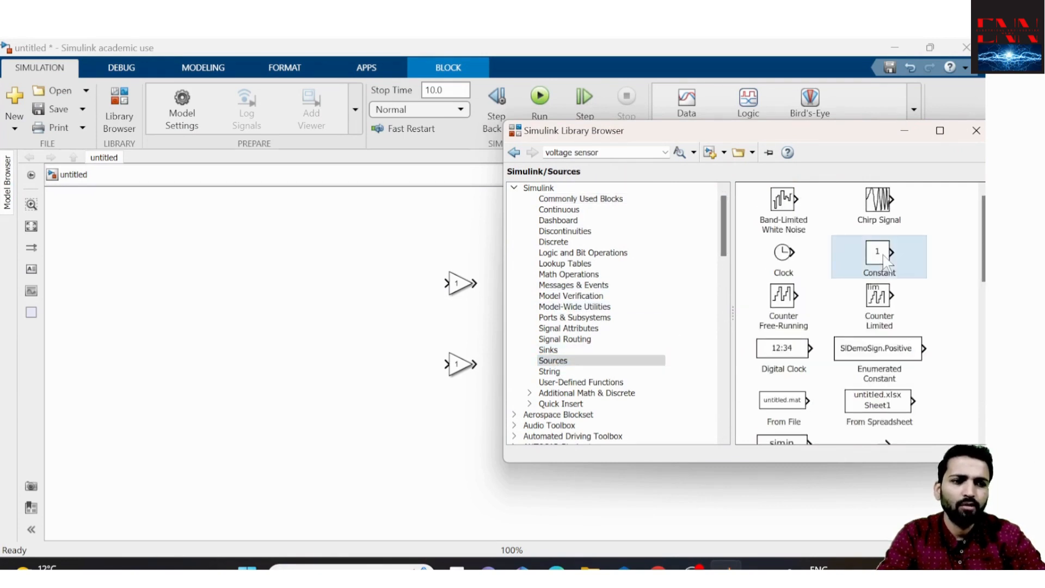
{"action": "right_click", "coordinate": [878, 255]}
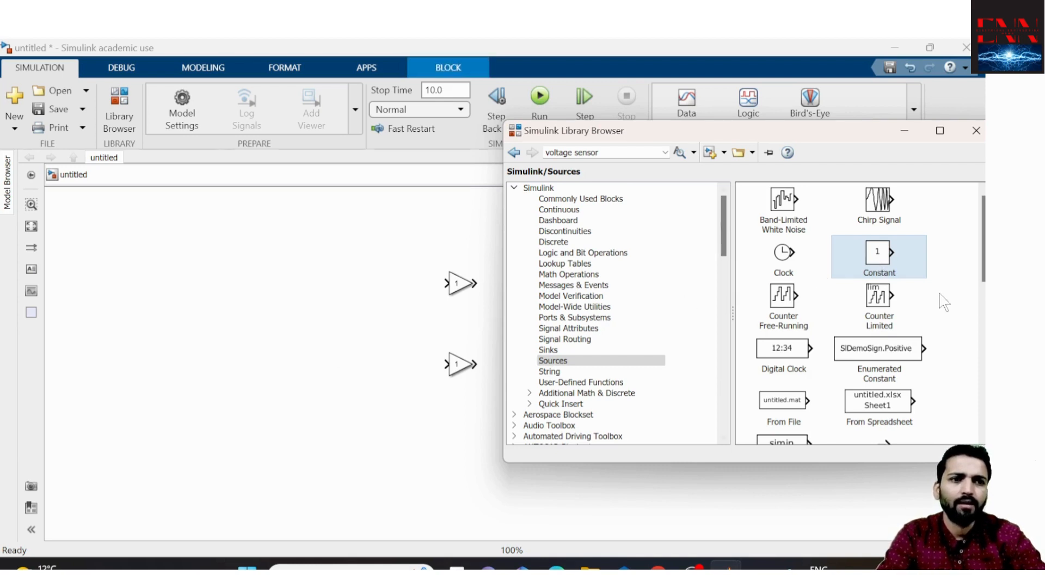
{"action": "mouse_move", "coordinate": [878, 260]}
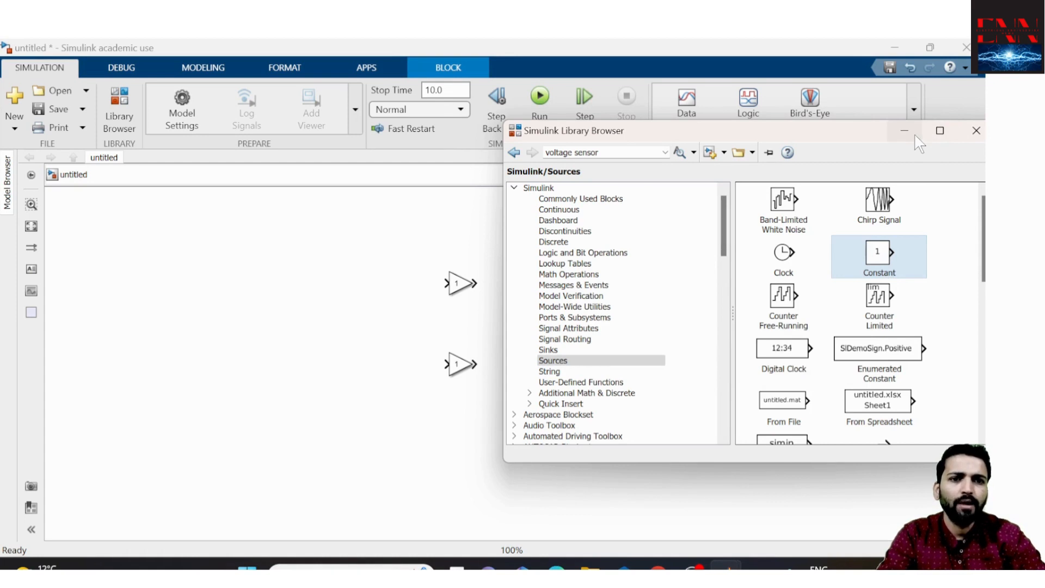
{"action": "left_click", "coordinate": [976, 130]}
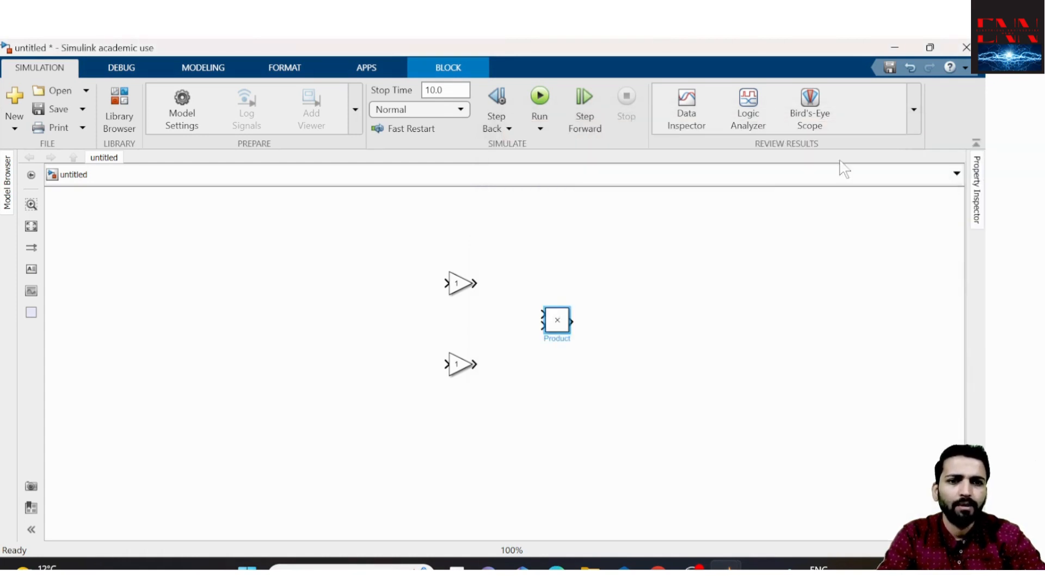
- Insert a Constant block through the canvas quick block search
{"action": "double_click", "coordinate": [276, 309]}
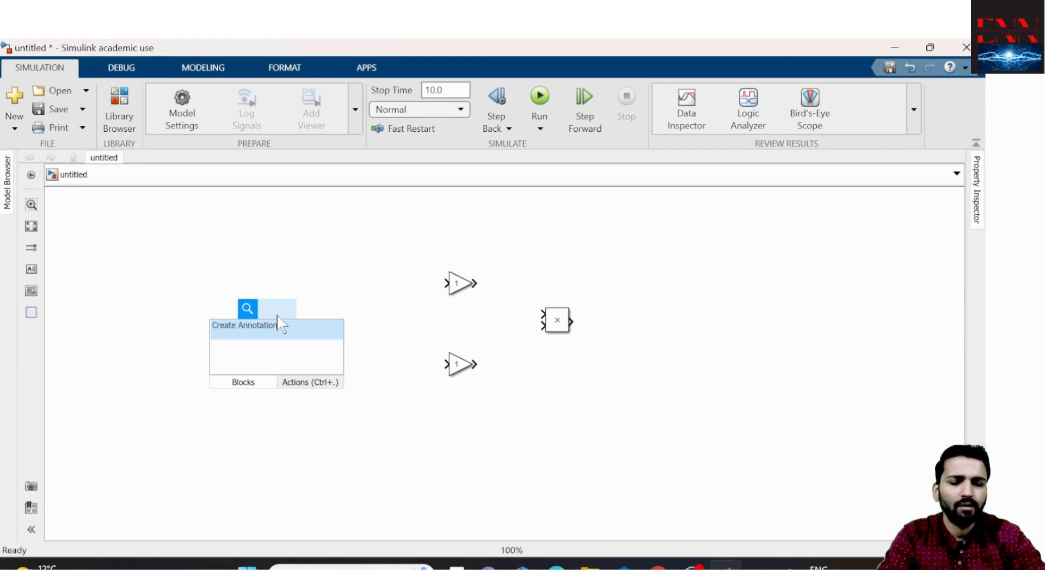
{"action": "type", "text": "con"}
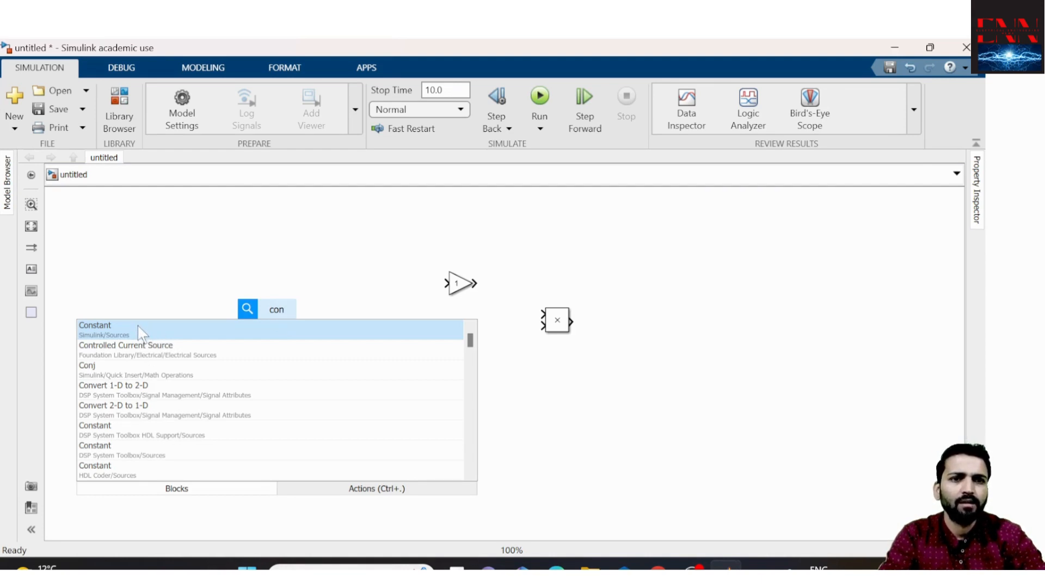
{"action": "left_click", "coordinate": [276, 308]}
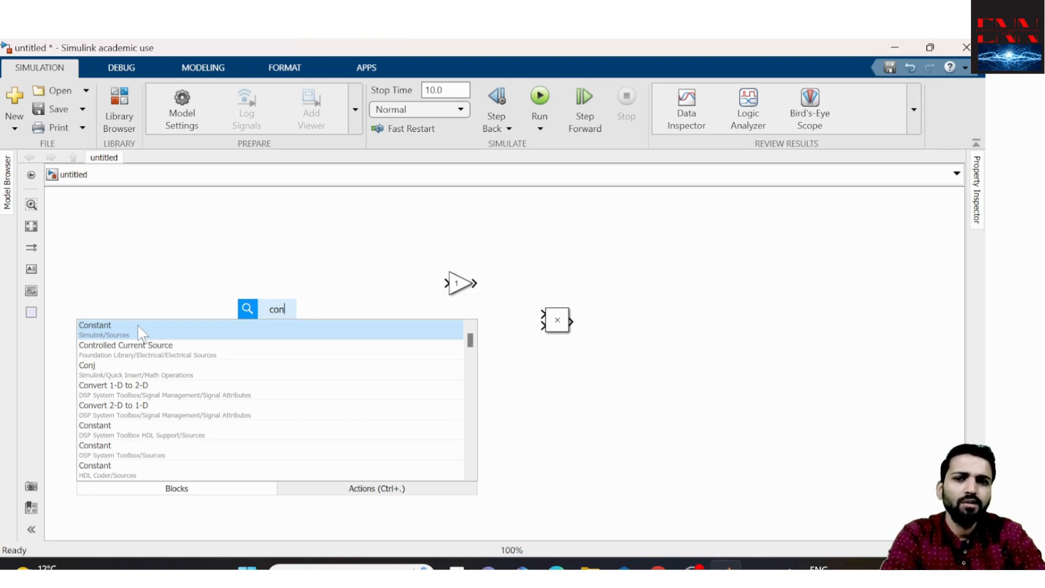
{"action": "left_click", "coordinate": [95, 328]}
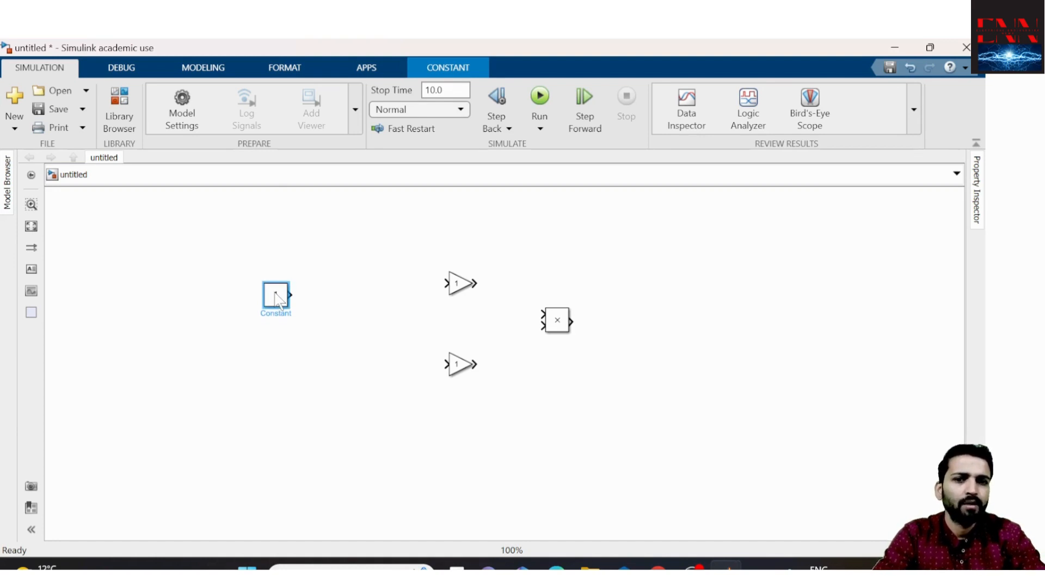
{"action": "left_click", "coordinate": [275, 299]}
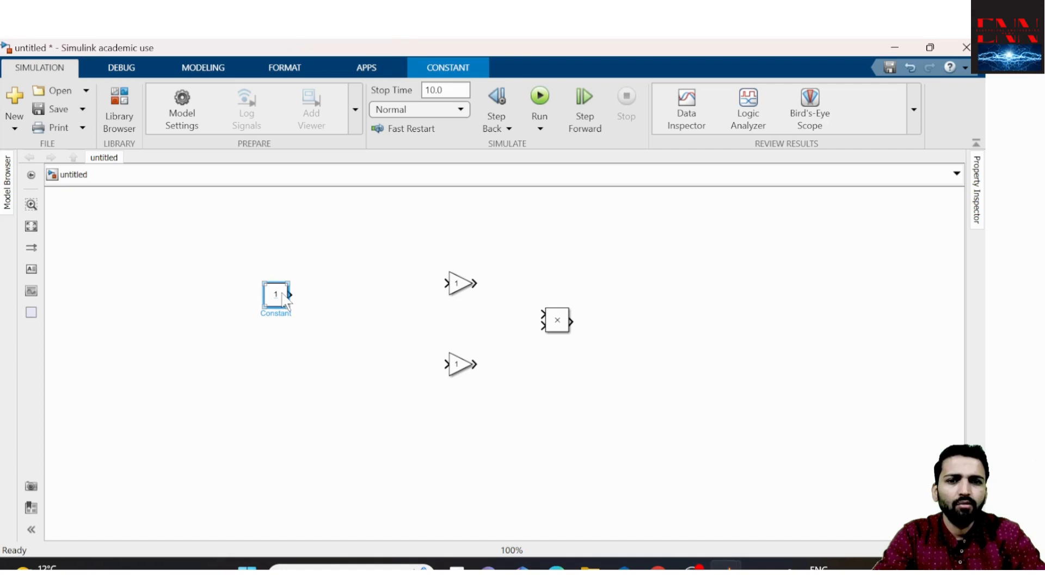
- Copy the Constant and place one copy left of each Gain block
{"action": "right_click", "coordinate": [275, 295]}
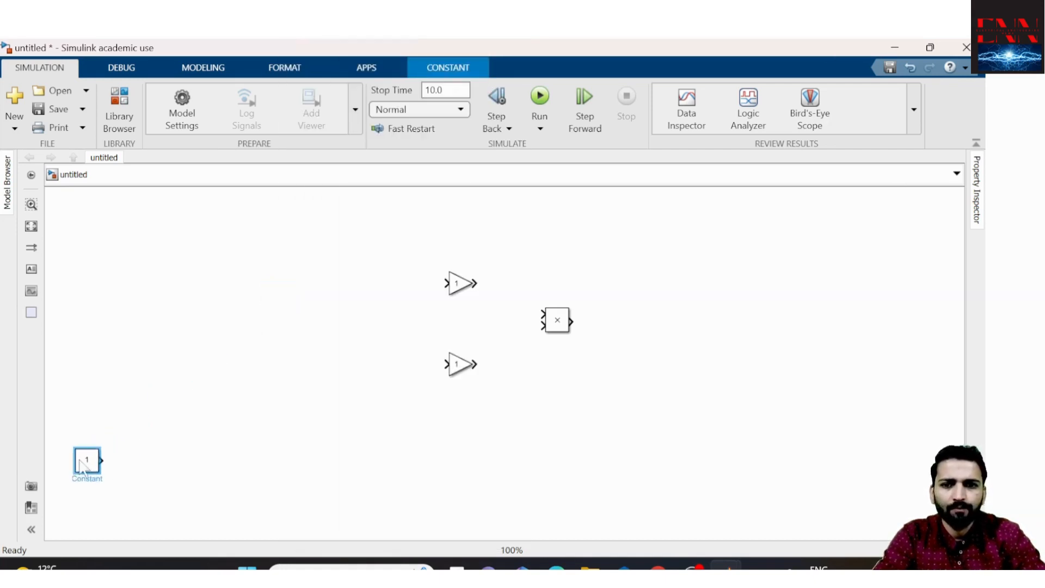
{"action": "right_click", "coordinate": [87, 460]}
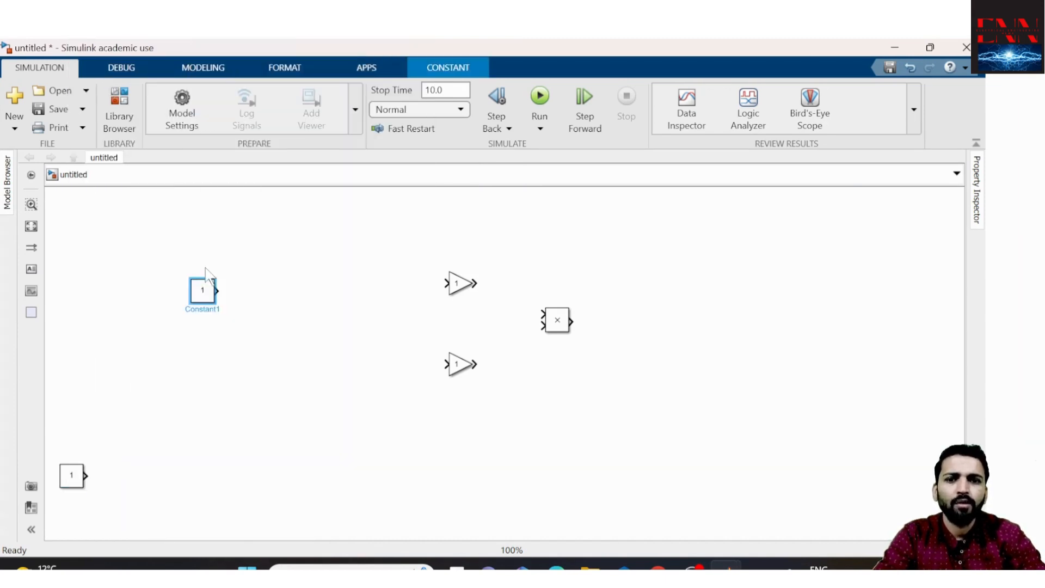
{"action": "left_click_drag", "start_coordinate": [202, 290], "coordinate": [295, 283]}
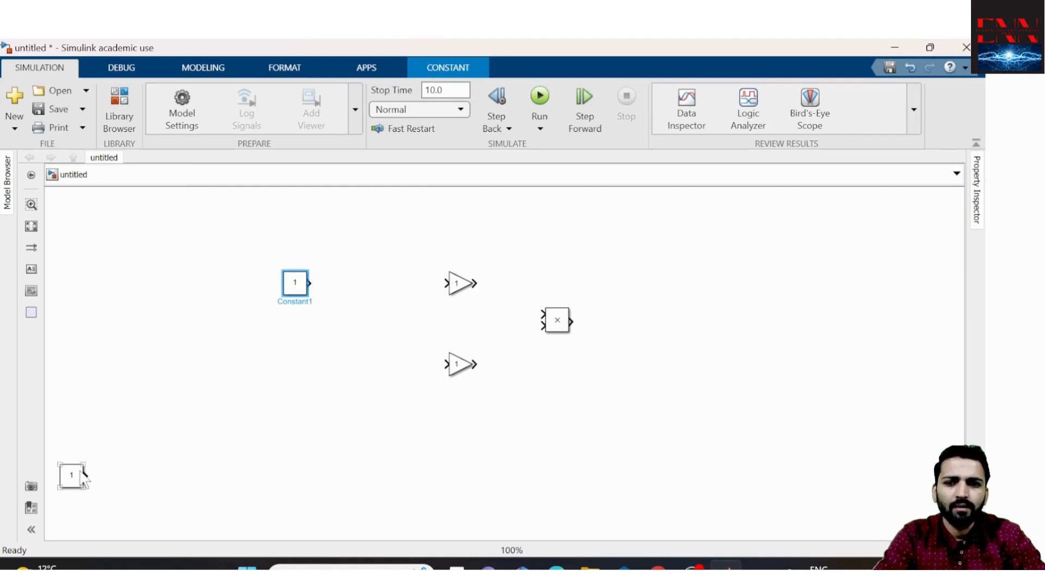
{"action": "left_click_drag", "start_coordinate": [70, 477], "coordinate": [293, 380]}
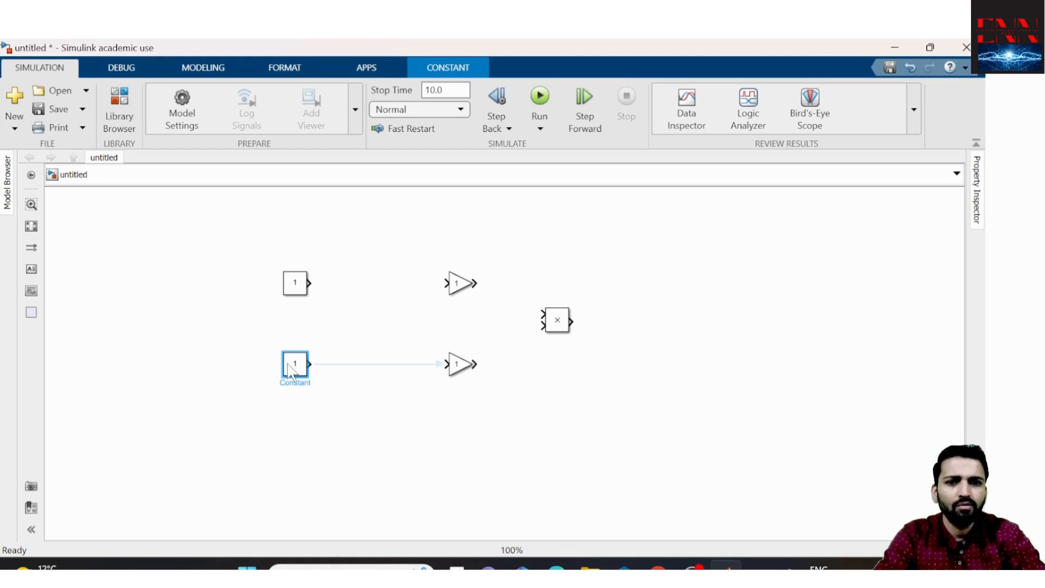
{"action": "left_click_drag", "start_coordinate": [295, 364], "coordinate": [215, 331]}
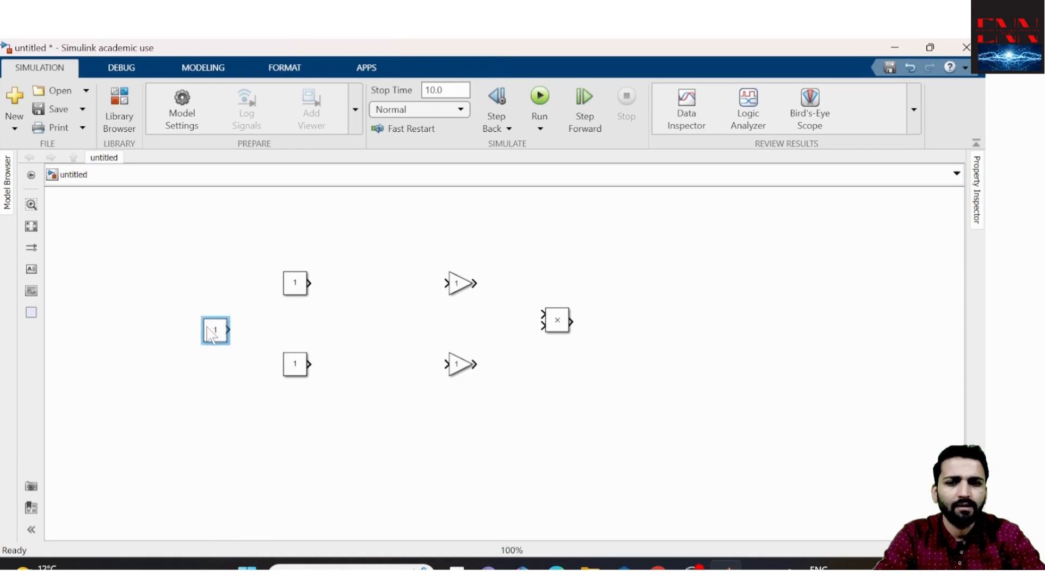
{"action": "left_click", "coordinate": [214, 331]}
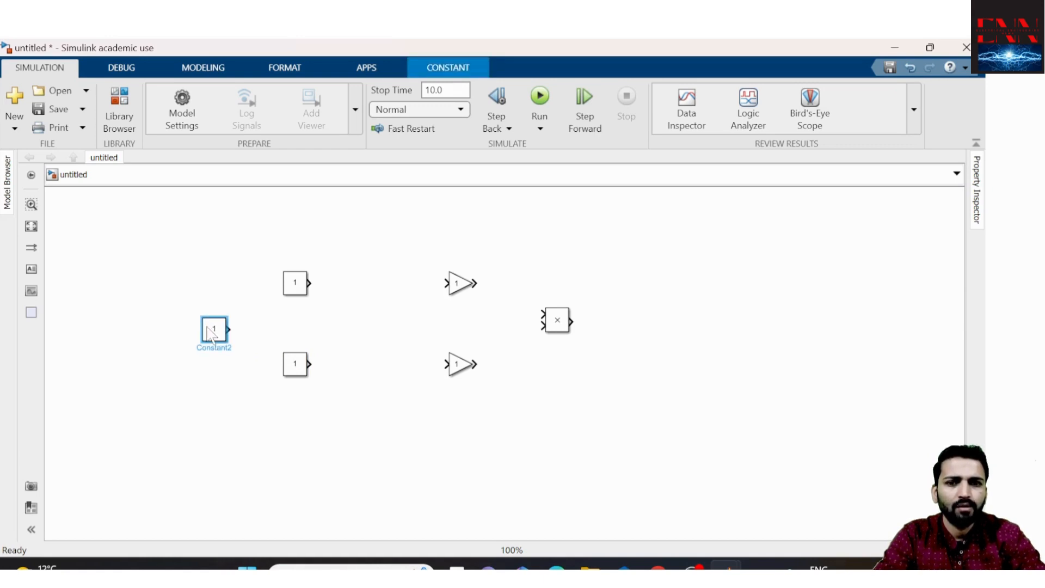
{"action": "left_click_drag", "start_coordinate": [213, 332], "coordinate": [341, 326]}
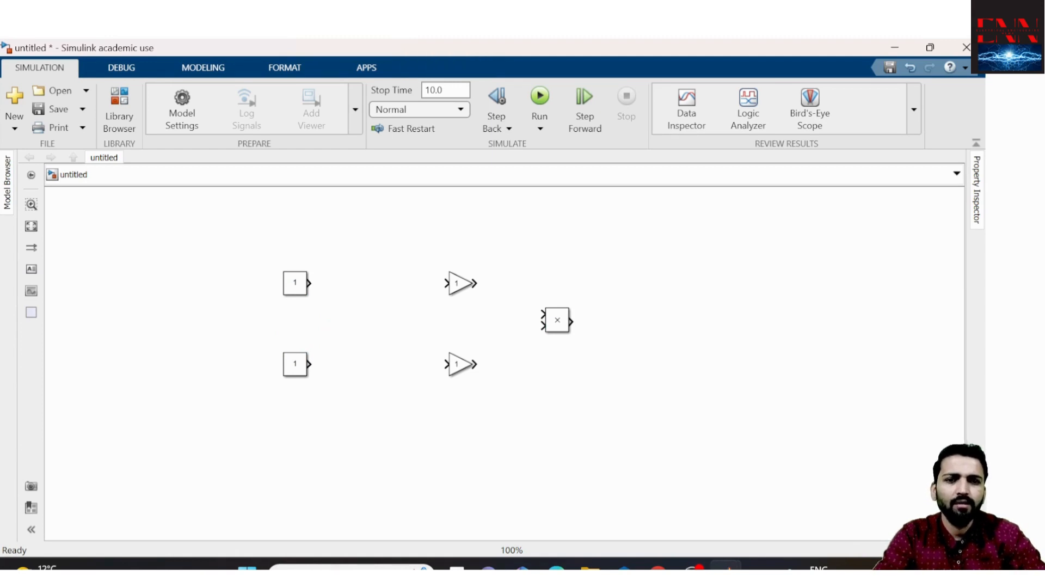
{"action": "mouse_move", "coordinate": [671, 329]}
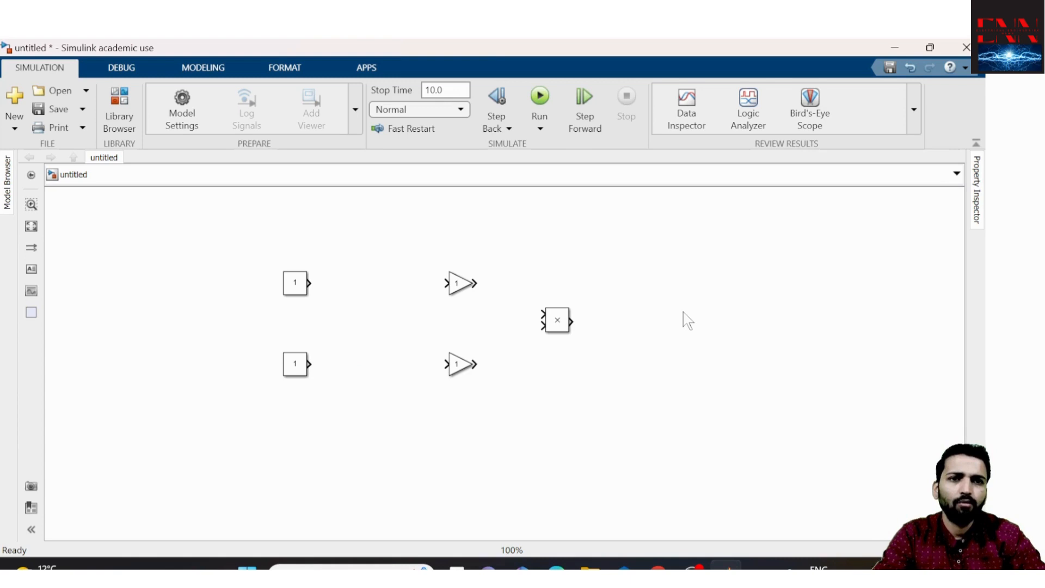
- Insert a Scope, connect the Product output to it, and open its window
{"action": "double_click", "coordinate": [687, 318]}
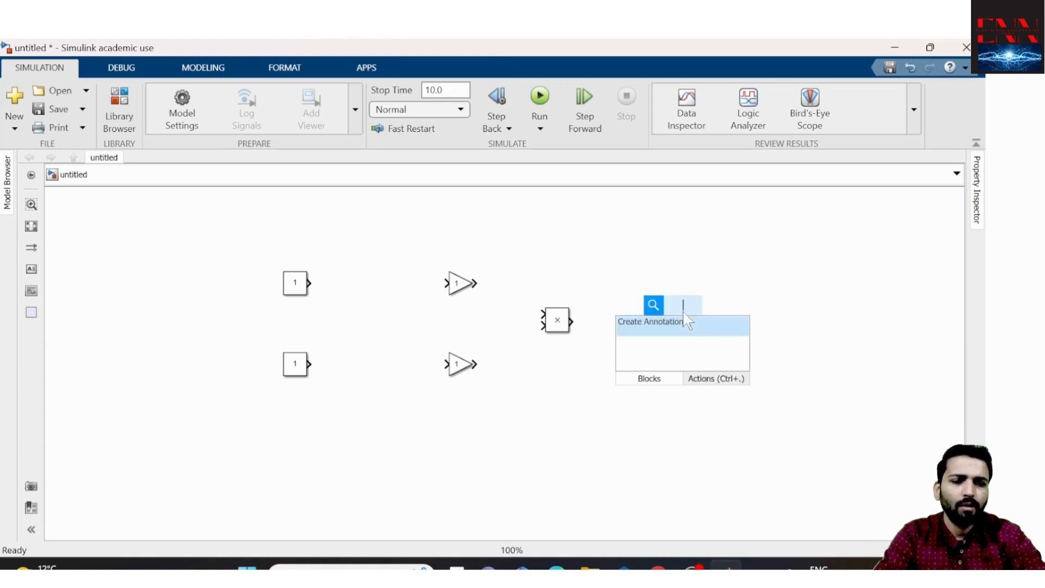
{"action": "type", "text": "sd"}
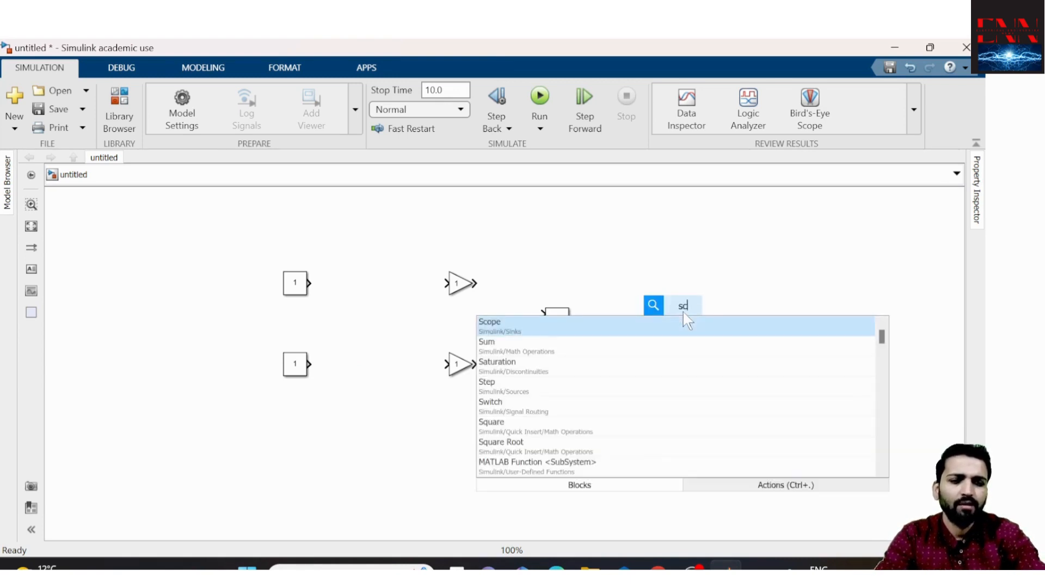
{"action": "left_click", "coordinate": [489, 321]}
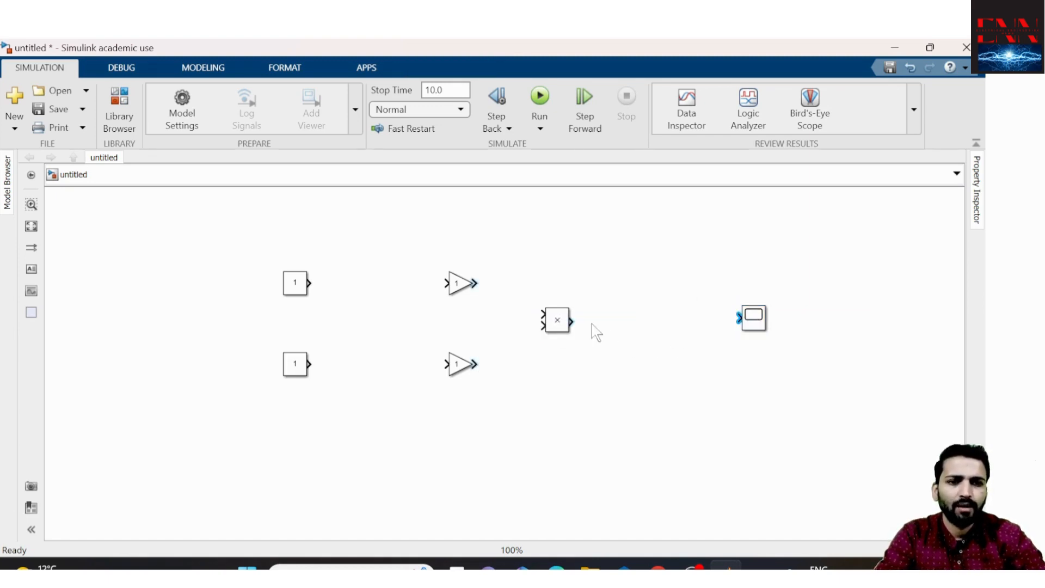
{"action": "left_click_drag", "start_coordinate": [570, 321], "coordinate": [740, 318]}
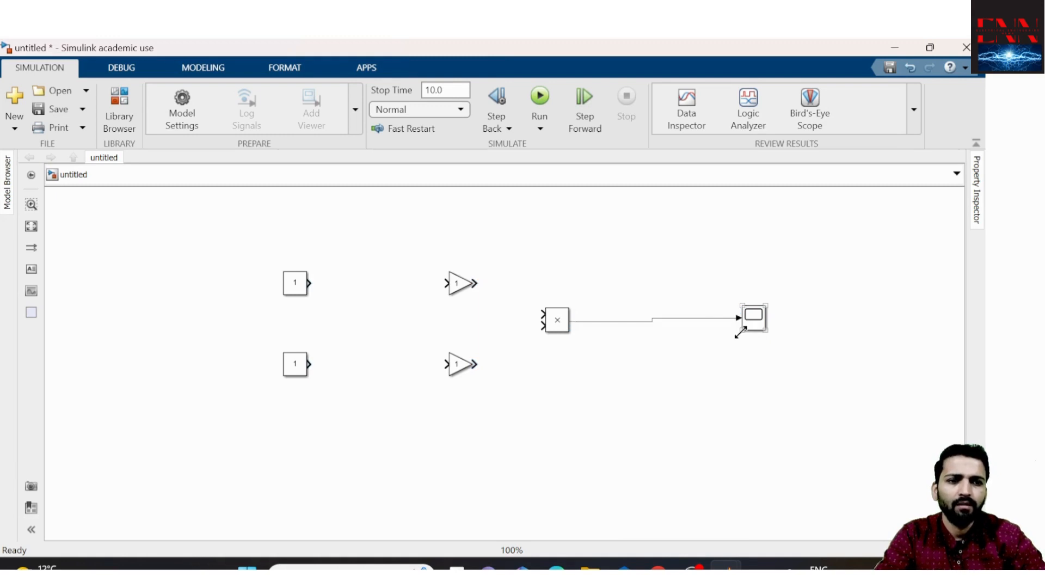
{"action": "left_click", "coordinate": [751, 320]}
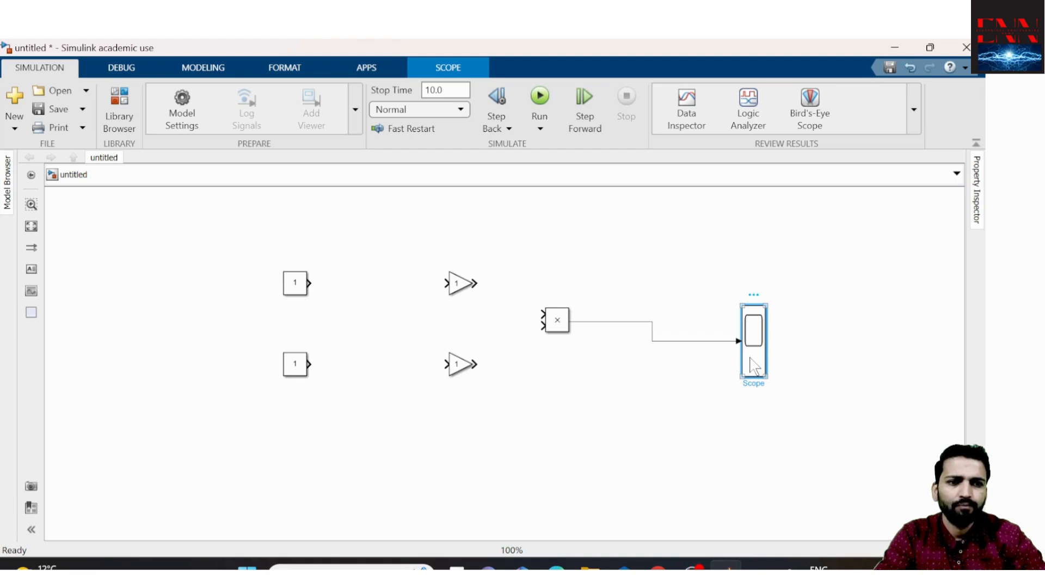
{"action": "double_click", "coordinate": [752, 331]}
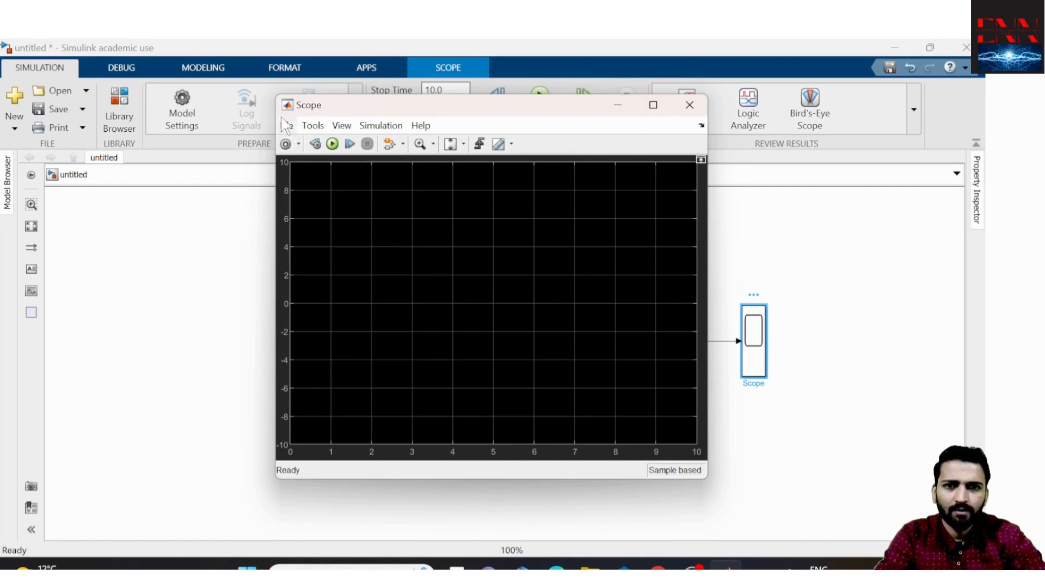
- Set the Scope's number of input ports to 3 from its File menu
{"action": "left_click", "coordinate": [288, 125]}
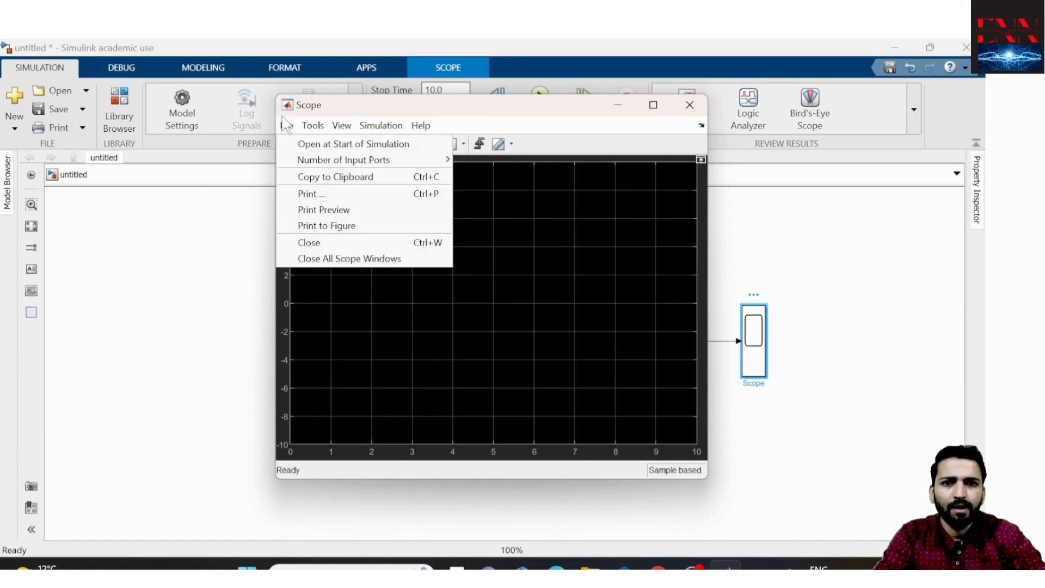
{"action": "mouse_move", "coordinate": [343, 160]}
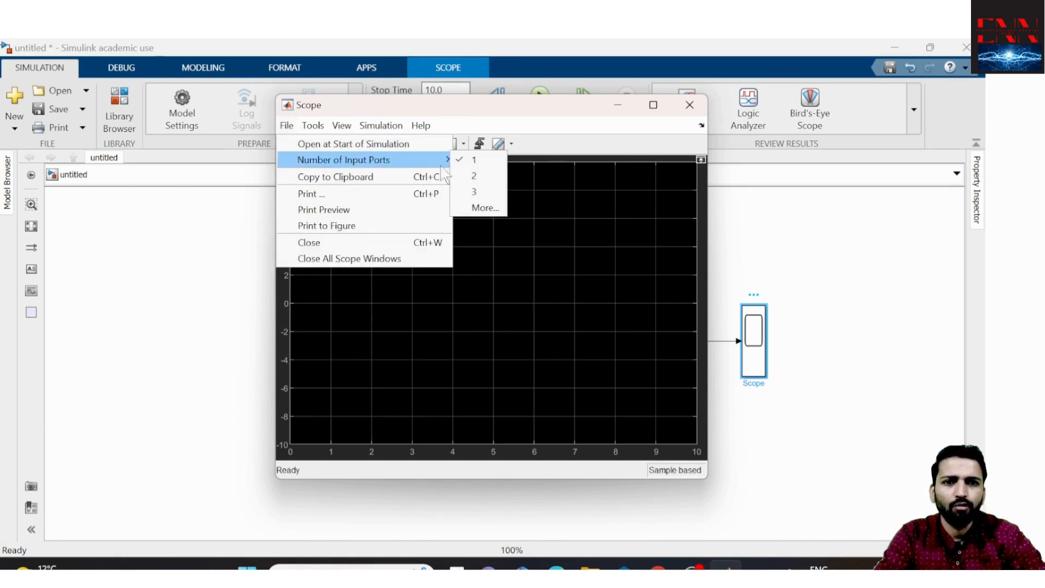
{"action": "left_click", "coordinate": [472, 192]}
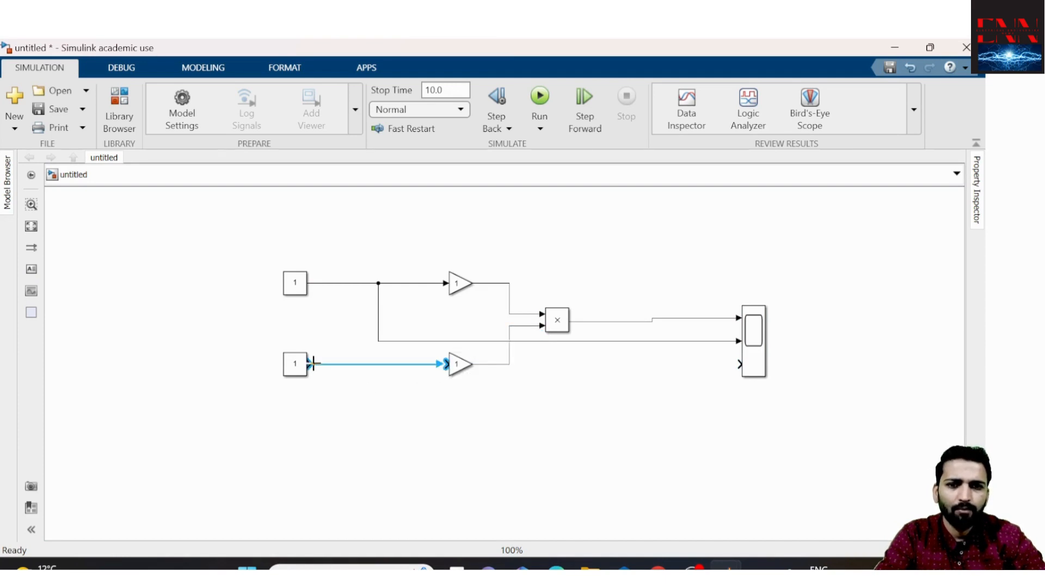
- Draw branch lines from each Gain output to Scope inputs 2 and 3
{"action": "left_click", "coordinate": [295, 282]}
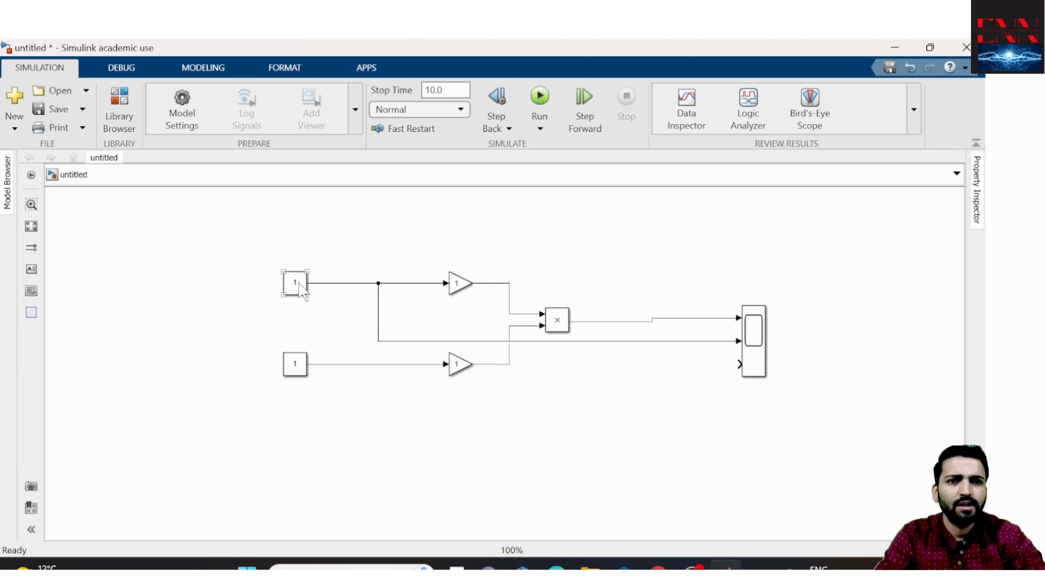
{"action": "left_click", "coordinate": [458, 283]}
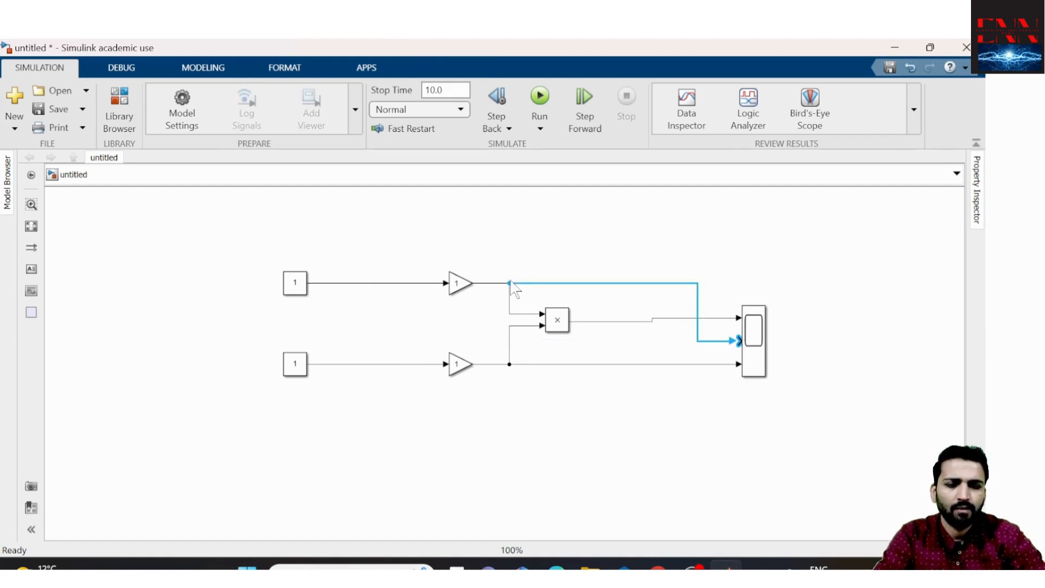
{"action": "left_click", "coordinate": [295, 282]}
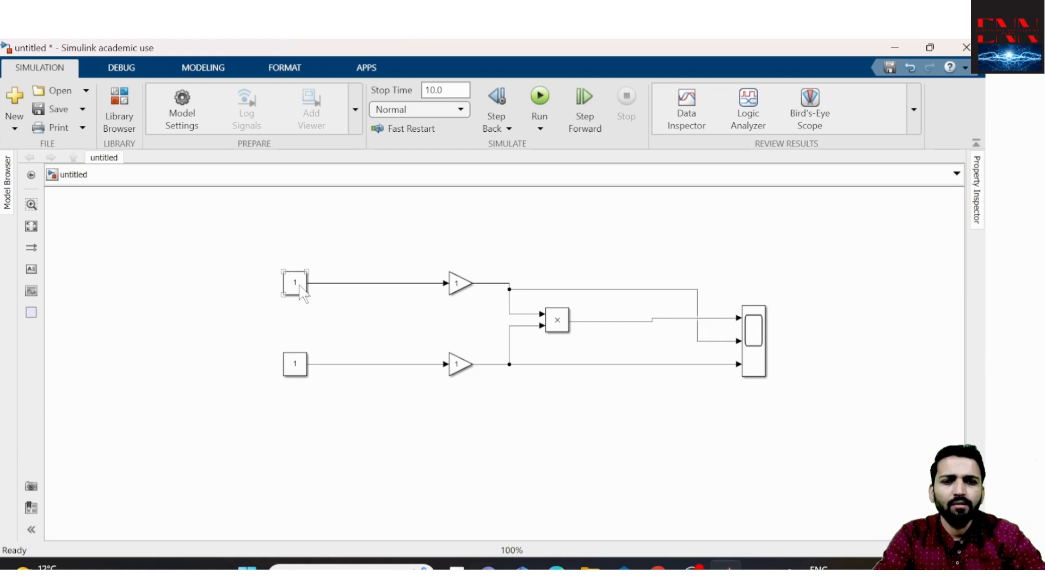
{"action": "left_click", "coordinate": [294, 283]}
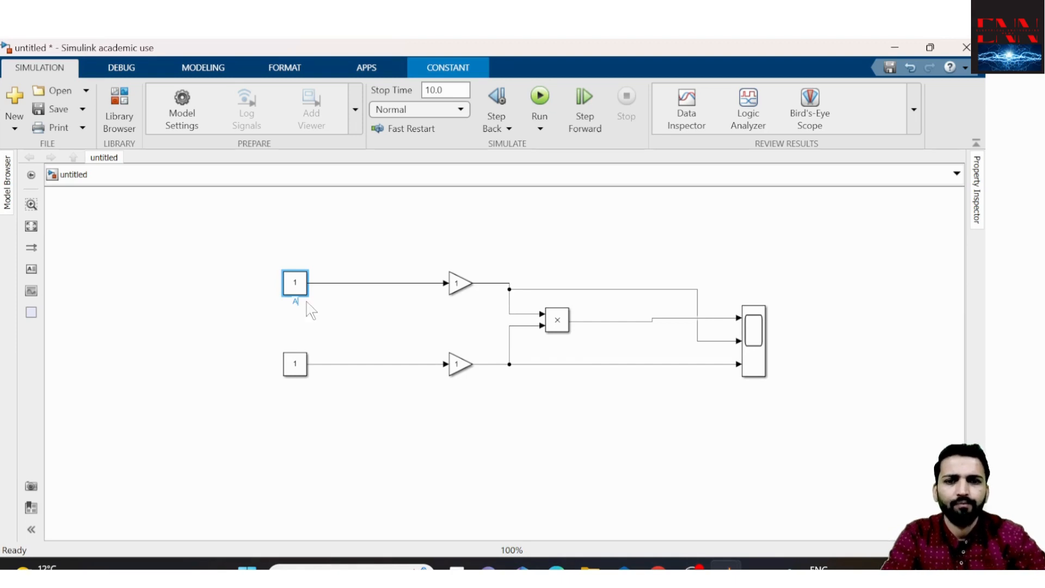
- Rename the upper Gain block G1 and the lower one G2
{"action": "left_click", "coordinate": [294, 364]}
{"action": "type", "text": "B"}
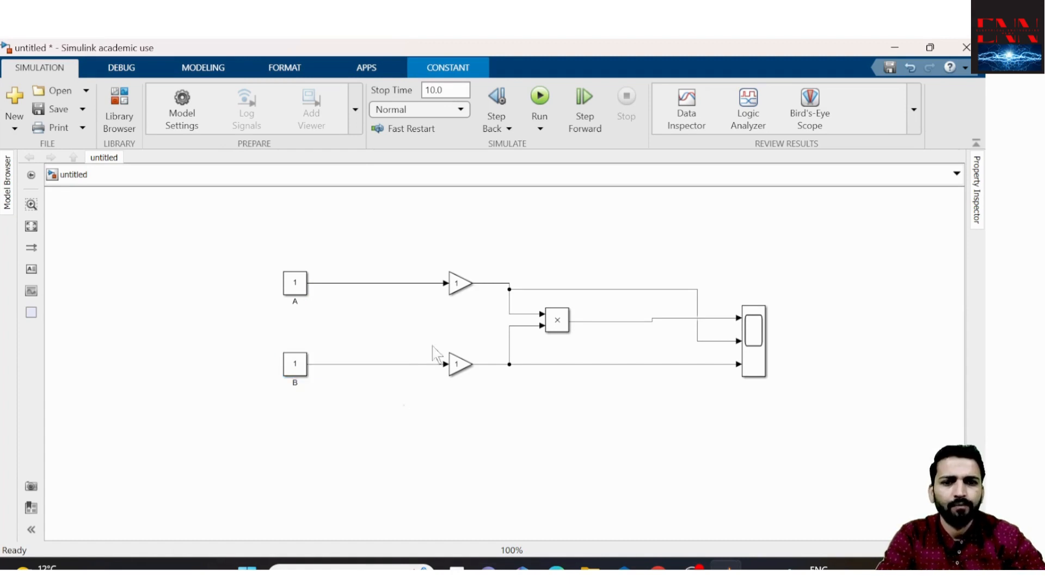
{"action": "left_click", "coordinate": [457, 282]}
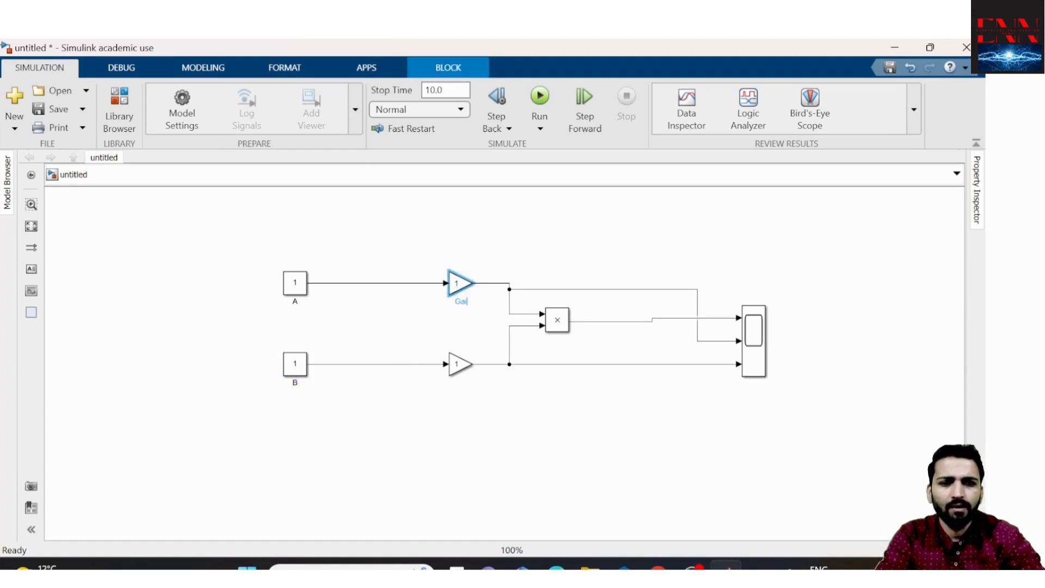
{"action": "left_click", "coordinate": [490, 423]}
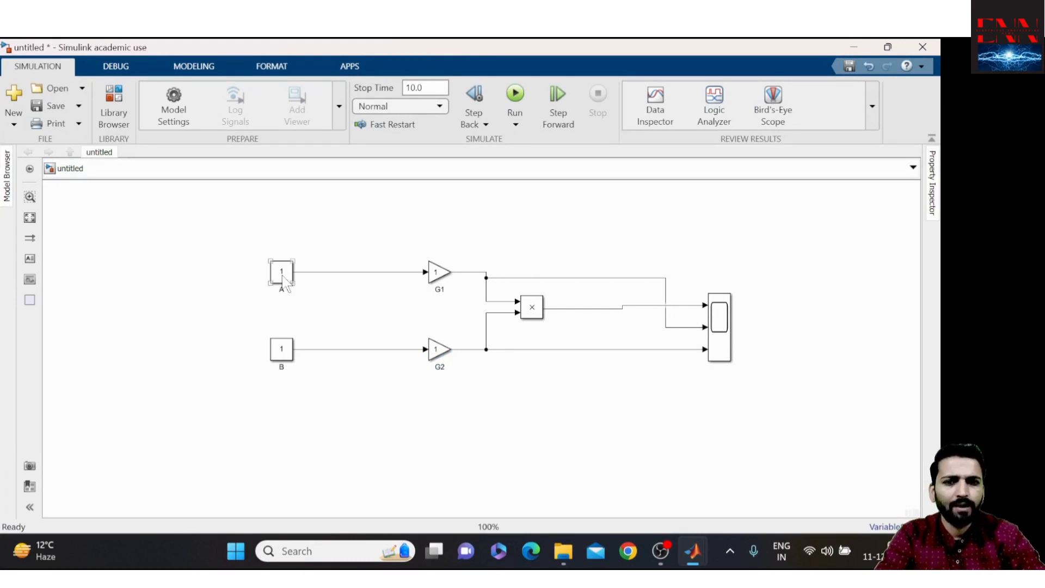
{"action": "left_click", "coordinate": [281, 348]}
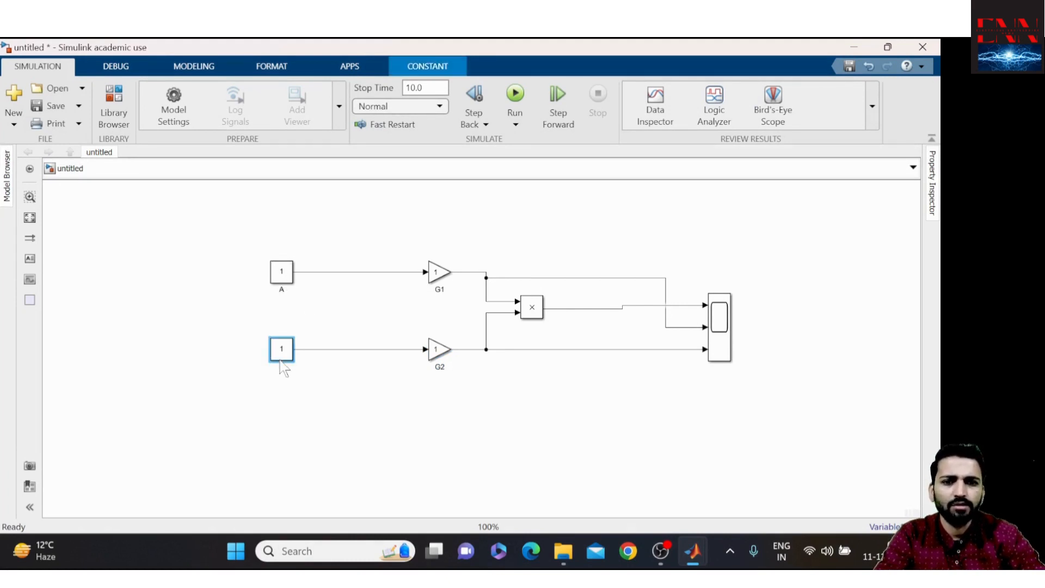
- Enter 3 for Constant B and 2 for G1, keeping G2 at 1
{"action": "double_click", "coordinate": [280, 348]}
{"action": "type", "text": "3"}
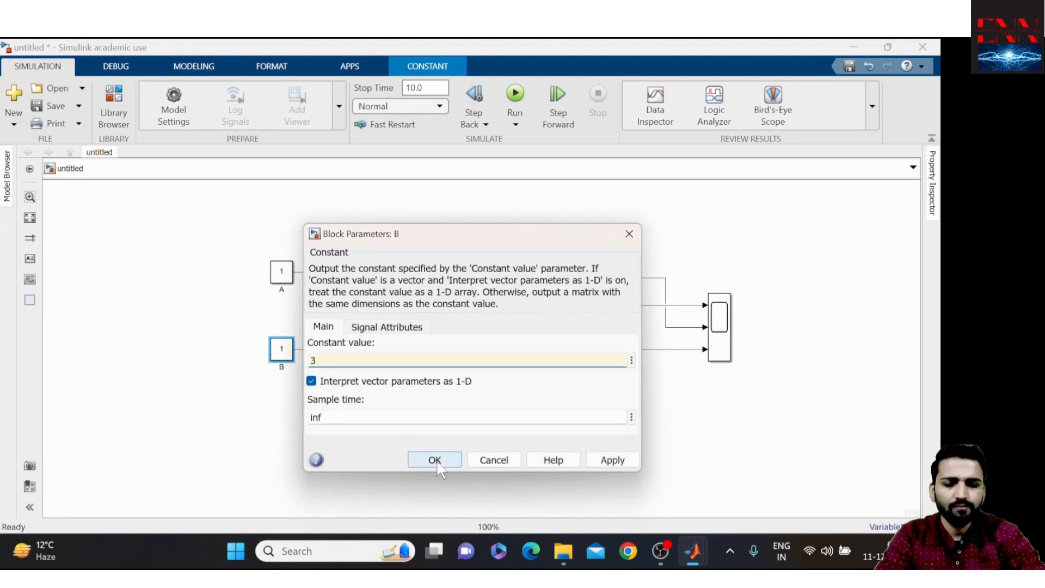
{"action": "left_click", "coordinate": [434, 460]}
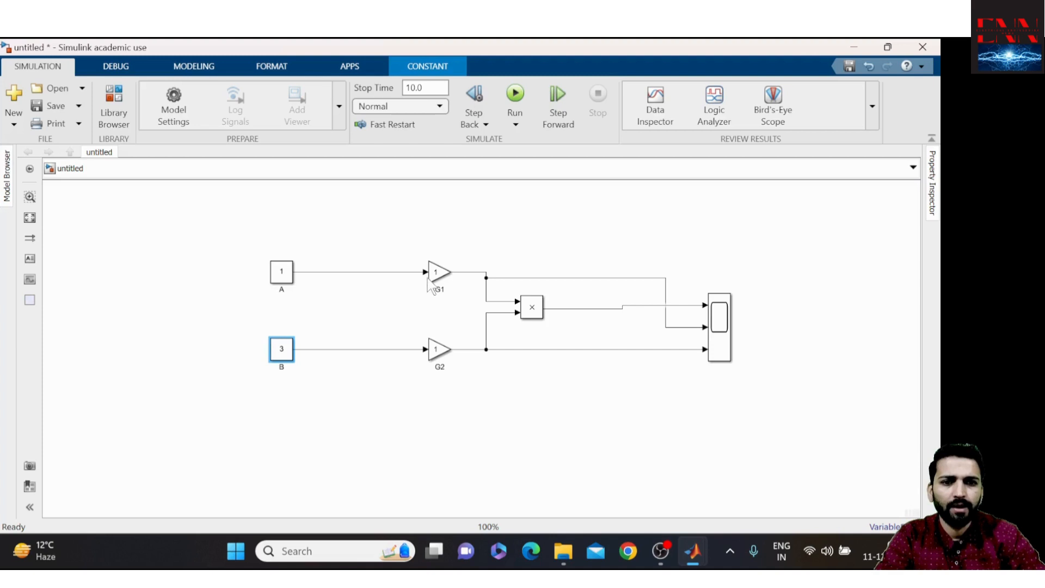
{"action": "double_click", "coordinate": [438, 273]}
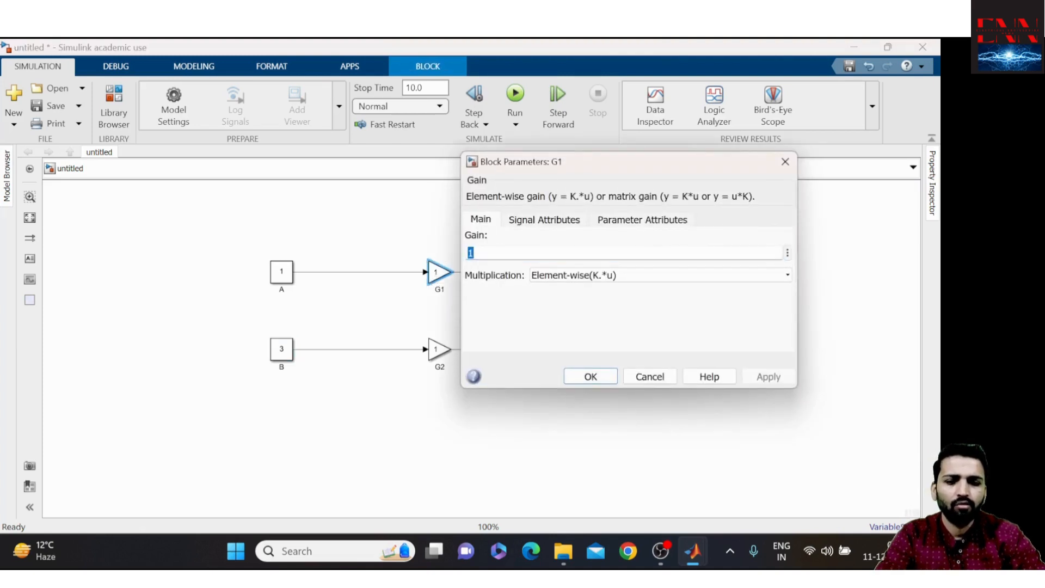
{"action": "type", "text": "2"}
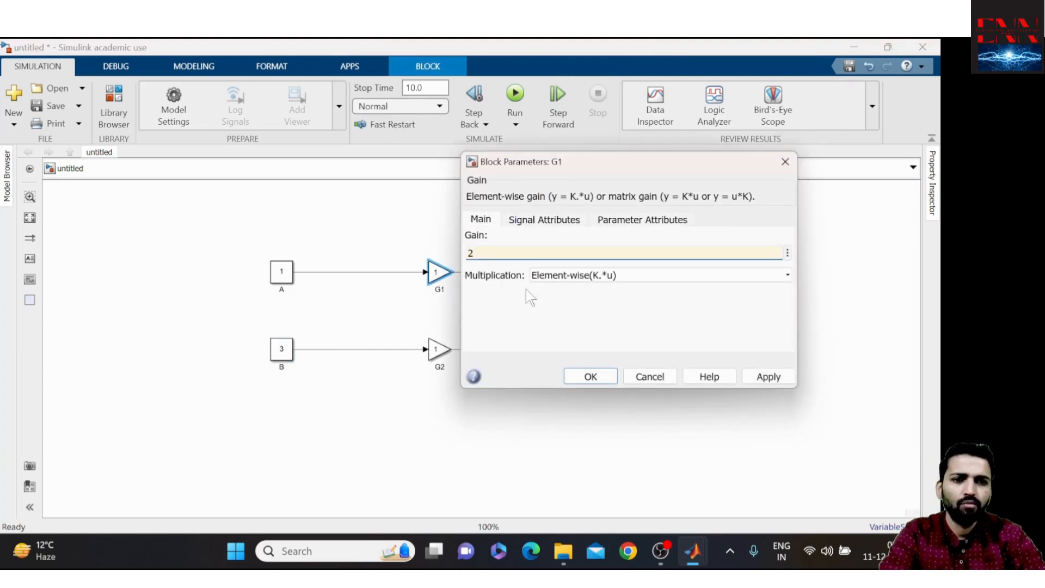
{"action": "left_click", "coordinate": [589, 376]}
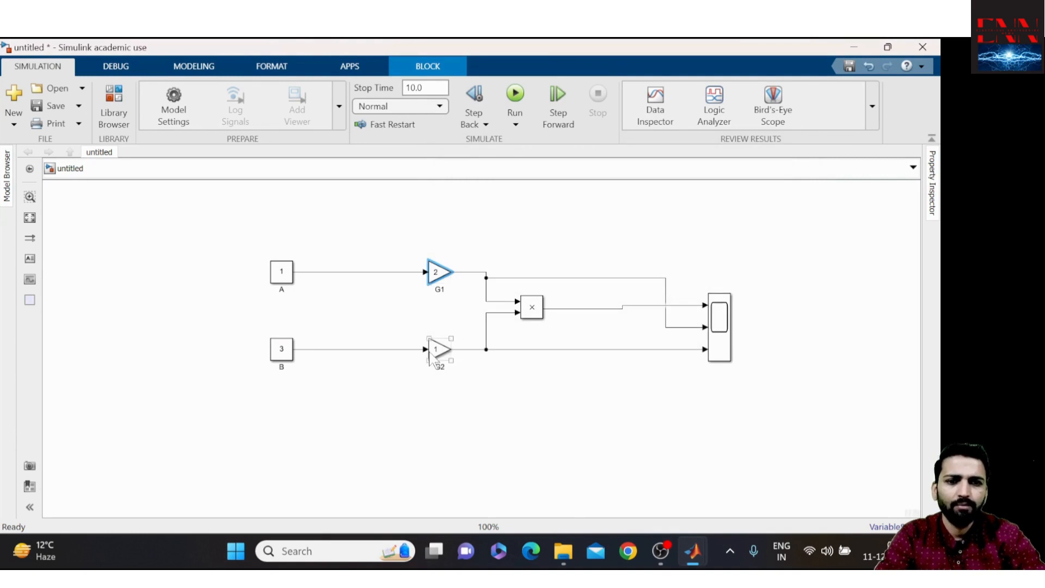
{"action": "double_click", "coordinate": [439, 349]}
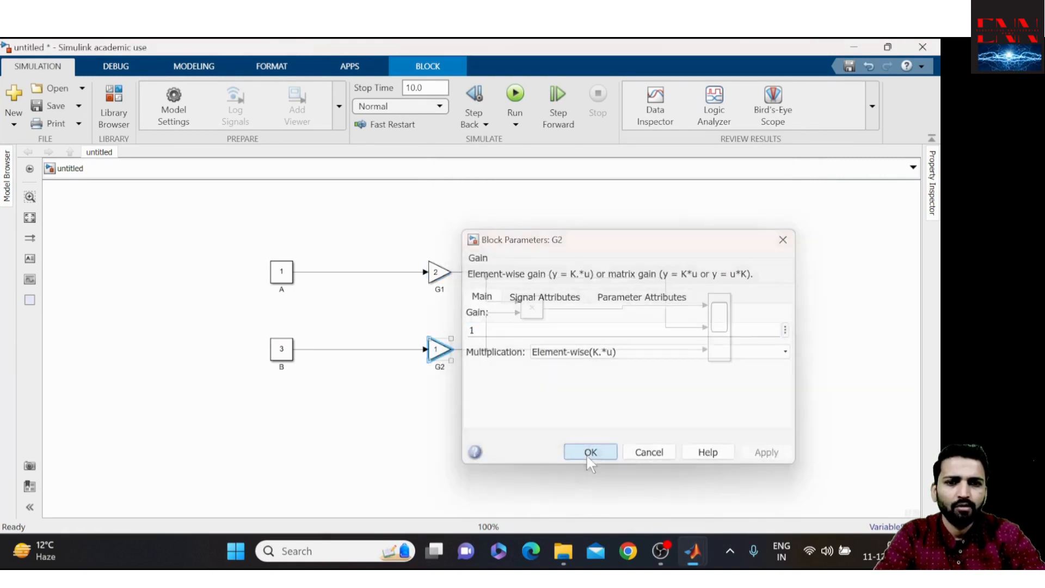
{"action": "left_click", "coordinate": [588, 452]}
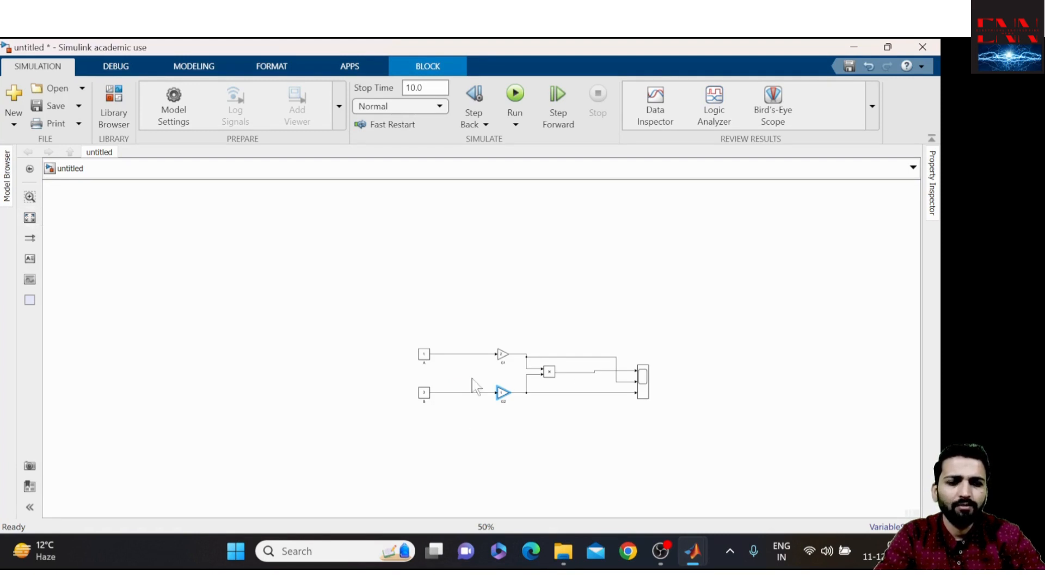
{"action": "mouse_move", "coordinate": [29, 217]}
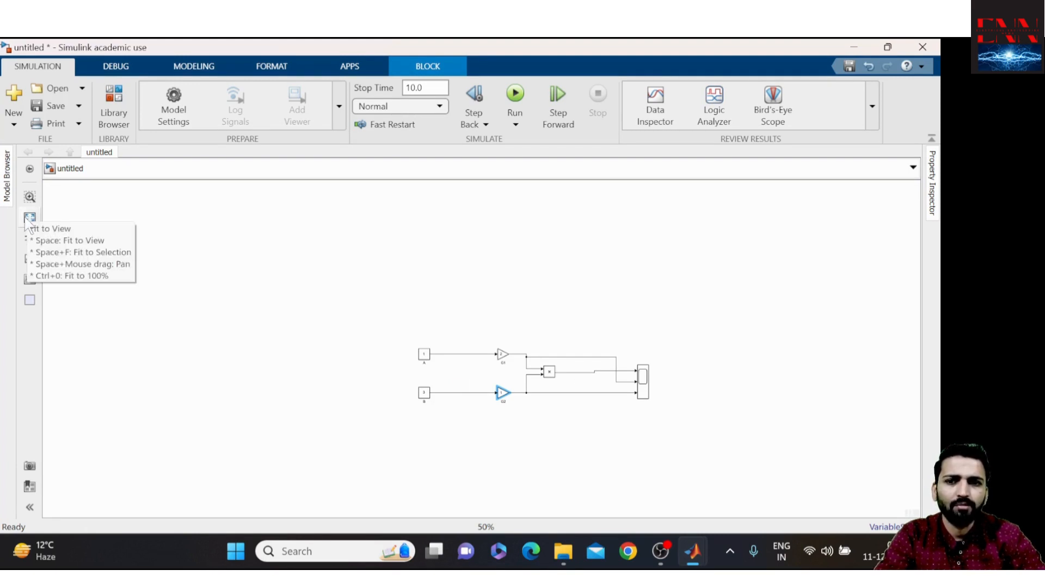
- Fit the whole model diagram to the canvas window
{"action": "left_click", "coordinate": [30, 218]}
{"action": "type", "text": "2"}
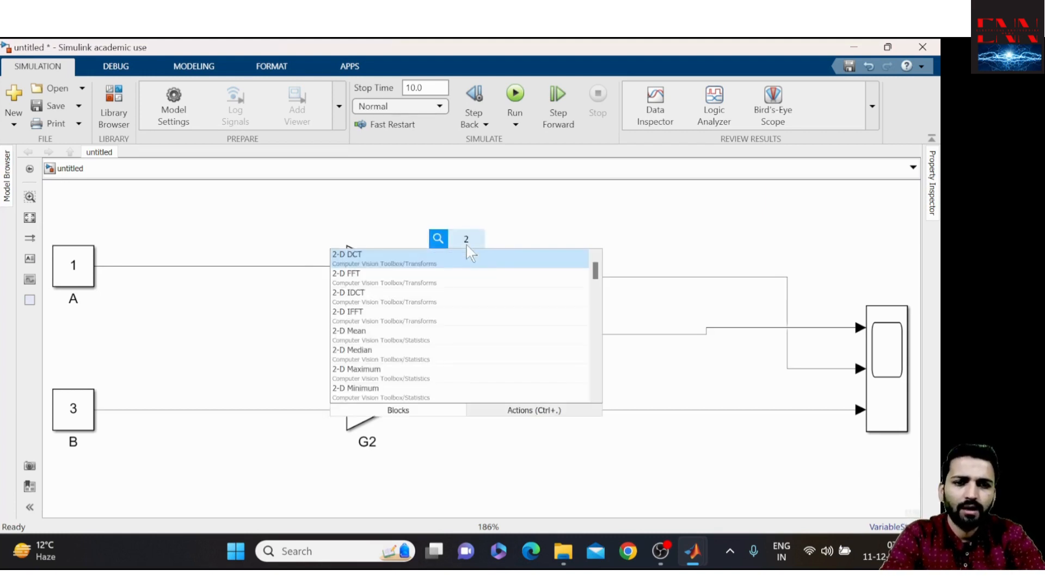
- Create an 'Answer: 2' text label above G1's output
{"action": "left_click", "coordinate": [348, 255]}
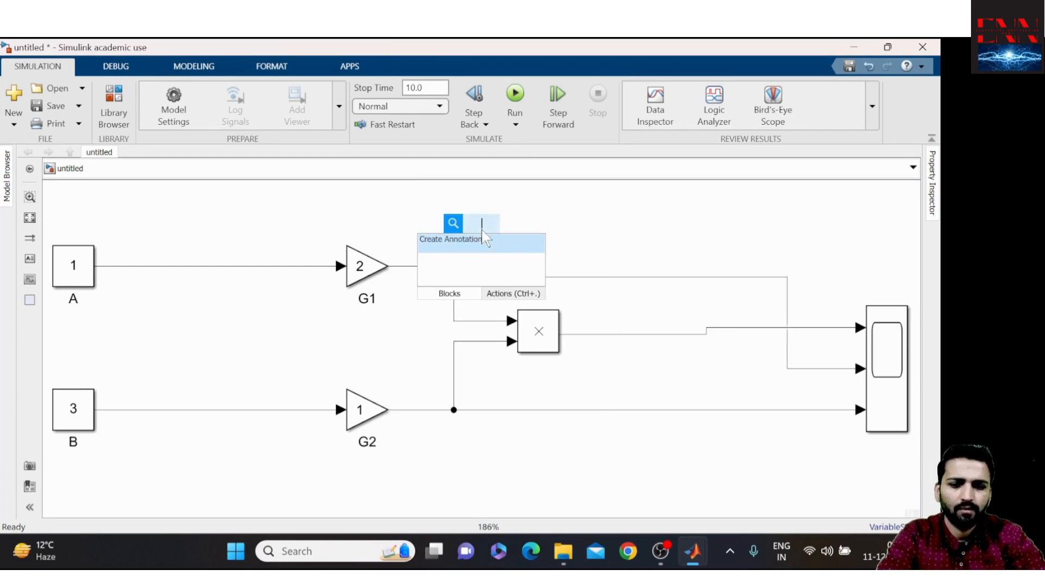
{"action": "type", "text": "2"}
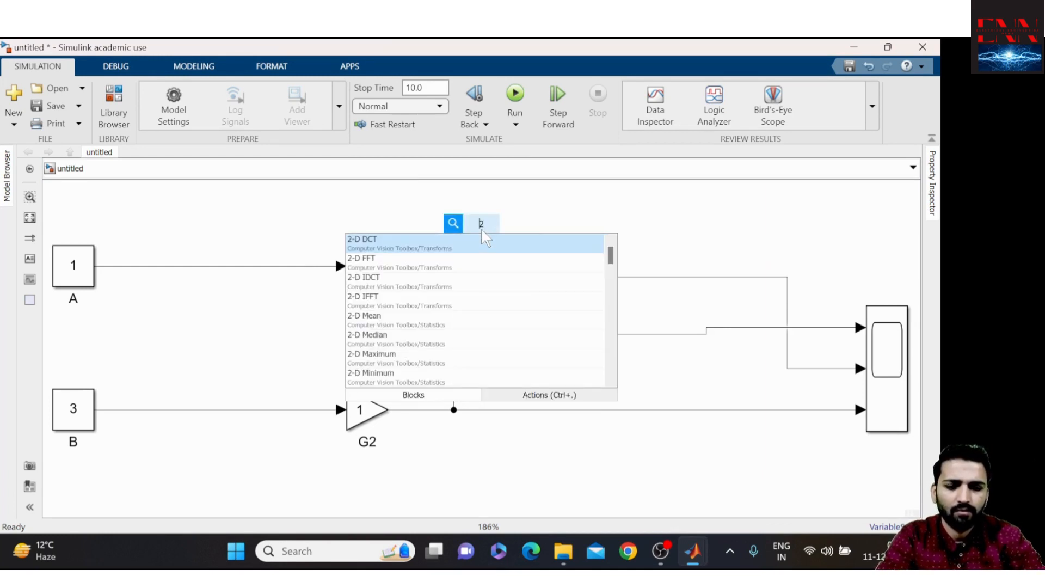
{"action": "type", "text": "Ans2"}
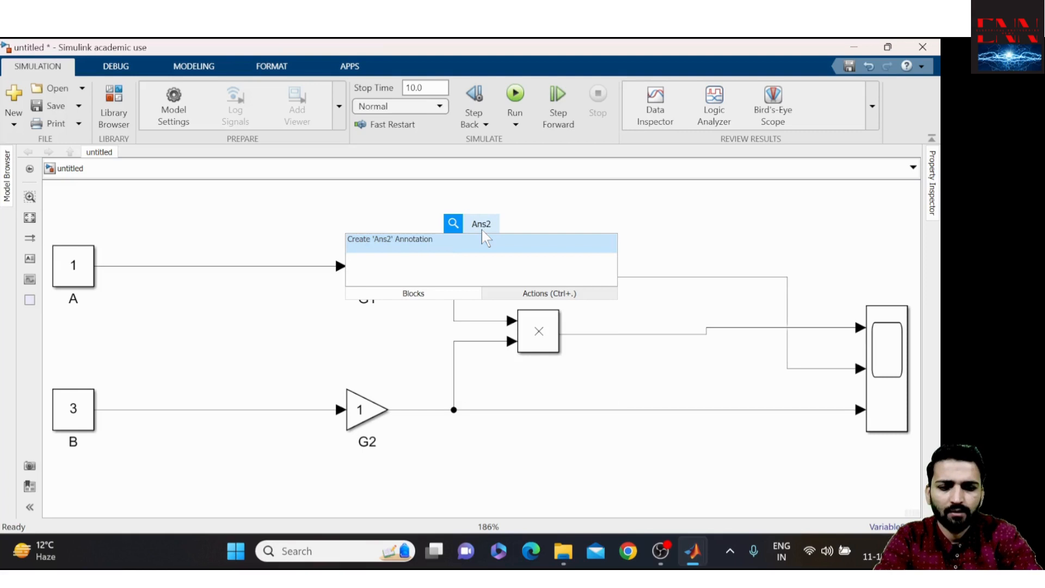
{"action": "type", "text": "Answer: 2"}
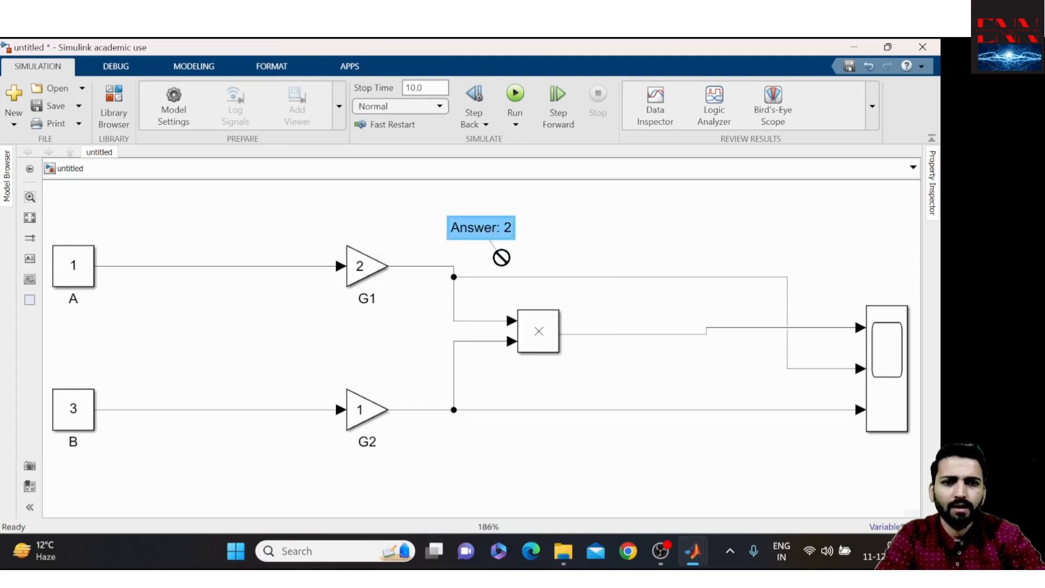
{"action": "left_click_drag", "start_coordinate": [481, 227], "coordinate": [487, 238]}
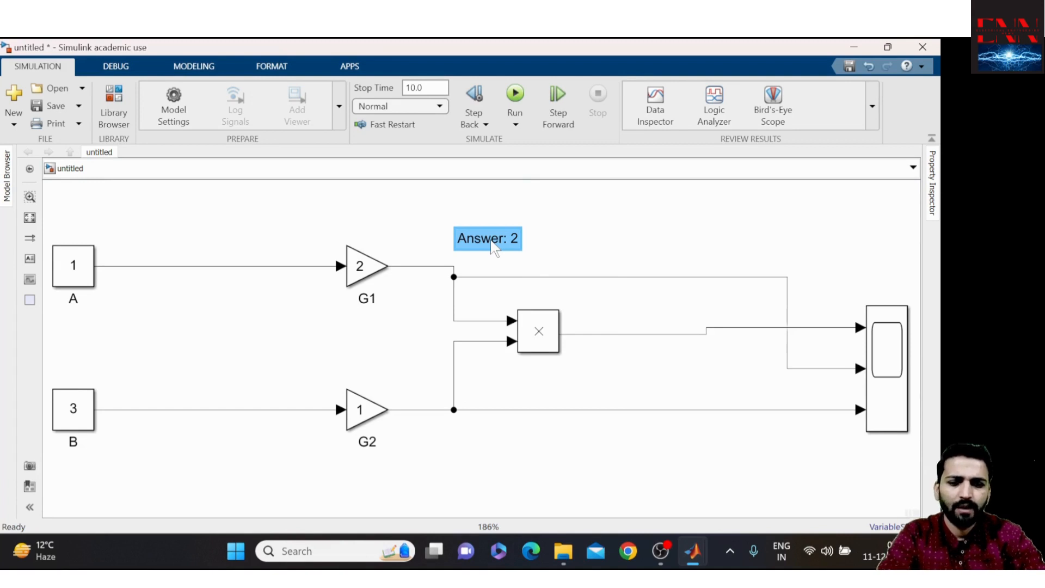
- Copy the label as 'Answer: 3' below G2, and copy it again beside the product output
{"action": "left_click_drag", "start_coordinate": [487, 238], "coordinate": [475, 443]}
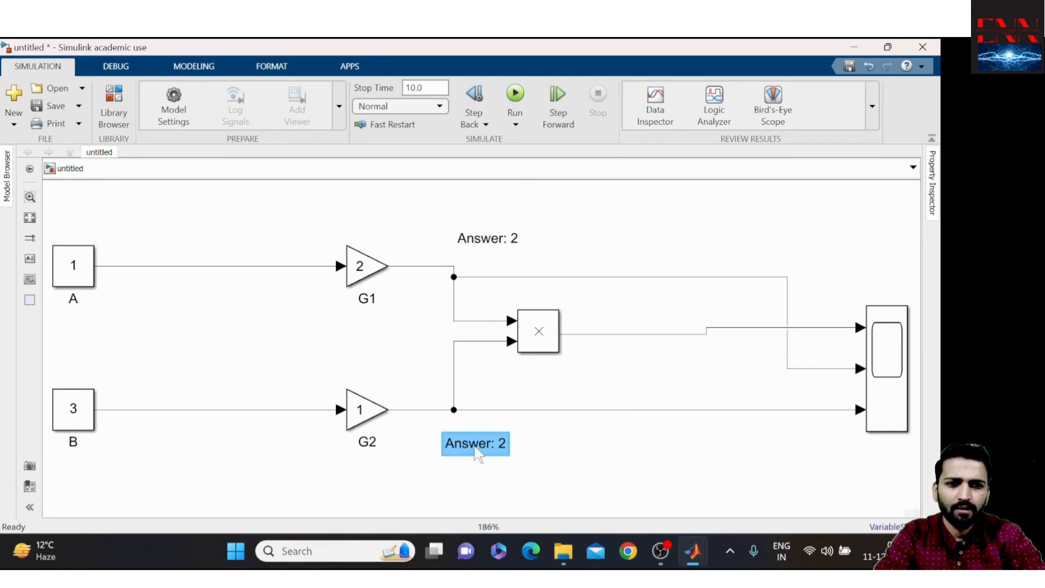
{"action": "double_click", "coordinate": [474, 443]}
{"action": "type", "text": "3"}
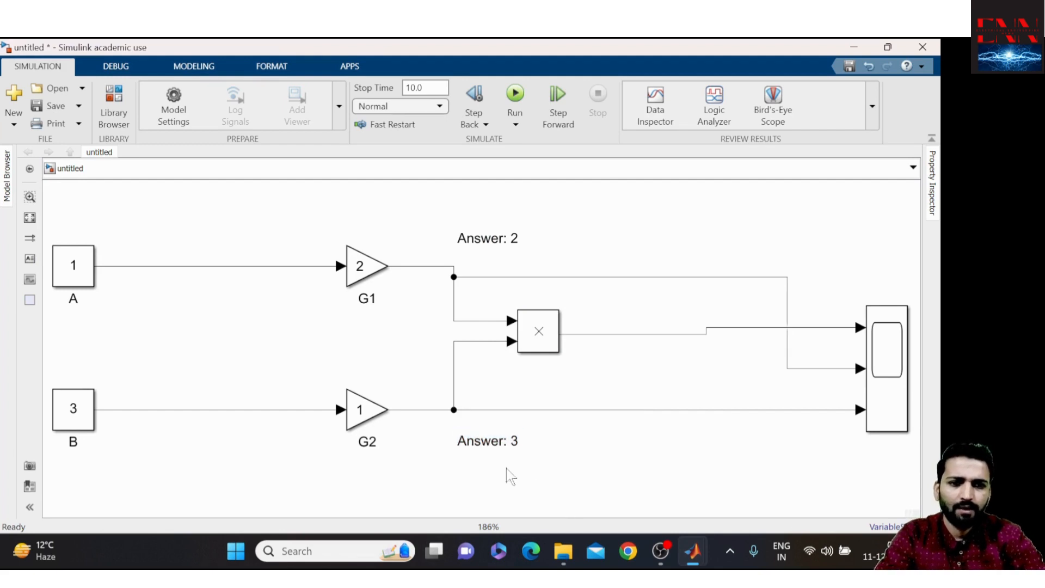
{"action": "left_click", "coordinate": [487, 441]}
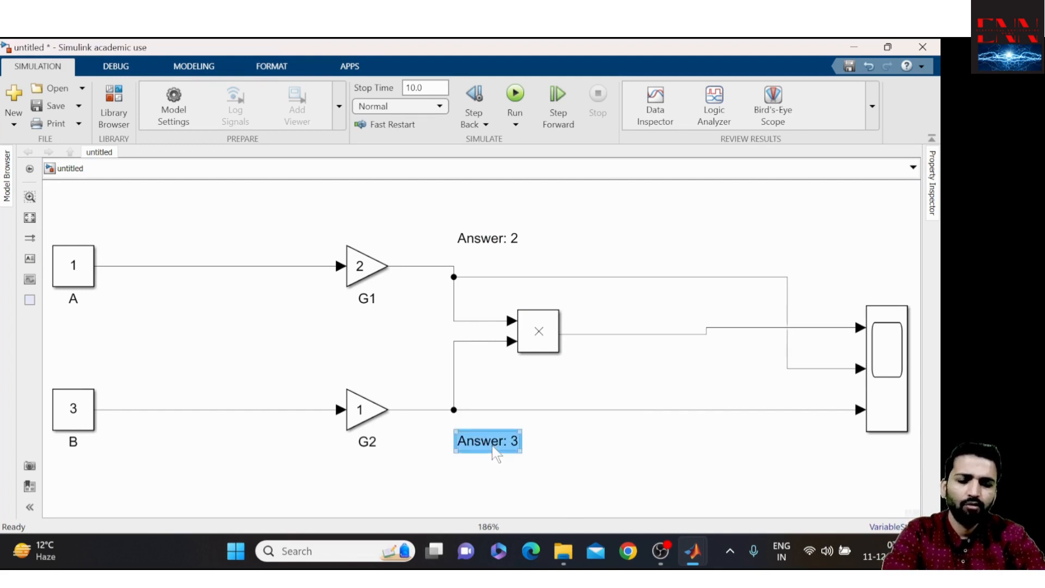
{"action": "left_click_drag", "start_coordinate": [487, 440], "coordinate": [623, 318]}
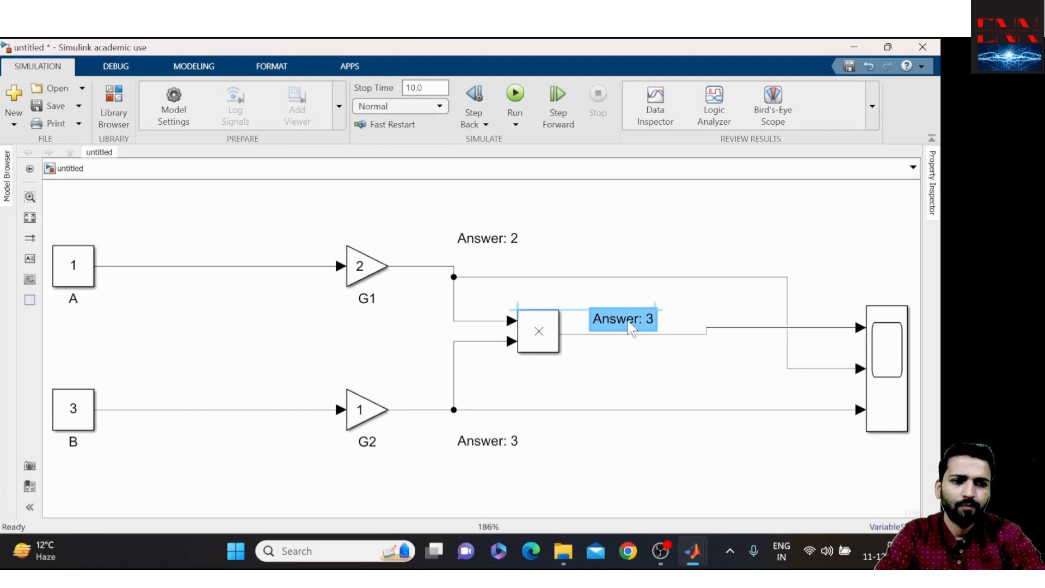
{"action": "double_click", "coordinate": [621, 319]}
{"action": "type", "text": "6"}
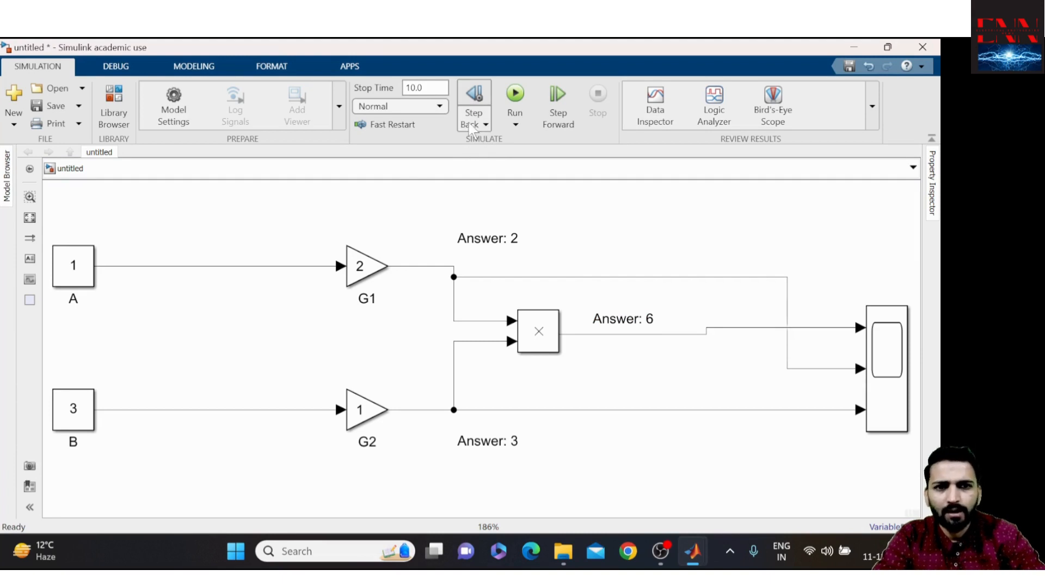
- Open the Configure Simulation Stepping options and dismiss them without changes
{"action": "left_click", "coordinate": [473, 124]}
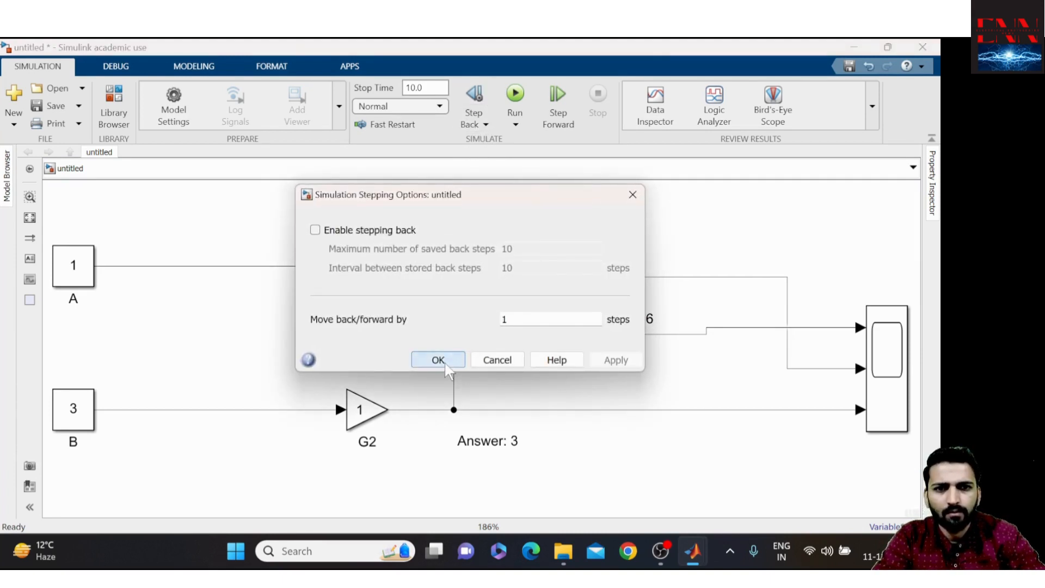
{"action": "left_click", "coordinate": [437, 359]}
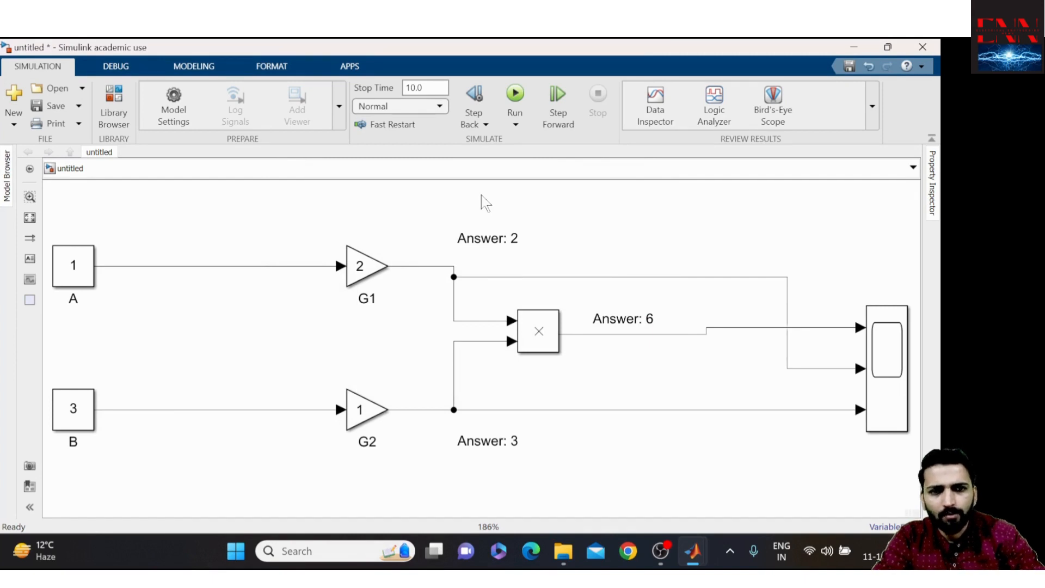
{"action": "mouse_move", "coordinate": [501, 218]}
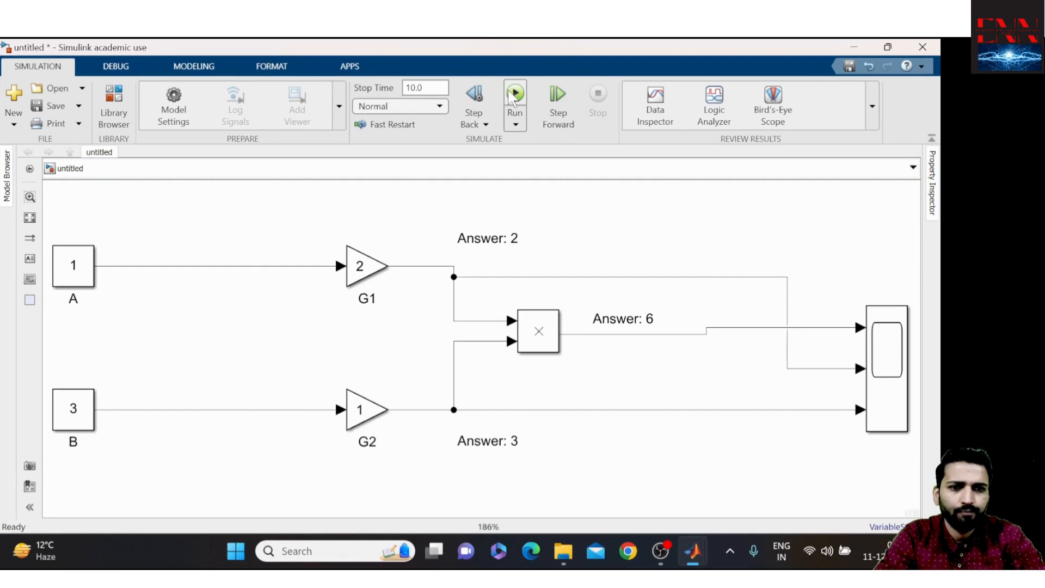
- Run the simulation and open the Scope showing signals at 2, 3 and 6
{"action": "left_click", "coordinate": [514, 93]}
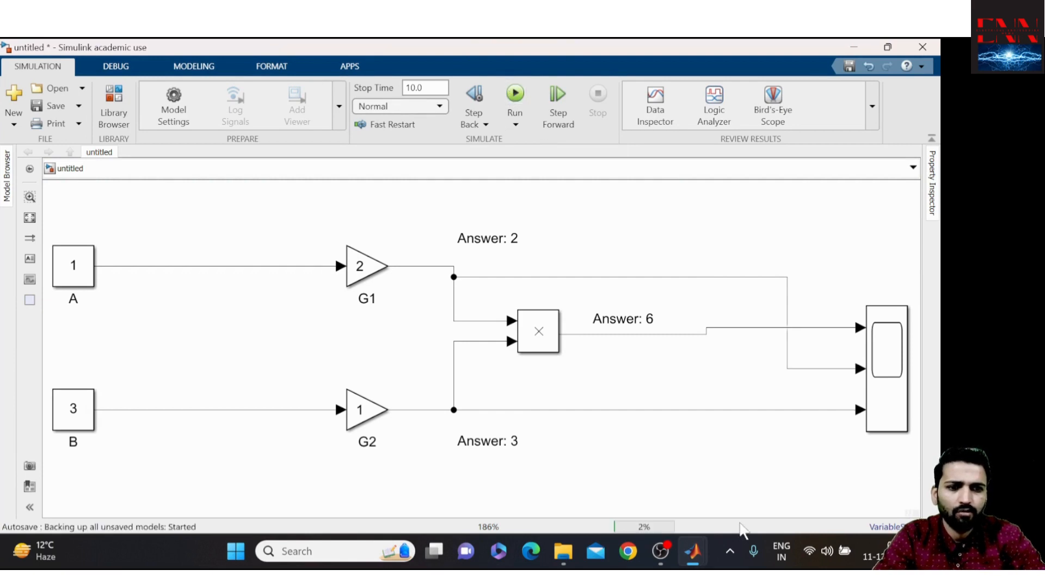
{"action": "left_click", "coordinate": [514, 93]}
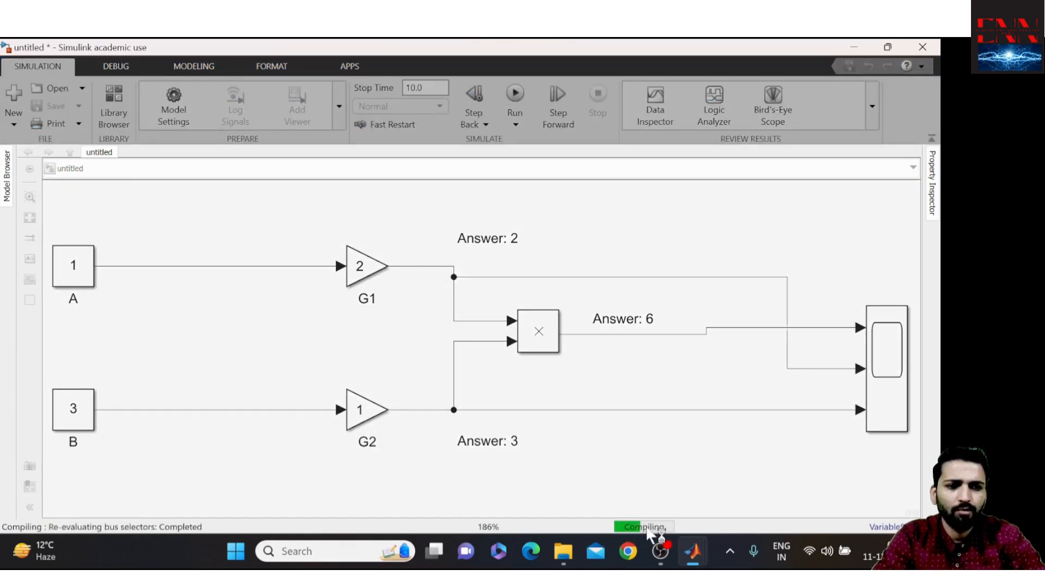
{"action": "left_click", "coordinate": [514, 91]}
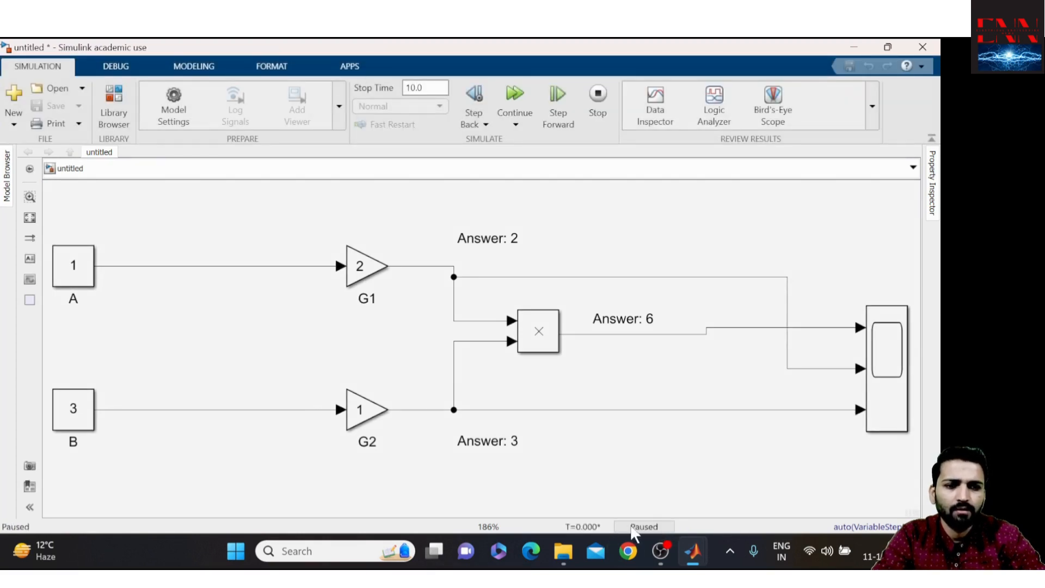
{"action": "mouse_move", "coordinate": [539, 283]}
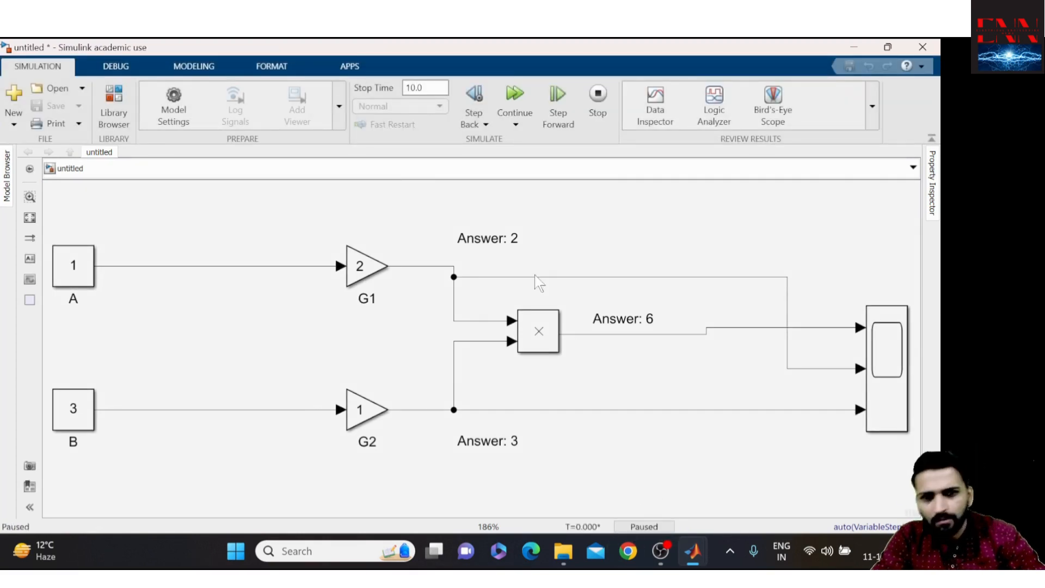
{"action": "left_click", "coordinate": [513, 100]}
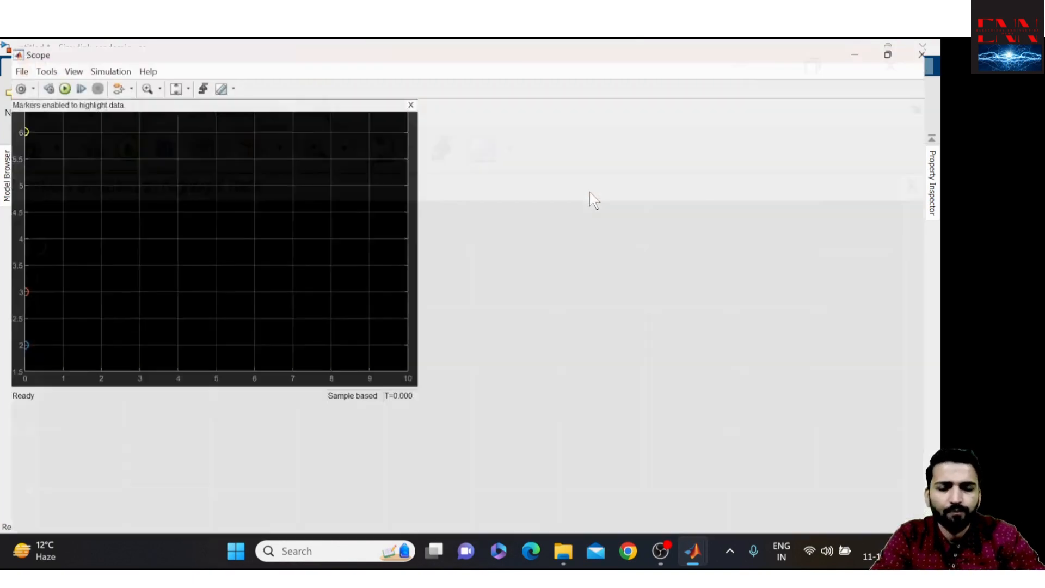
{"action": "left_click", "coordinate": [887, 55]}
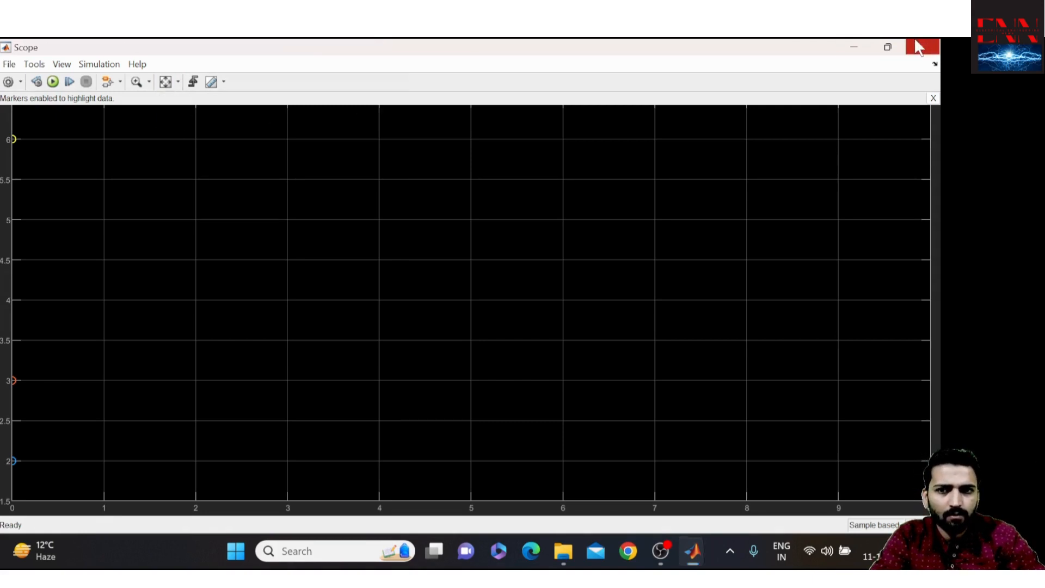
{"action": "left_click", "coordinate": [922, 48]}
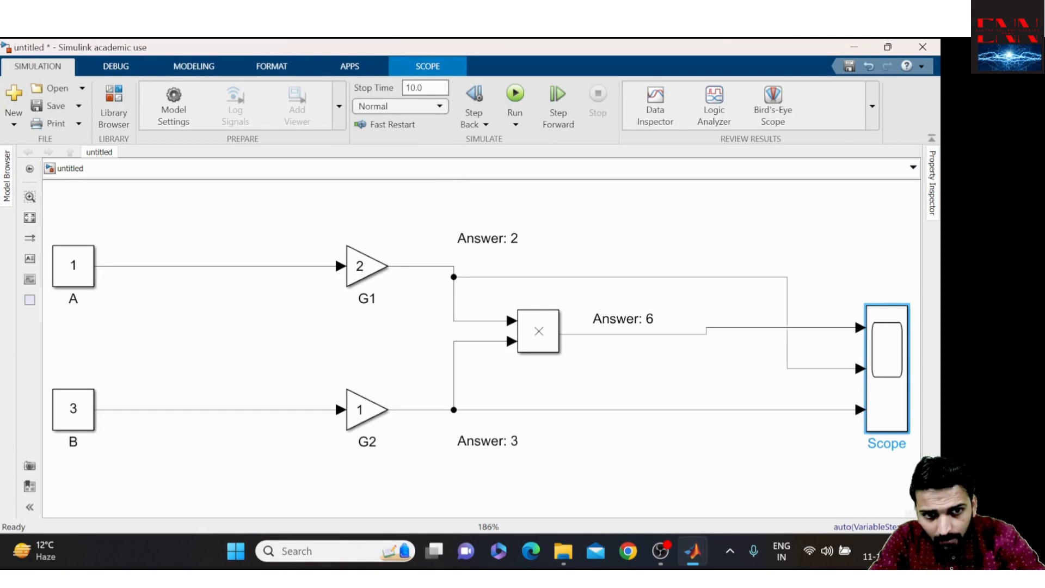
{"action": "mouse_move", "coordinate": [846, 371]}
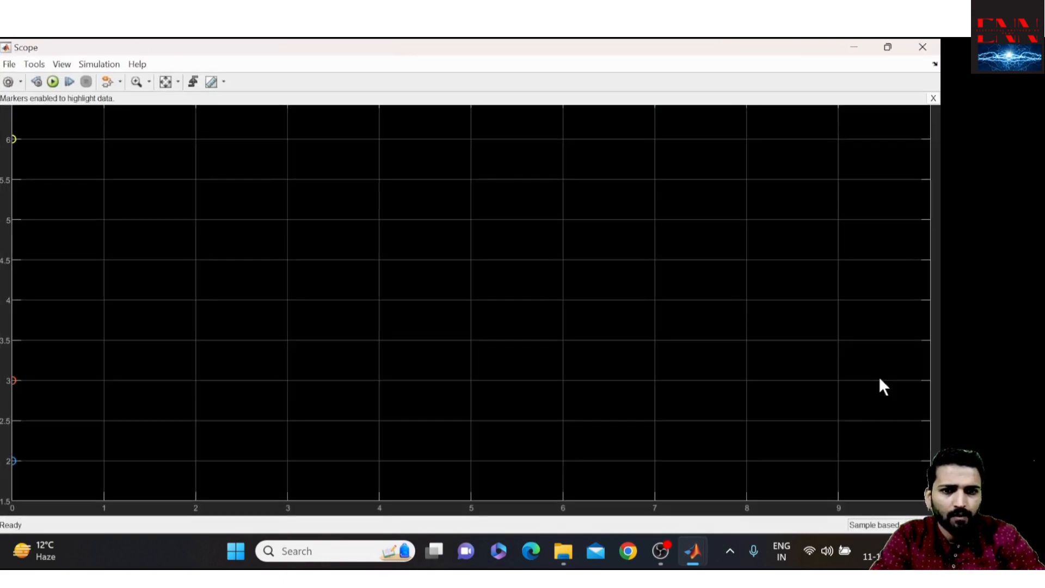
{"action": "mouse_move", "coordinate": [15, 392]}
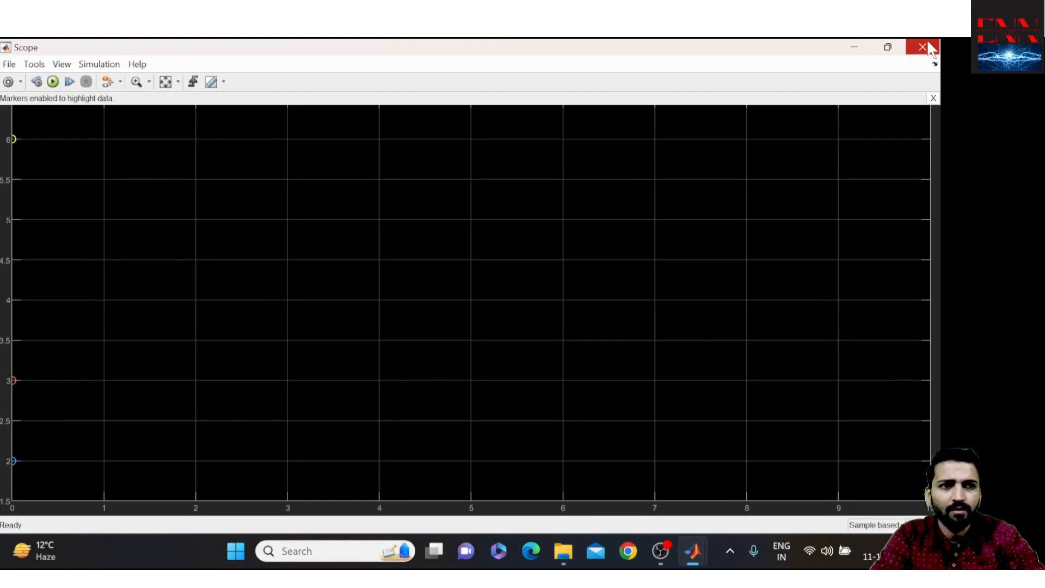
{"action": "left_click", "coordinate": [922, 47]}
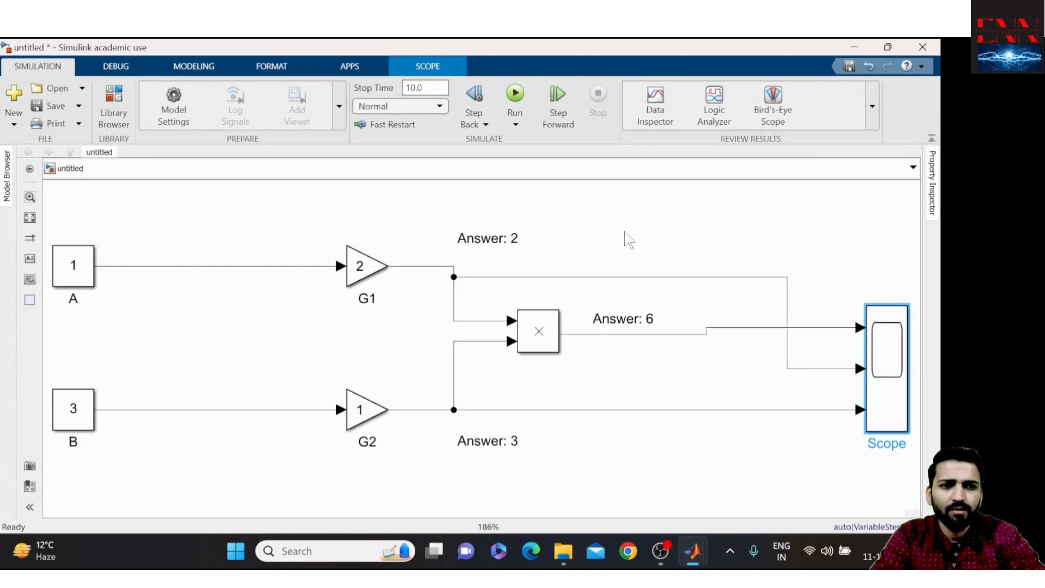
- Add Display blocks on the Product and G2 outputs and rerun to show 6 and 3
{"action": "type", "text": "di"}
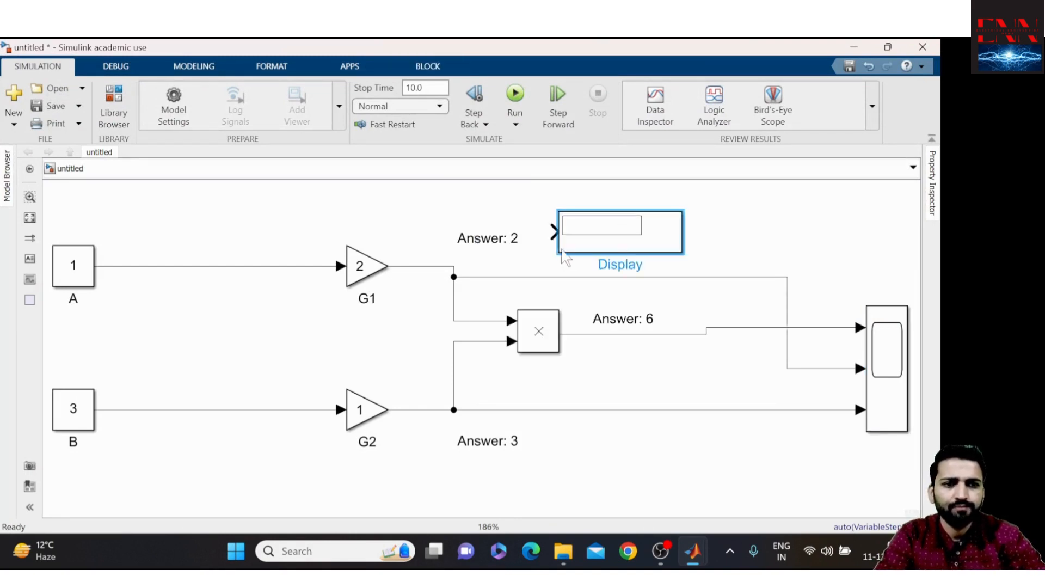
{"action": "left_click_drag", "start_coordinate": [602, 232], "coordinate": [752, 232]}
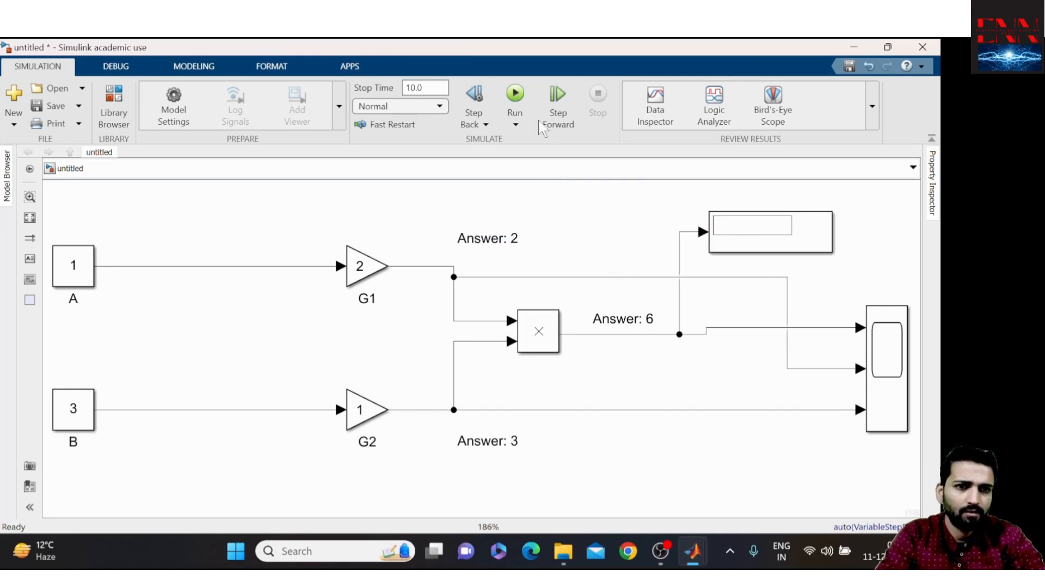
{"action": "left_click", "coordinate": [515, 93]}
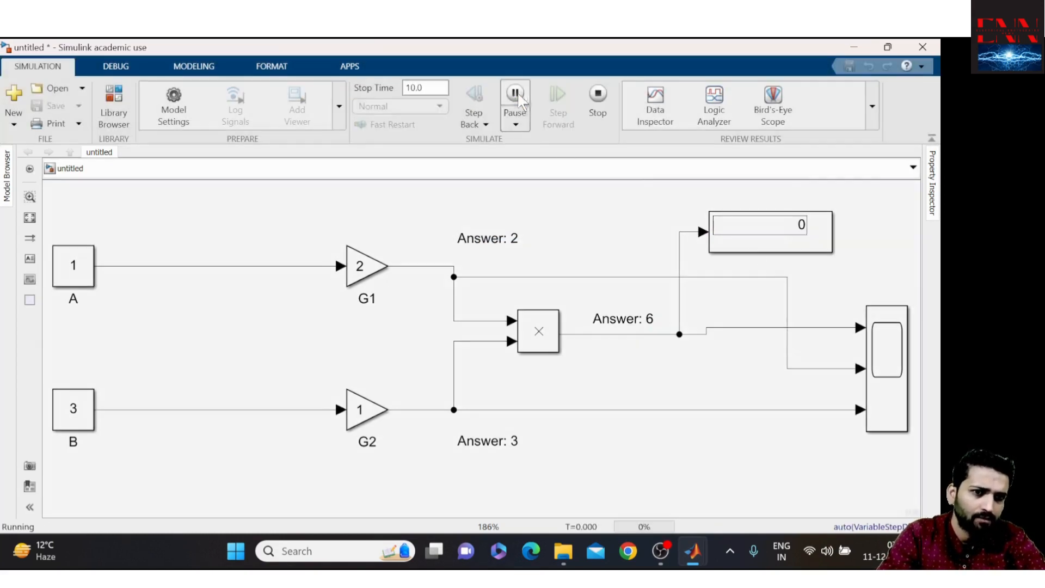
{"action": "left_click", "coordinate": [514, 93]}
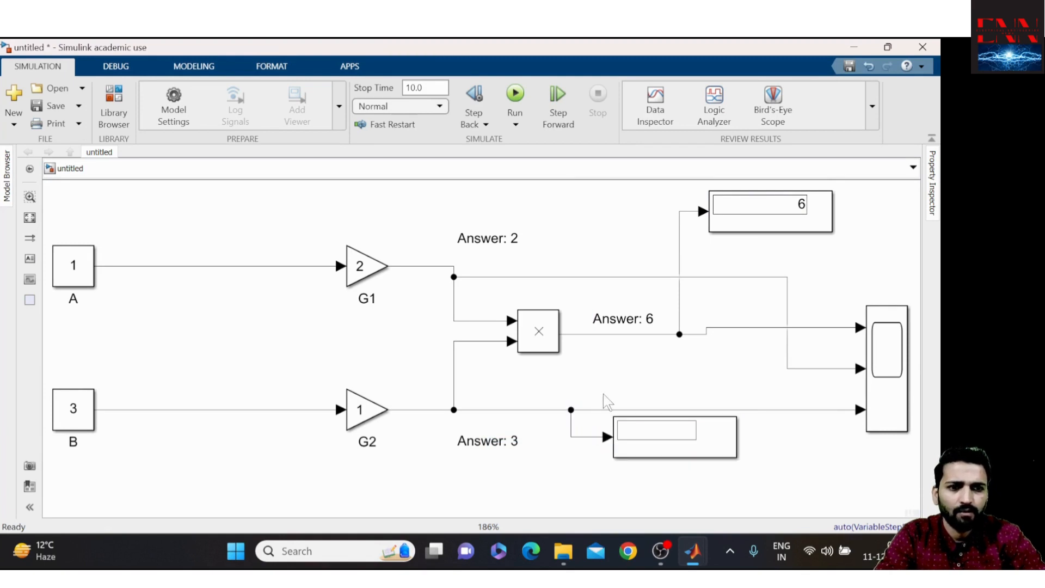
{"action": "left_click", "coordinate": [514, 92]}
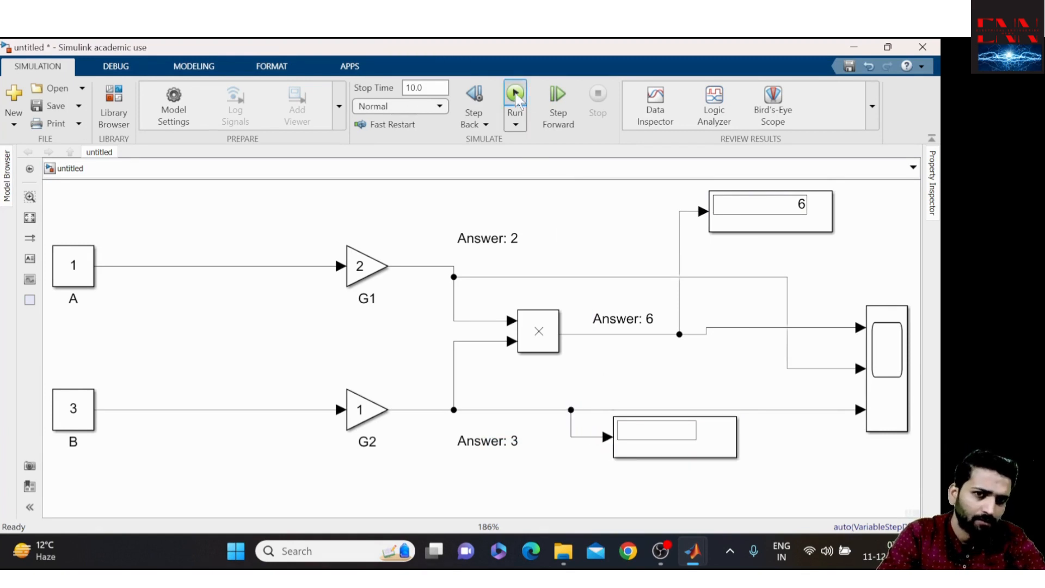
{"action": "left_click", "coordinate": [514, 93]}
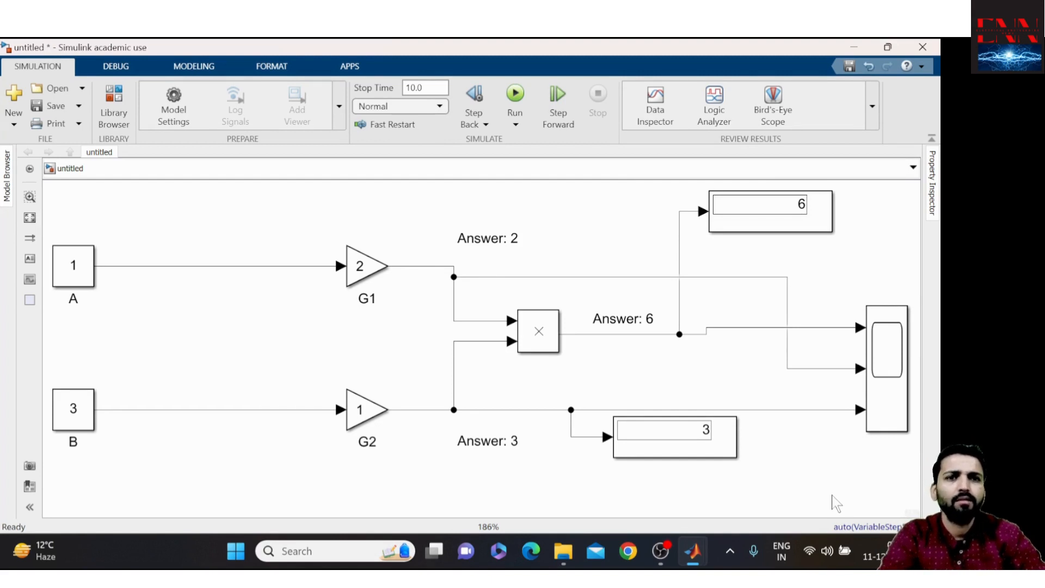
{"action": "mouse_move", "coordinate": [870, 529]}
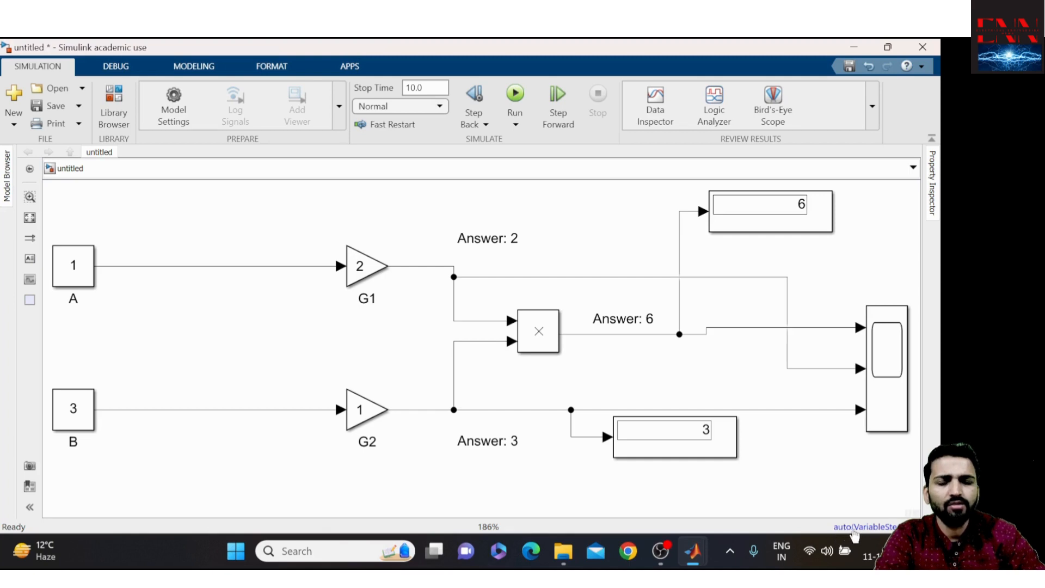
{"action": "mouse_move", "coordinate": [863, 526]}
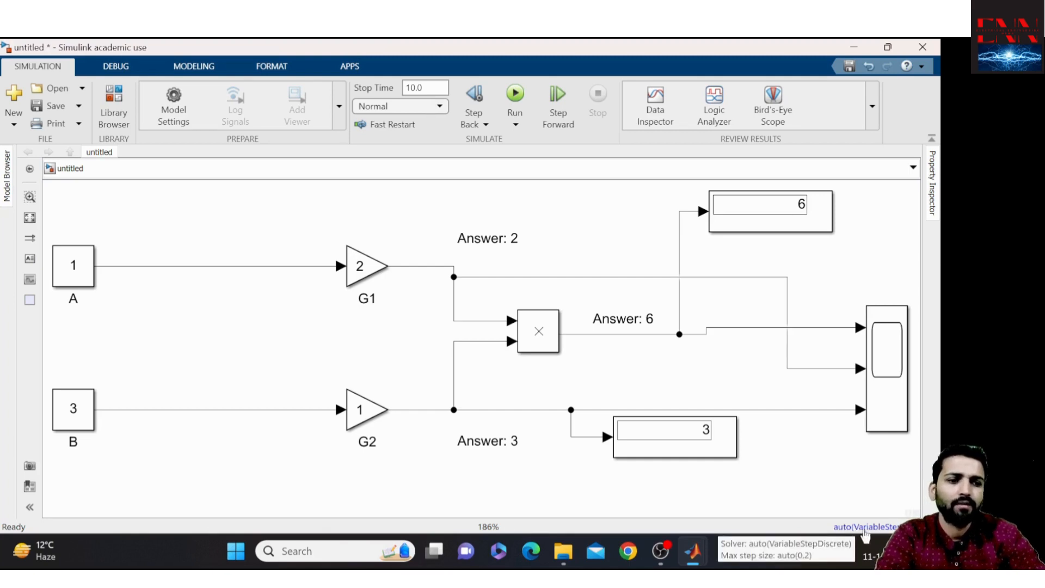
{"action": "mouse_move", "coordinate": [383, 310]}
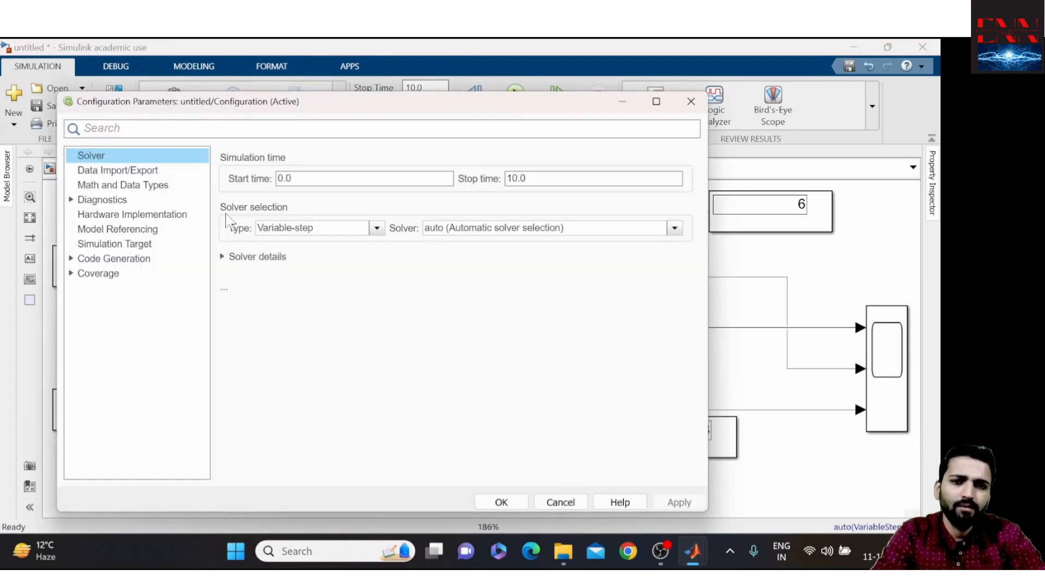
{"action": "mouse_move", "coordinate": [365, 237]}
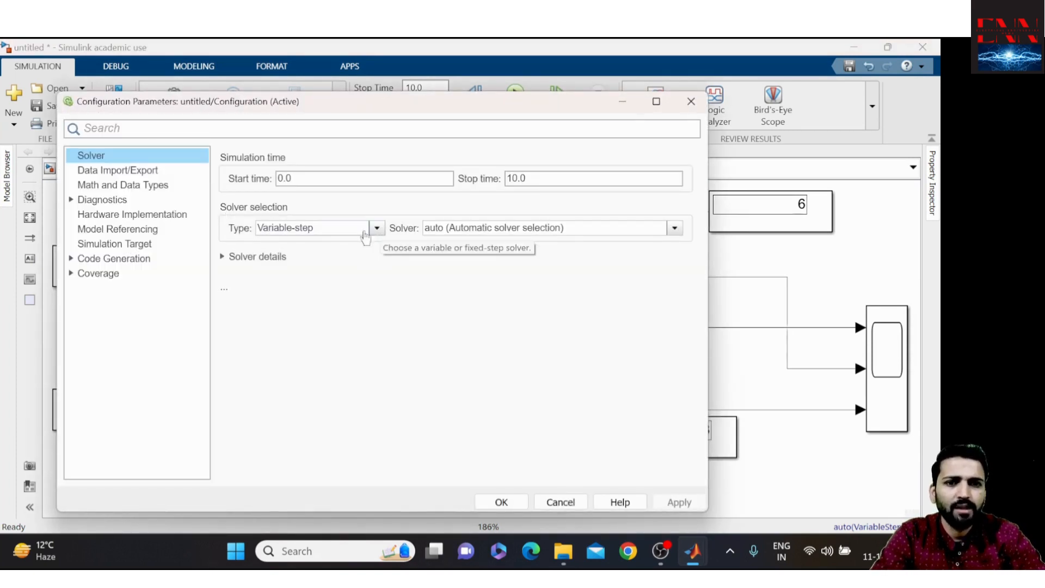
{"action": "mouse_move", "coordinate": [309, 261]}
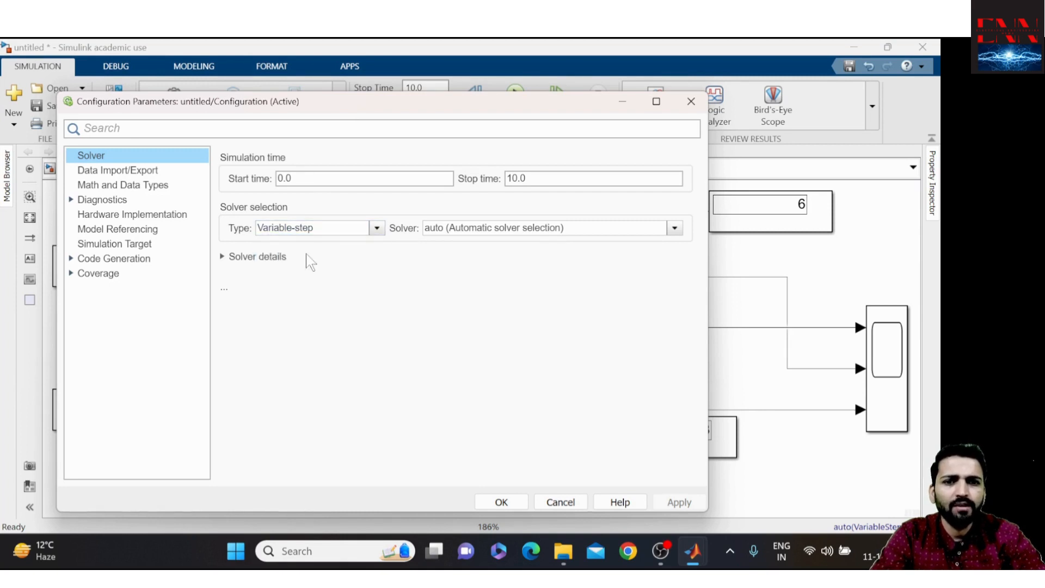
- Set the solver type to Fixed-step and choose ode1 (Euler)
{"action": "left_click", "coordinate": [313, 227]}
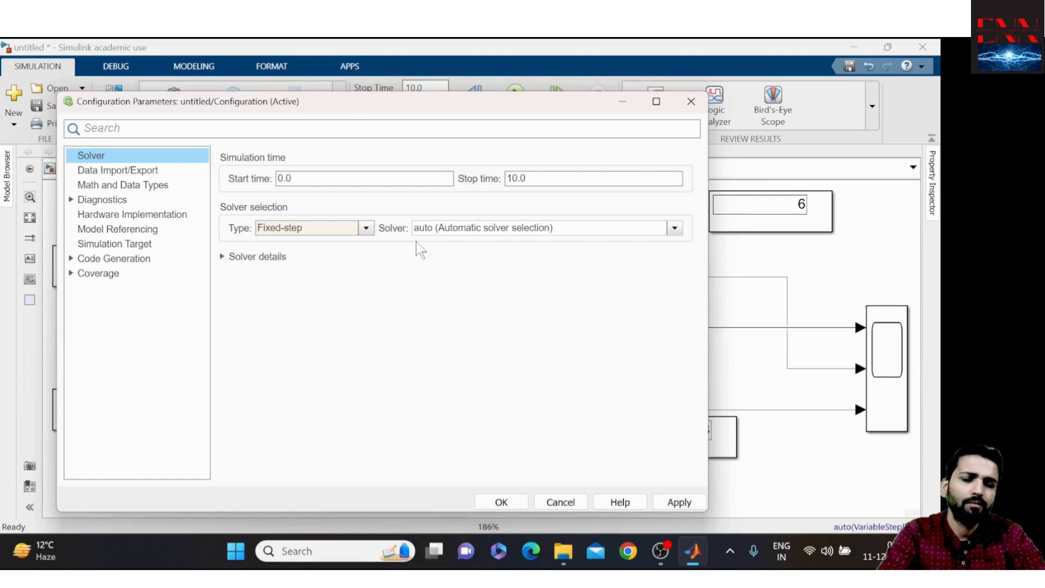
{"action": "mouse_move", "coordinate": [466, 227]}
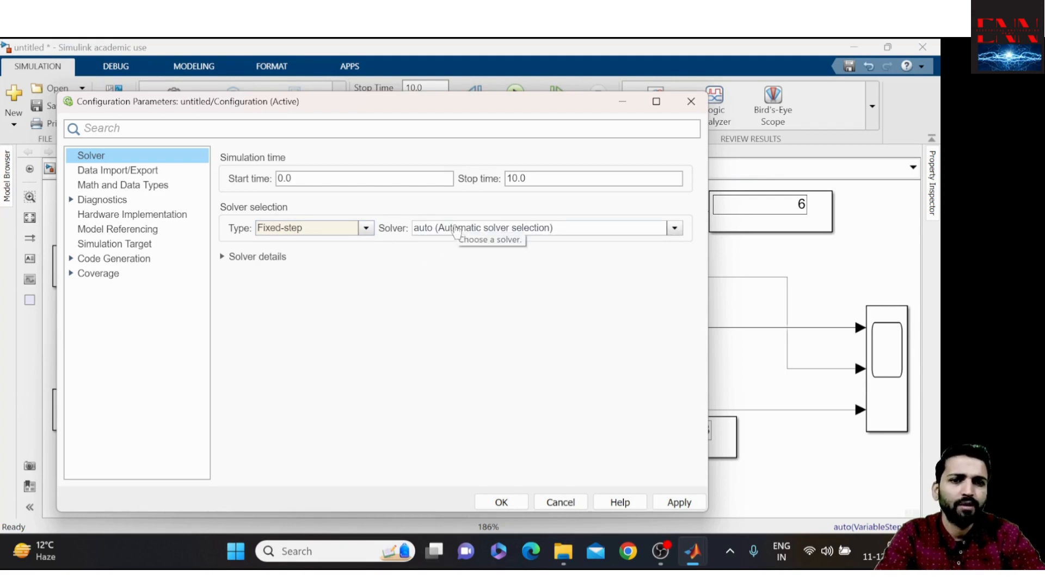
{"action": "left_click", "coordinate": [673, 228]}
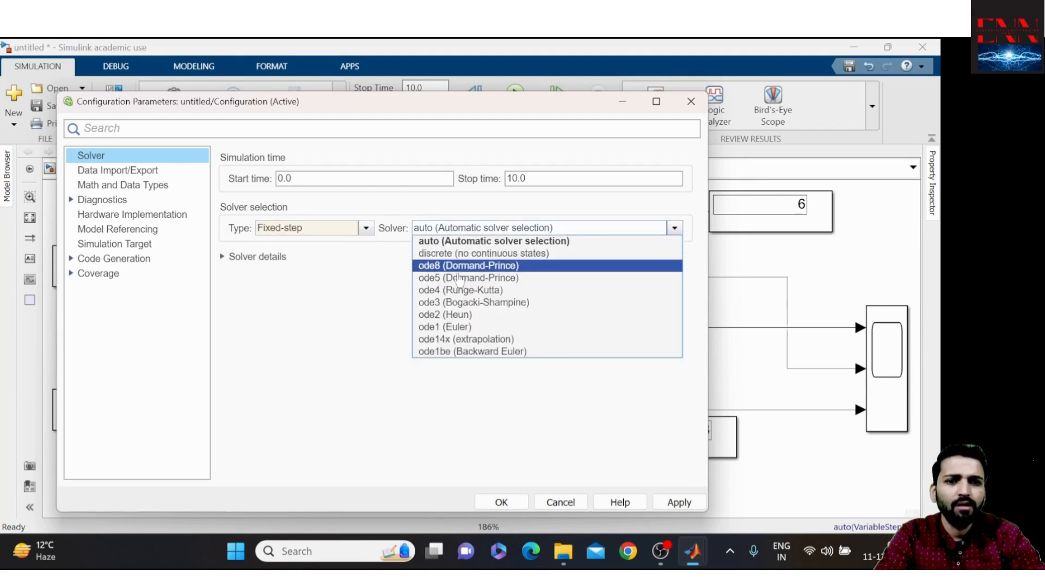
{"action": "left_click", "coordinate": [445, 326]}
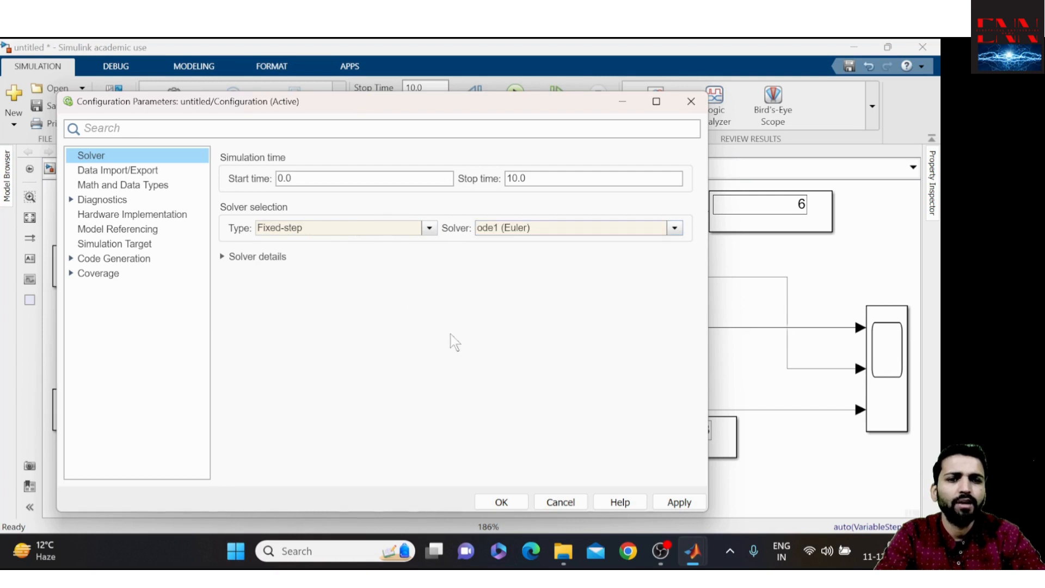
{"action": "mouse_move", "coordinate": [264, 267]}
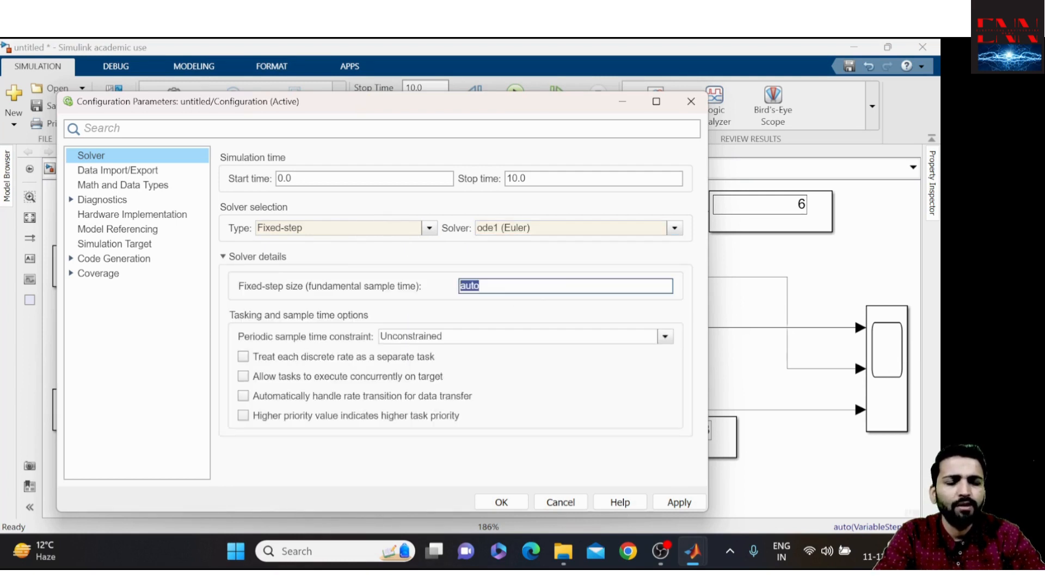
- Replace the auto fixed-step size with 1e-6 and close Configuration Parameters
{"action": "key", "text": "delete"}
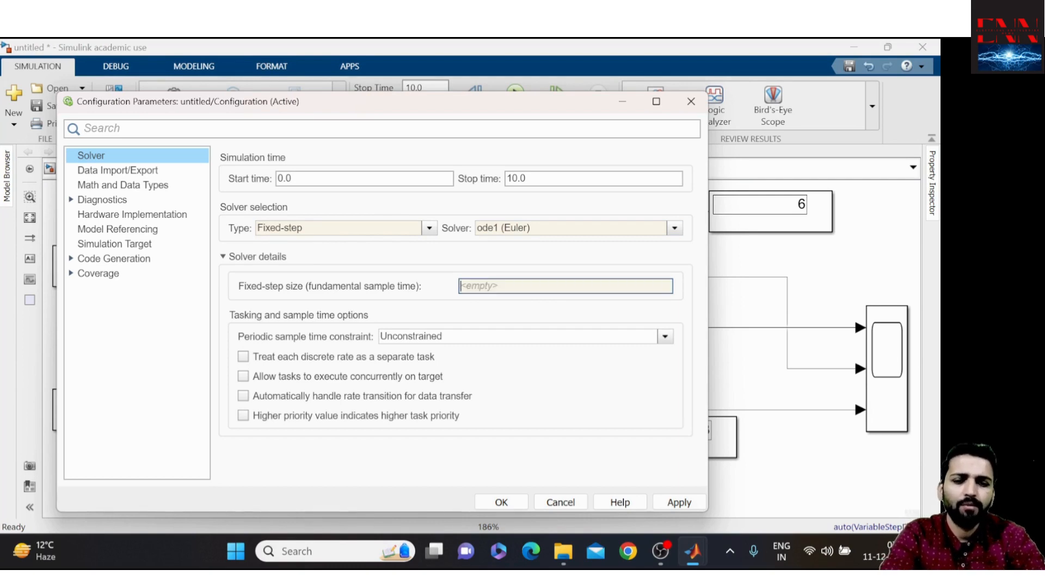
{"action": "type", "text": "1e-6"}
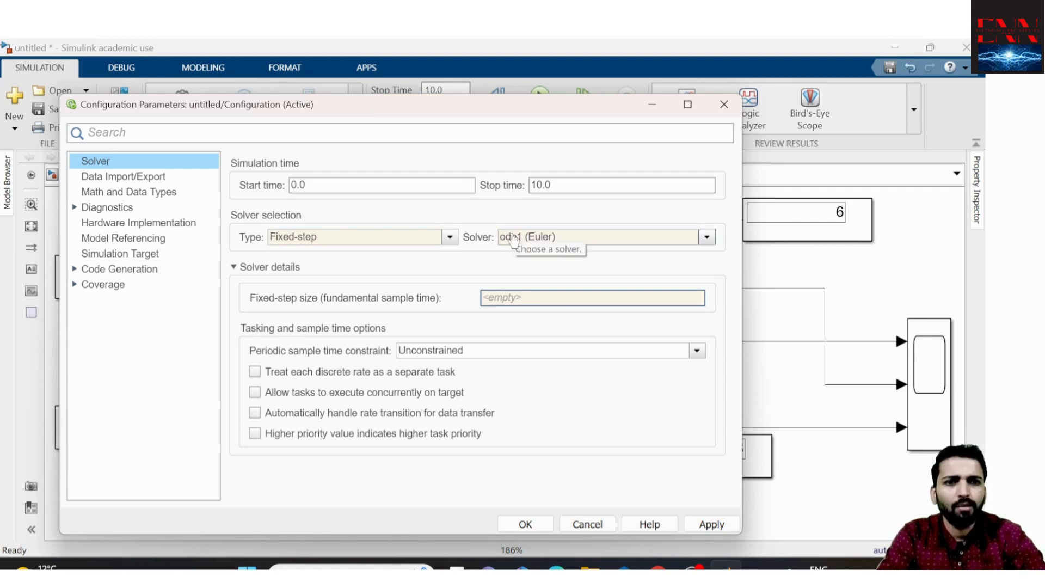
{"action": "mouse_move", "coordinate": [623, 375]}
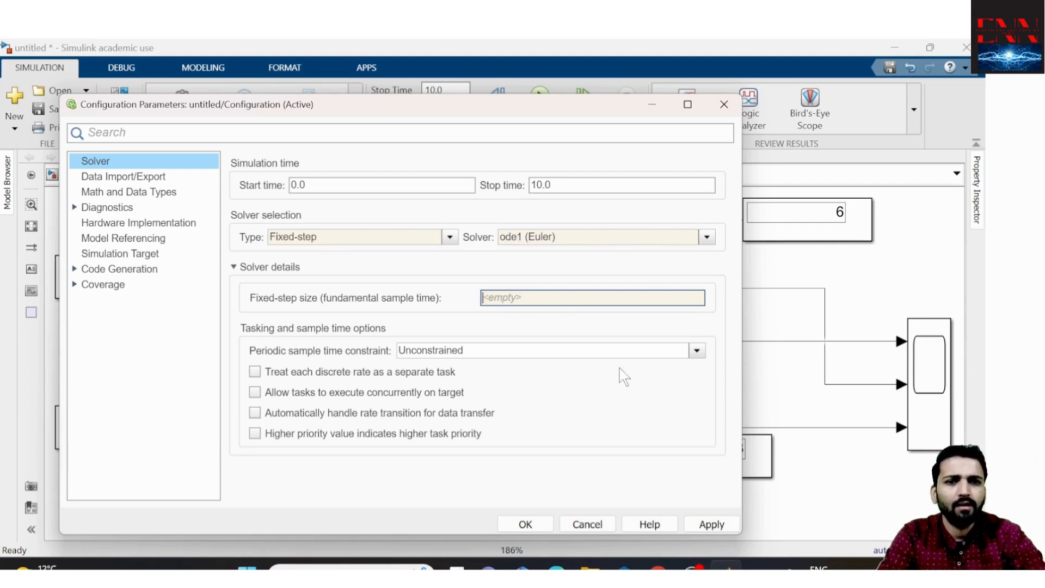
{"action": "mouse_move", "coordinate": [456, 293]}
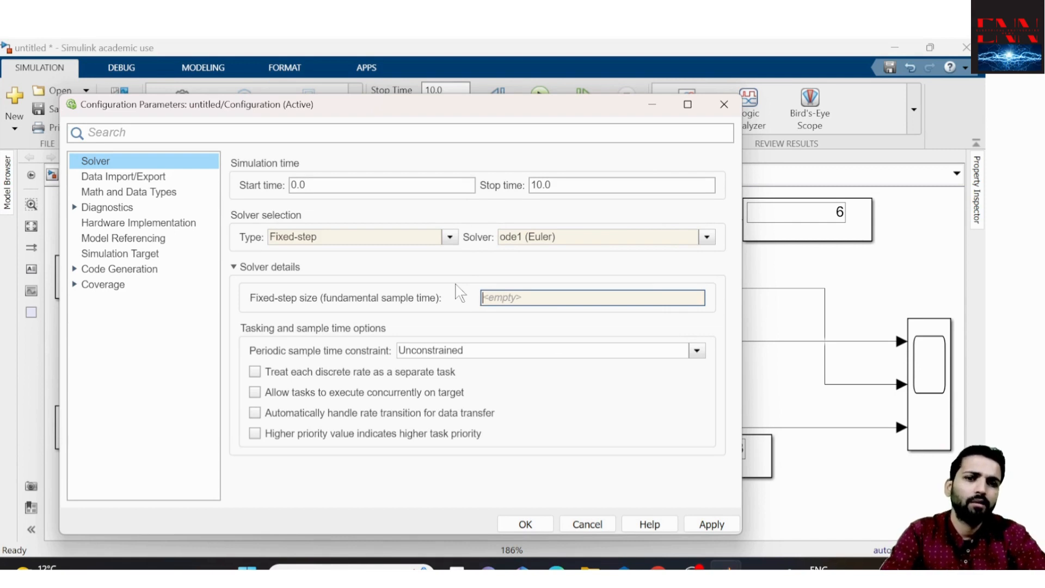
{"action": "mouse_move", "coordinate": [318, 240]}
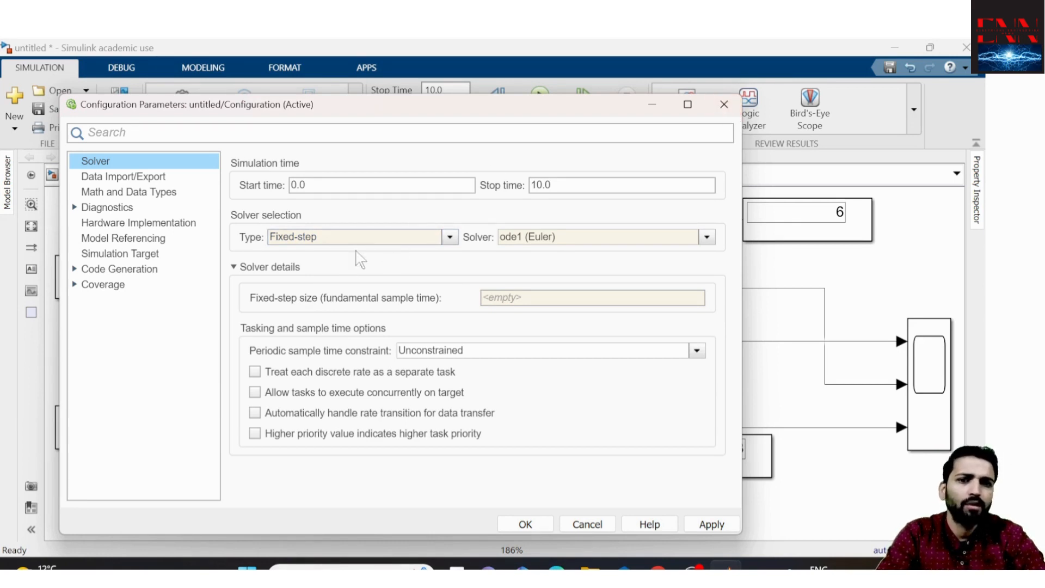
{"action": "mouse_move", "coordinate": [437, 306]}
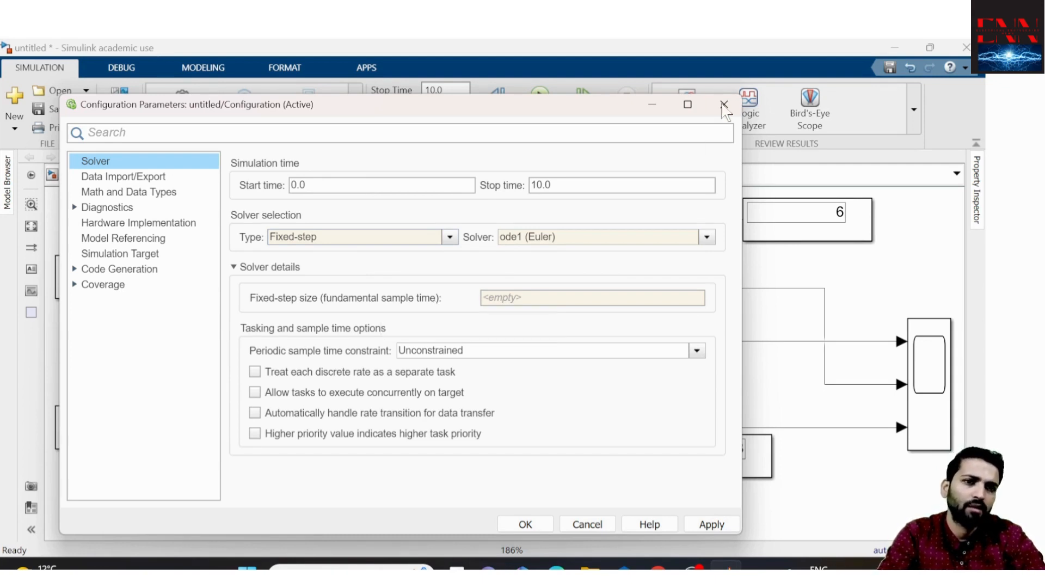
{"action": "mouse_move", "coordinate": [725, 105]}
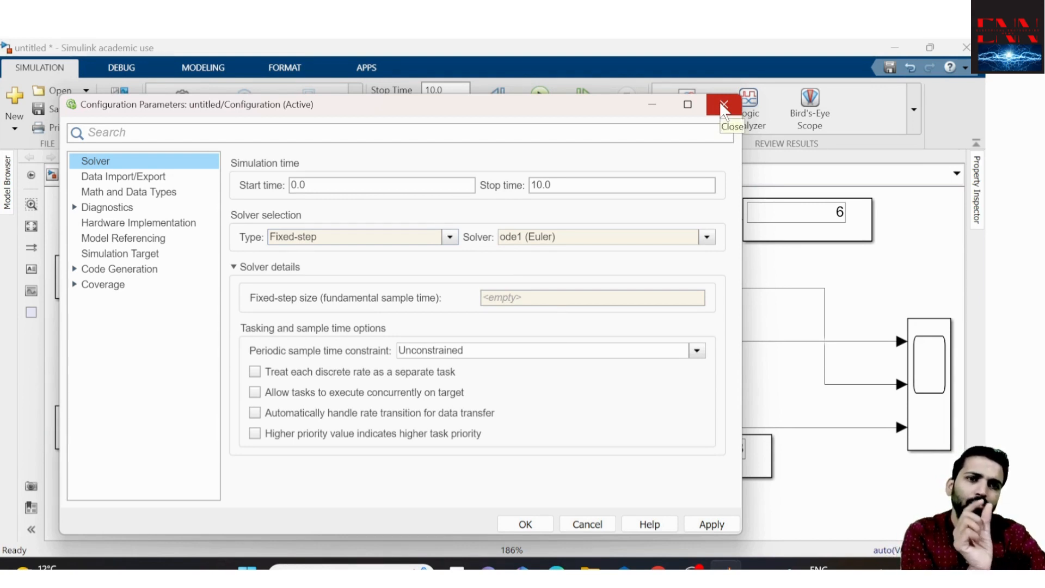
{"action": "mouse_move", "coordinate": [724, 110]}
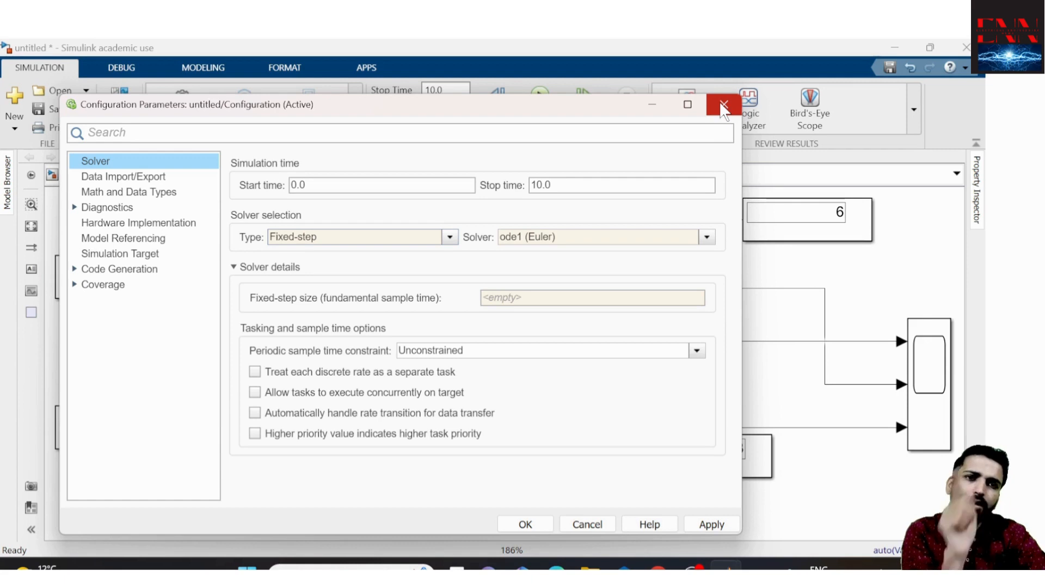
{"action": "left_click", "coordinate": [724, 105]}
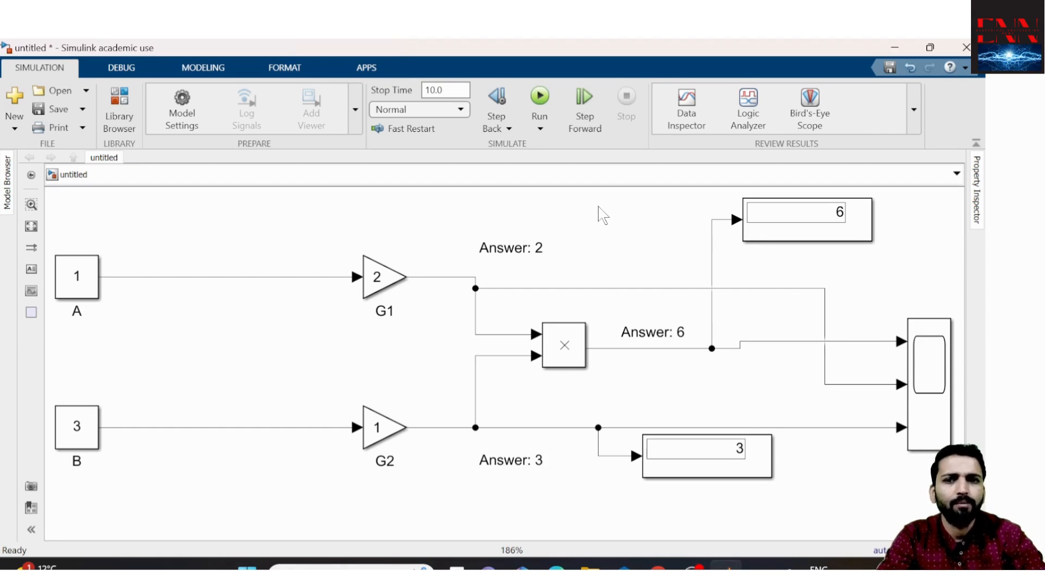
{"action": "mouse_move", "coordinate": [966, 47]}
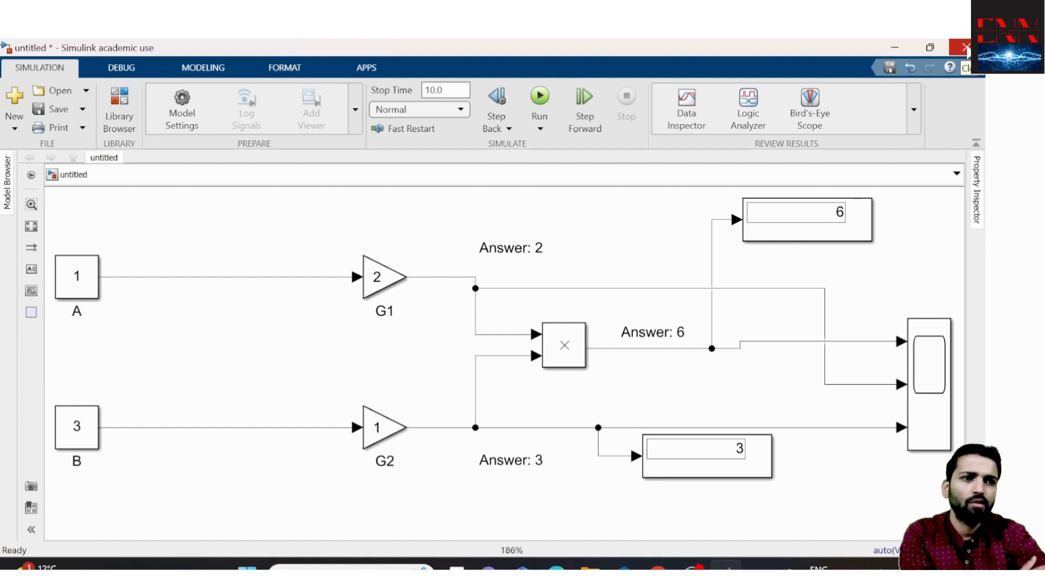
- Close the untitled model window, bringing up the save prompt
{"action": "left_click", "coordinate": [967, 48]}
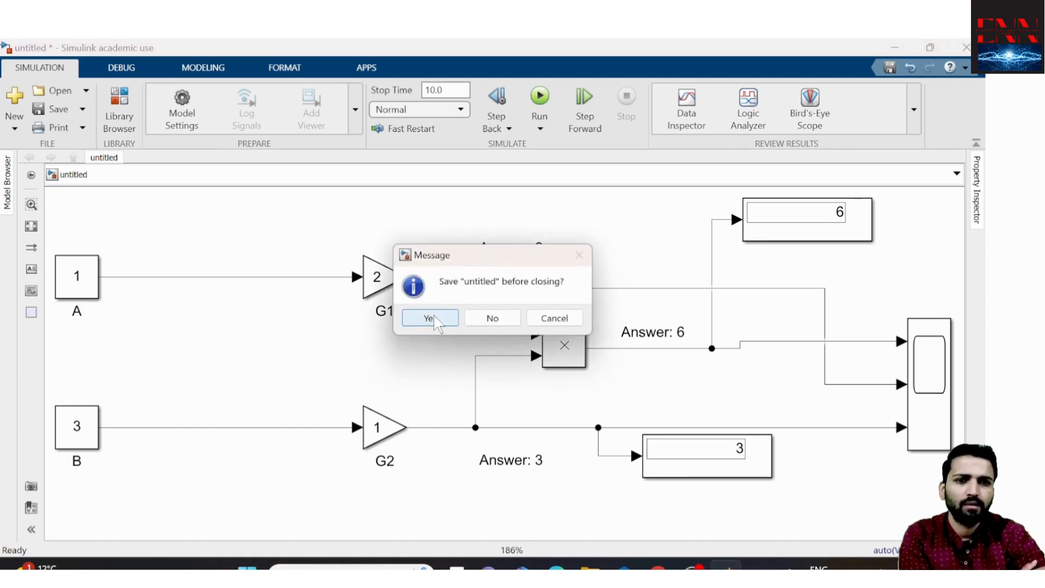